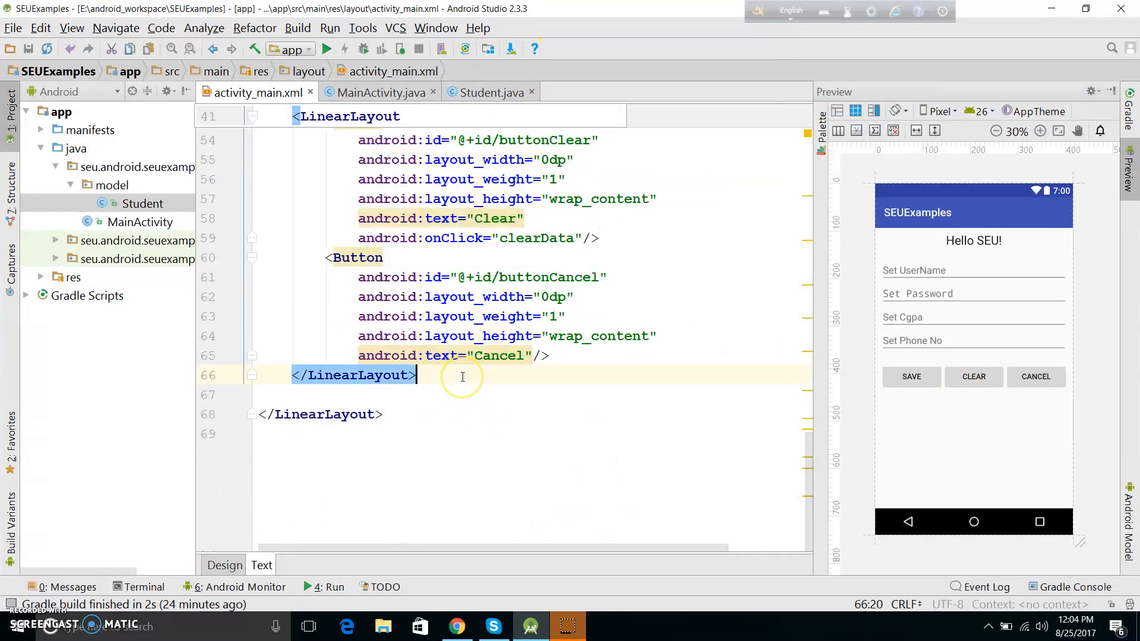
# - Add a <ListView> tag with android:id="@+id/listViewStudents" after the button LinearLayout
pyautogui.write('<')
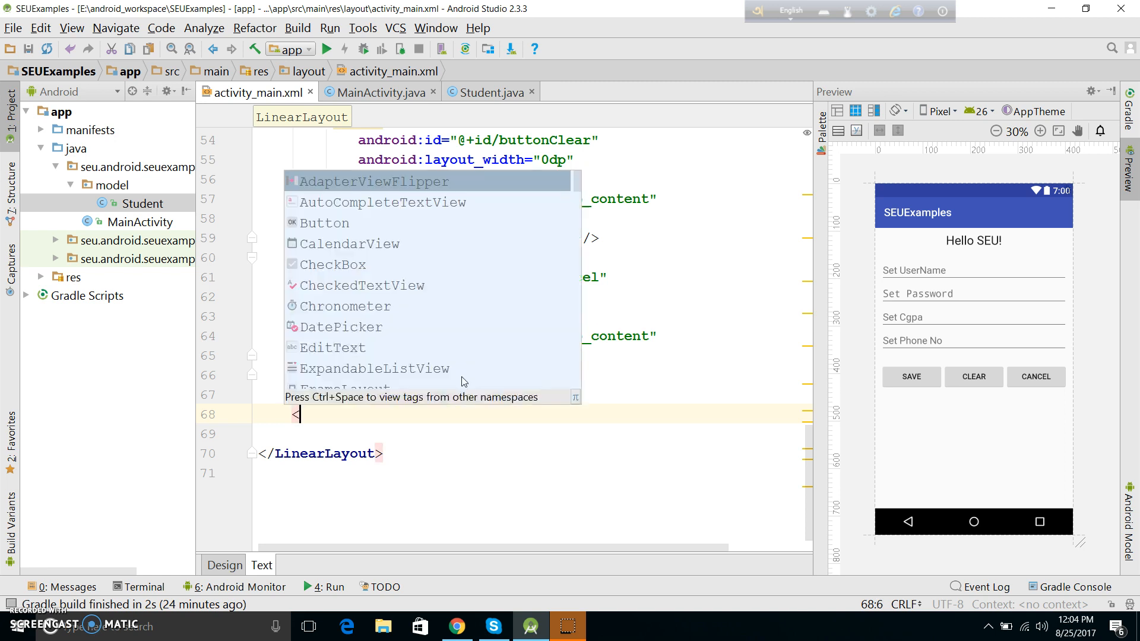
pyautogui.write('ListView')
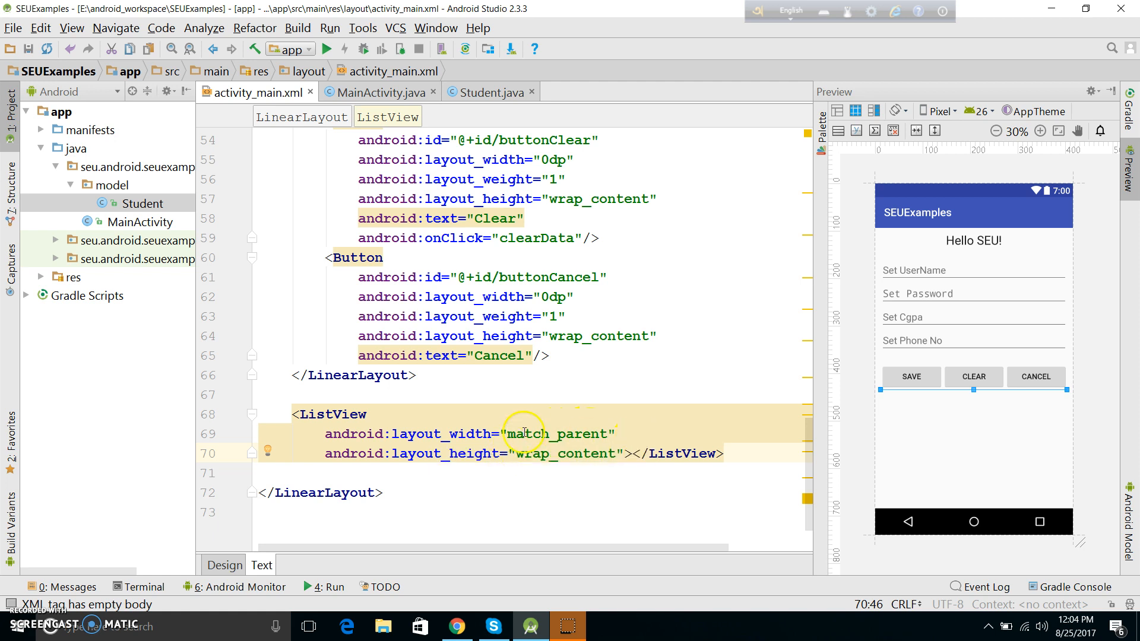
pyautogui.doubleClick(559, 433)
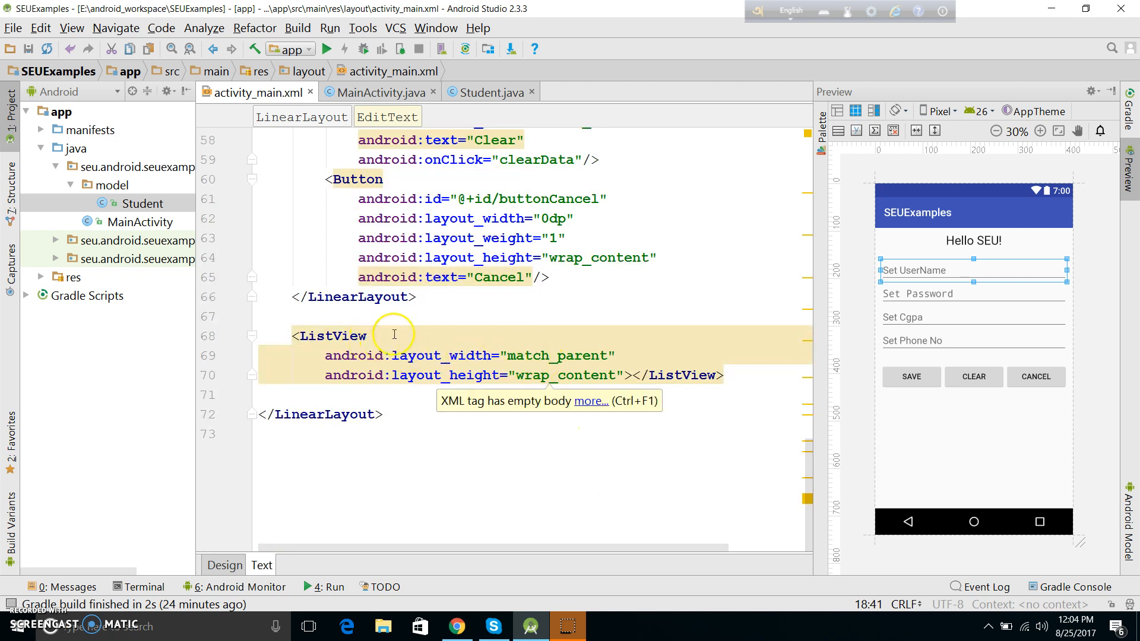
pyautogui.write('android:id')
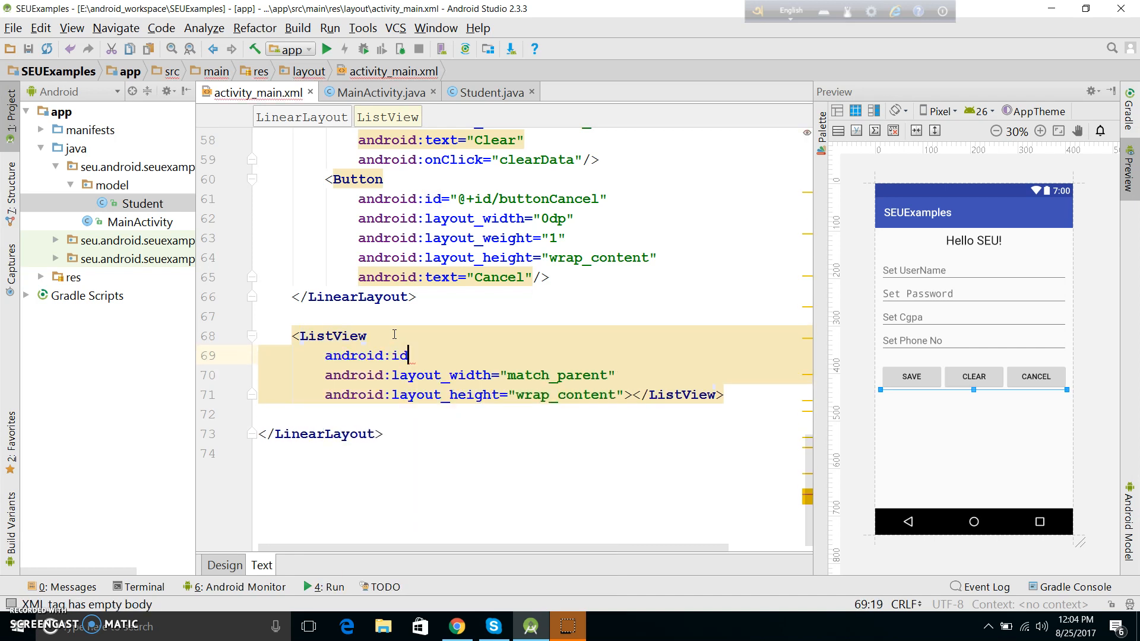
pyautogui.write('="@+id/')
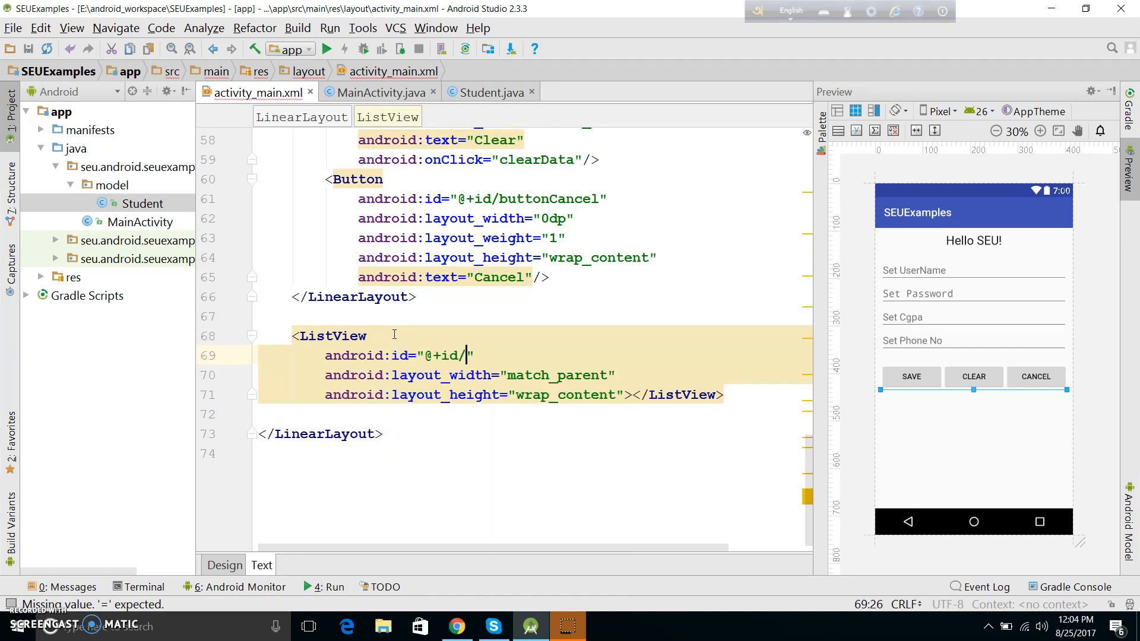
pyautogui.write('listVi')
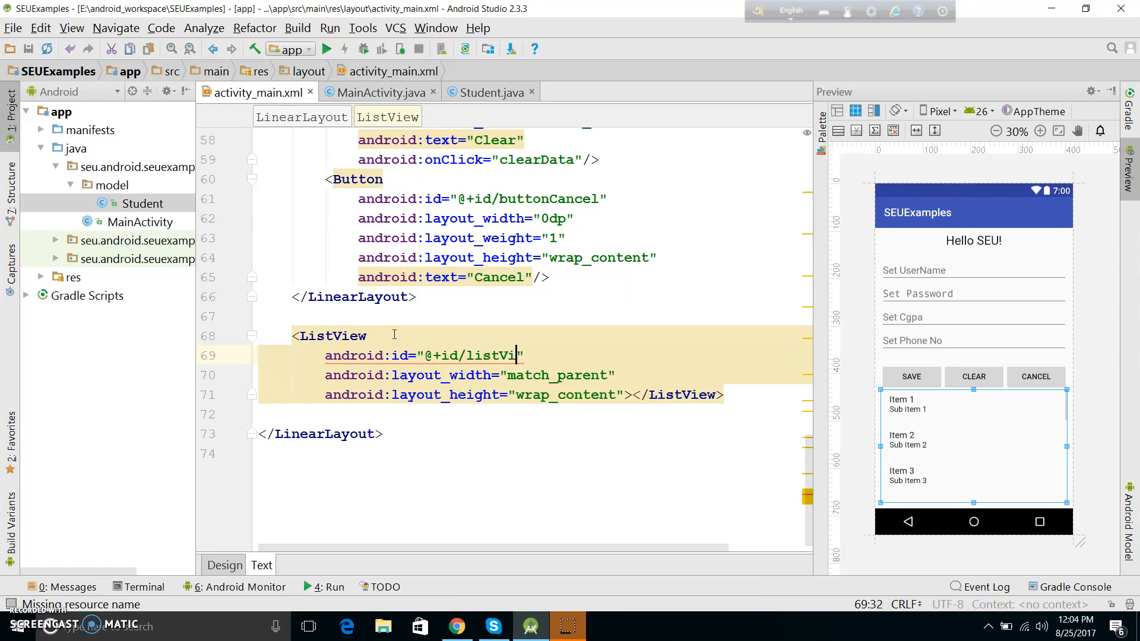
pyautogui.write('ew')
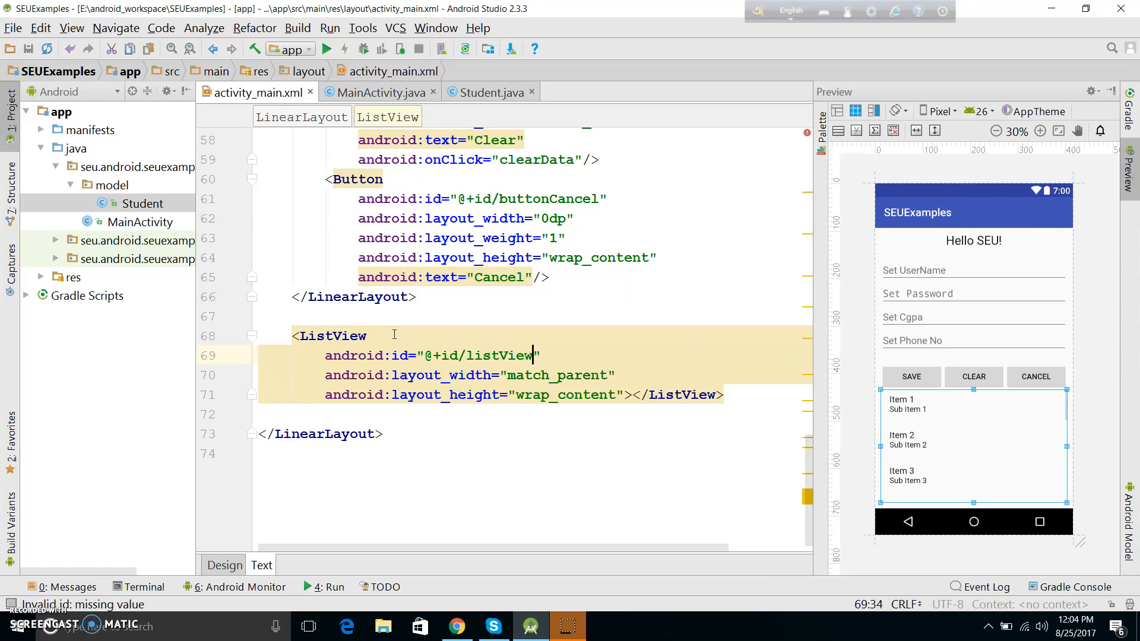
pyautogui.write('Students')
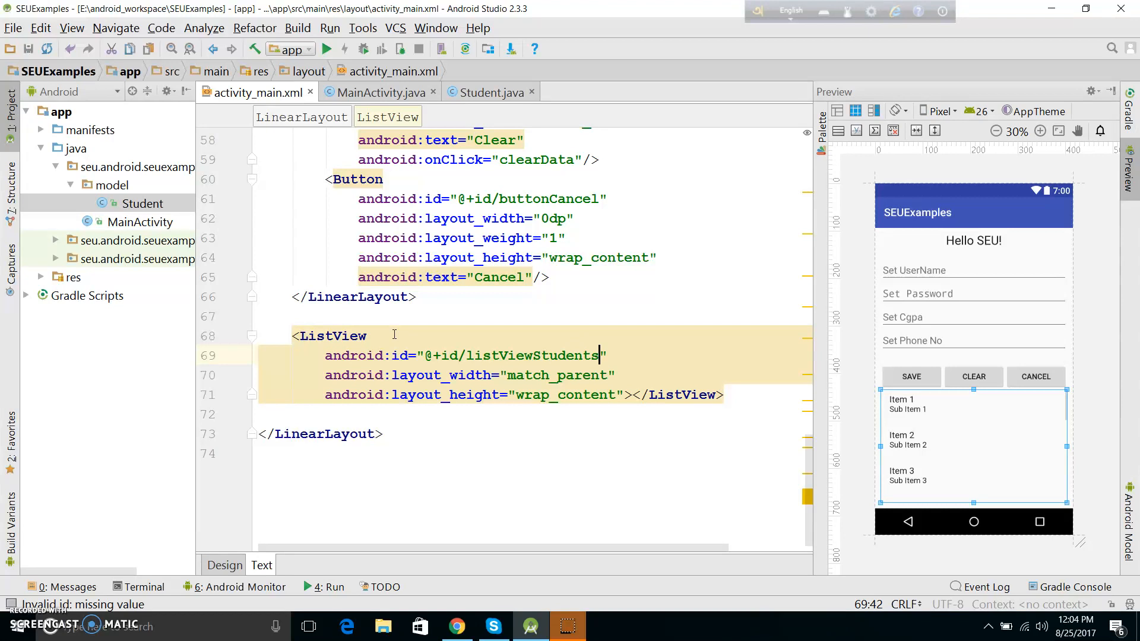
pyautogui.click(377, 93)
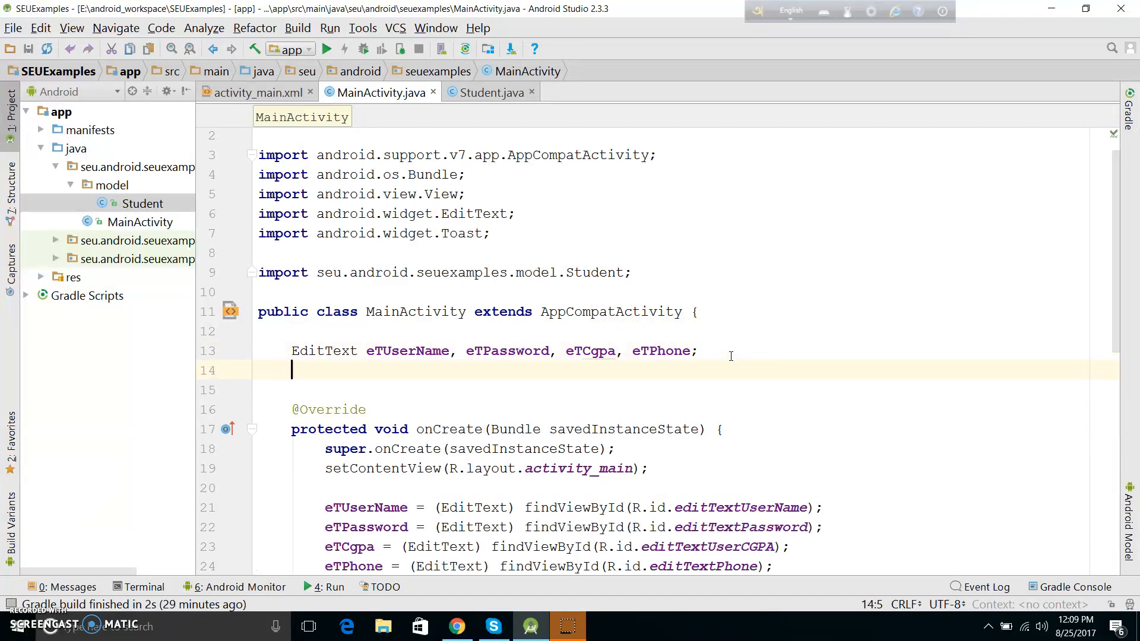
# - Declare a ListView listViewStd field in MainActivity
pyautogui.write('ListView')
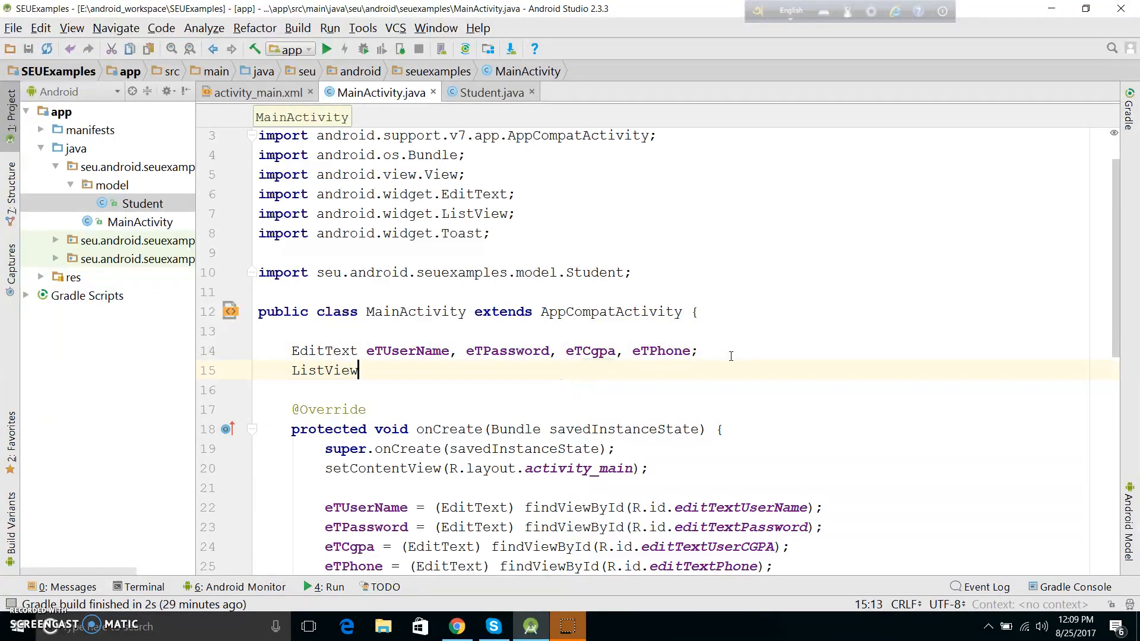
pyautogui.write('liss')
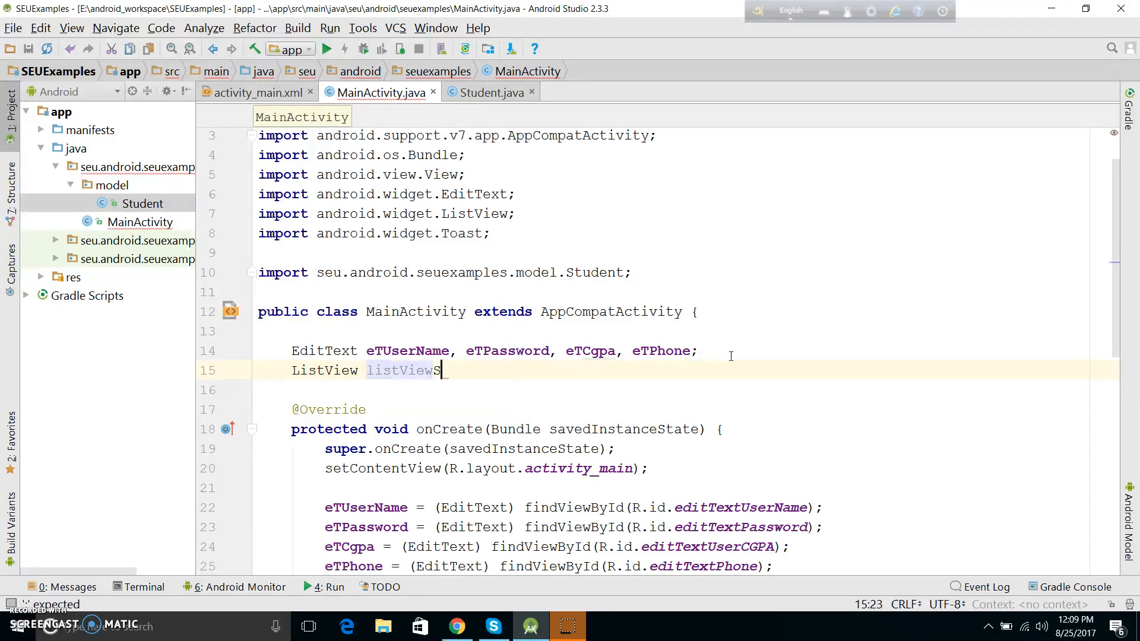
pyautogui.write('td;')
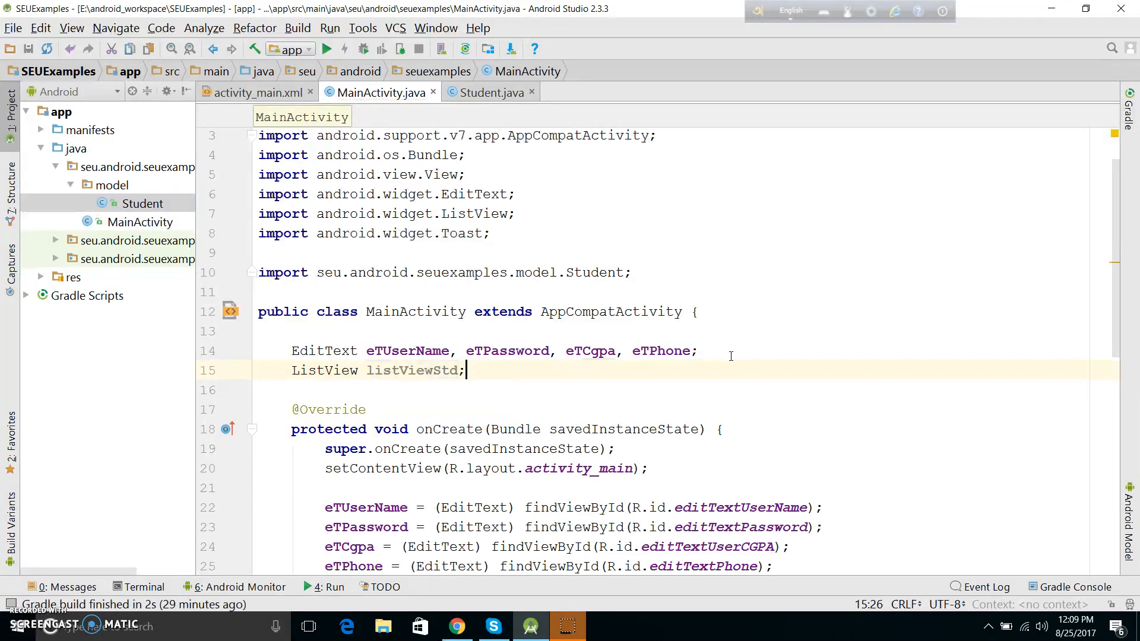
pyautogui.doubleClick(415, 371)
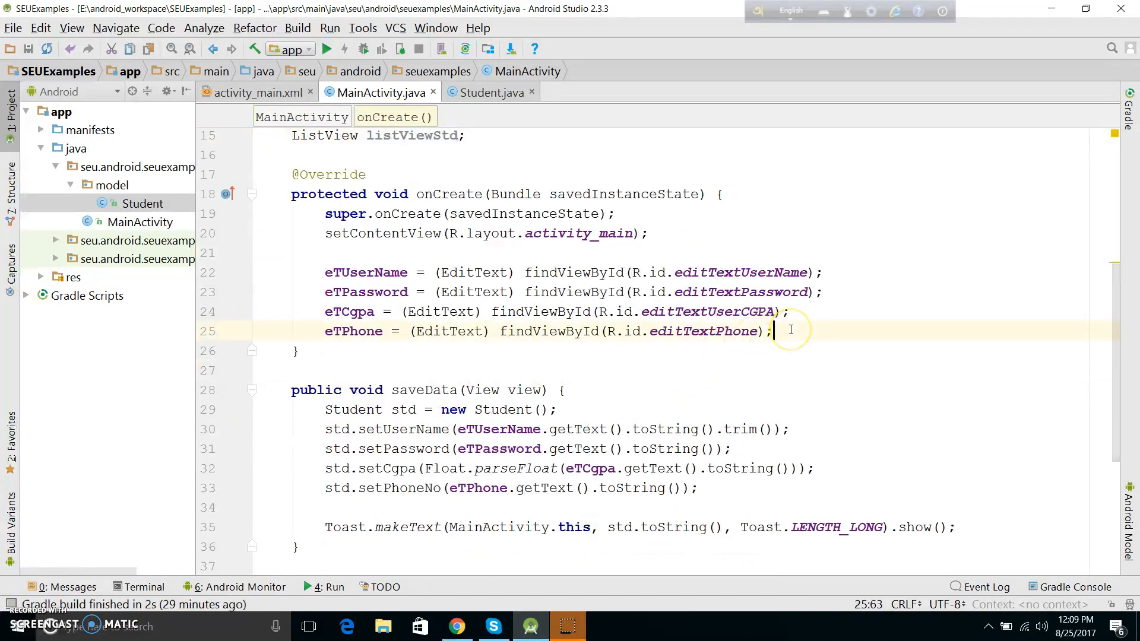
# - Bind listViewStd in onCreate via findViewById(R.id.listViewStudents) with a ListView cast
pyautogui.write('listViewStd')
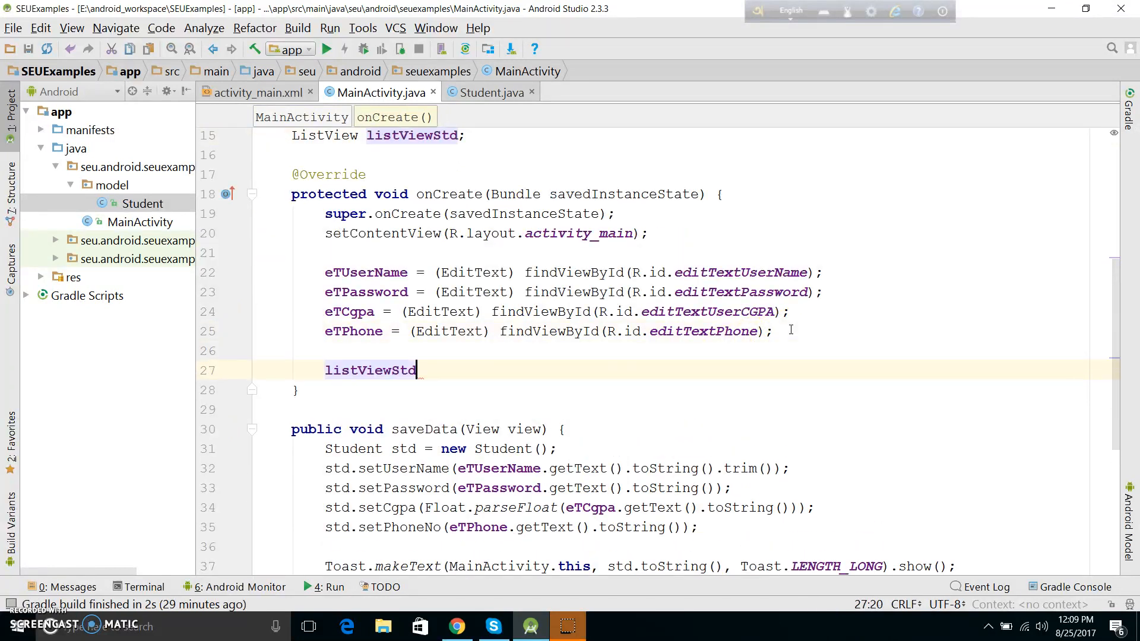
pyautogui.write('= fi')
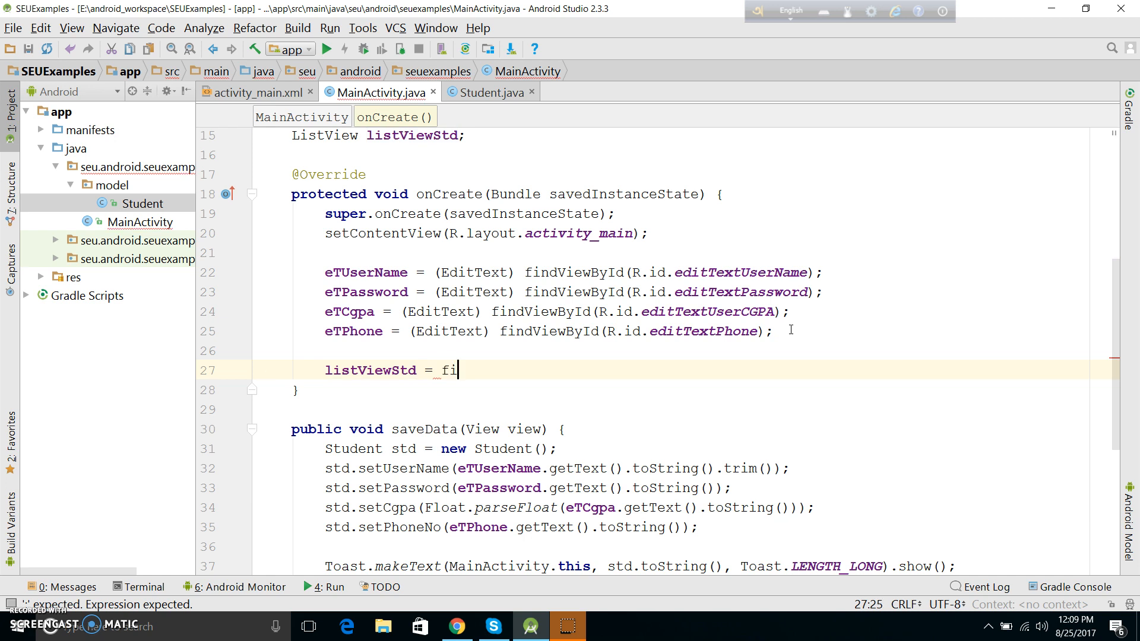
pyautogui.write('ndViewById(R')
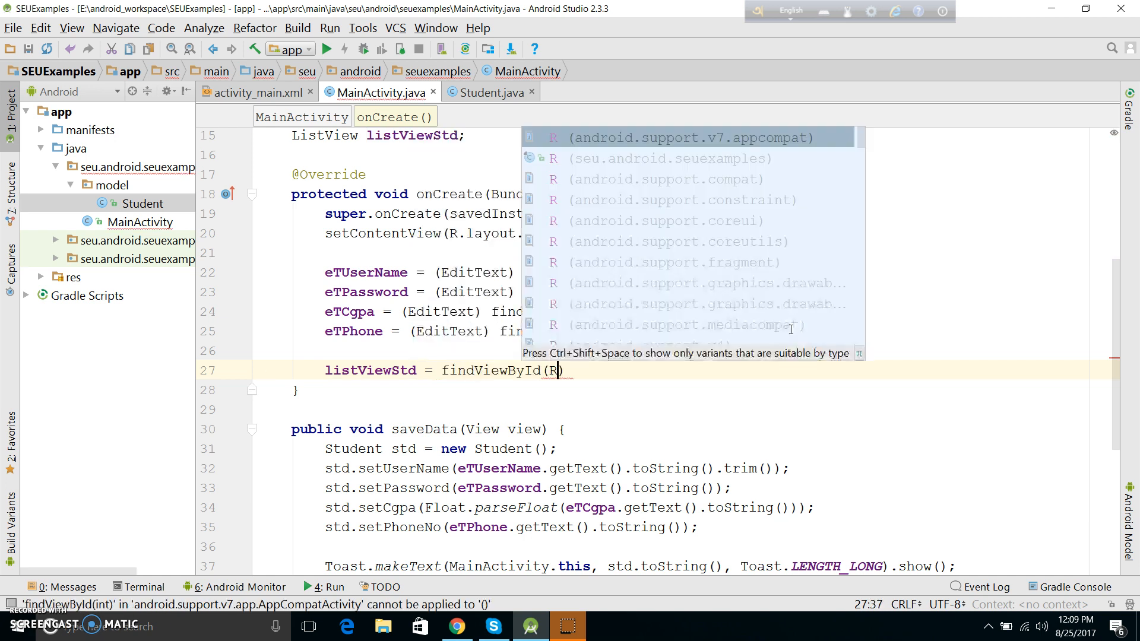
pyautogui.write('.id.l')
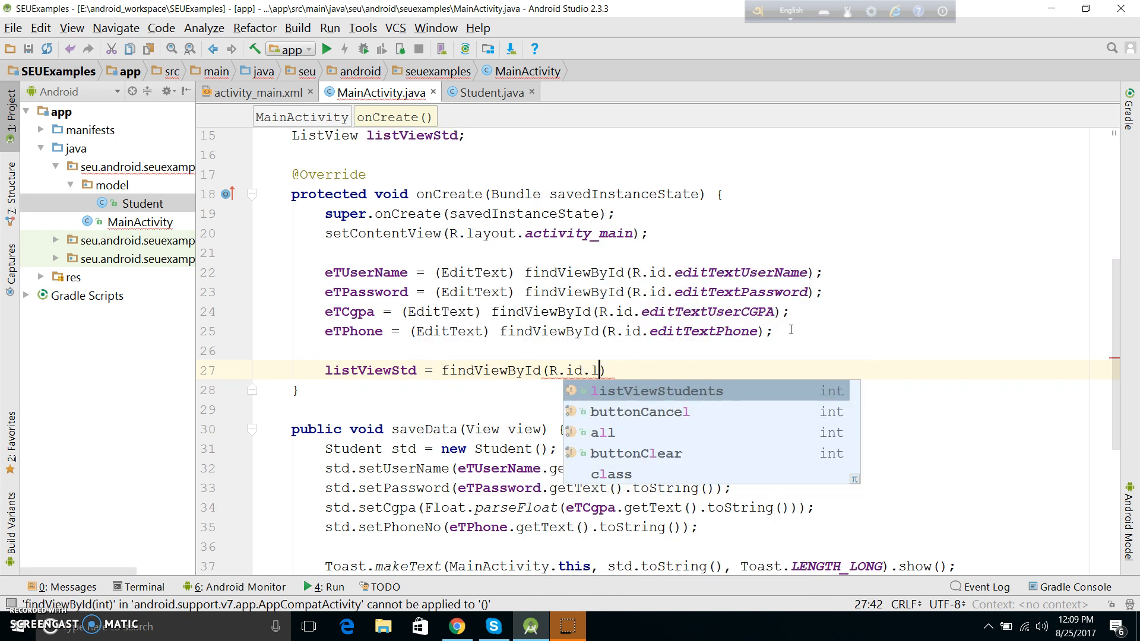
pyautogui.click(654, 391)
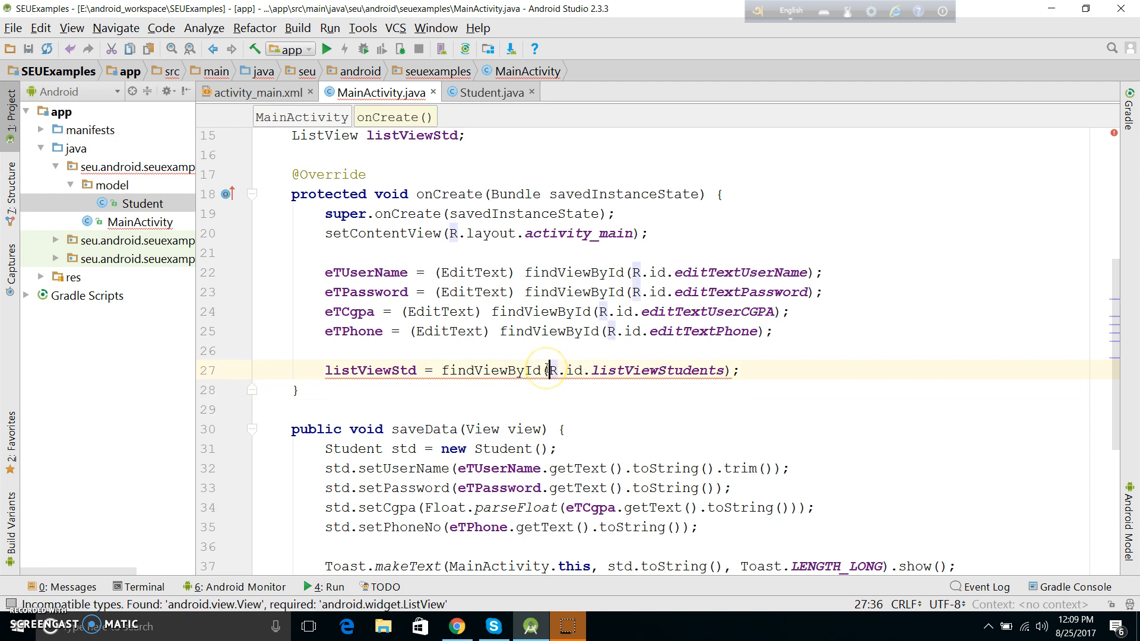
pyautogui.click(548, 371)
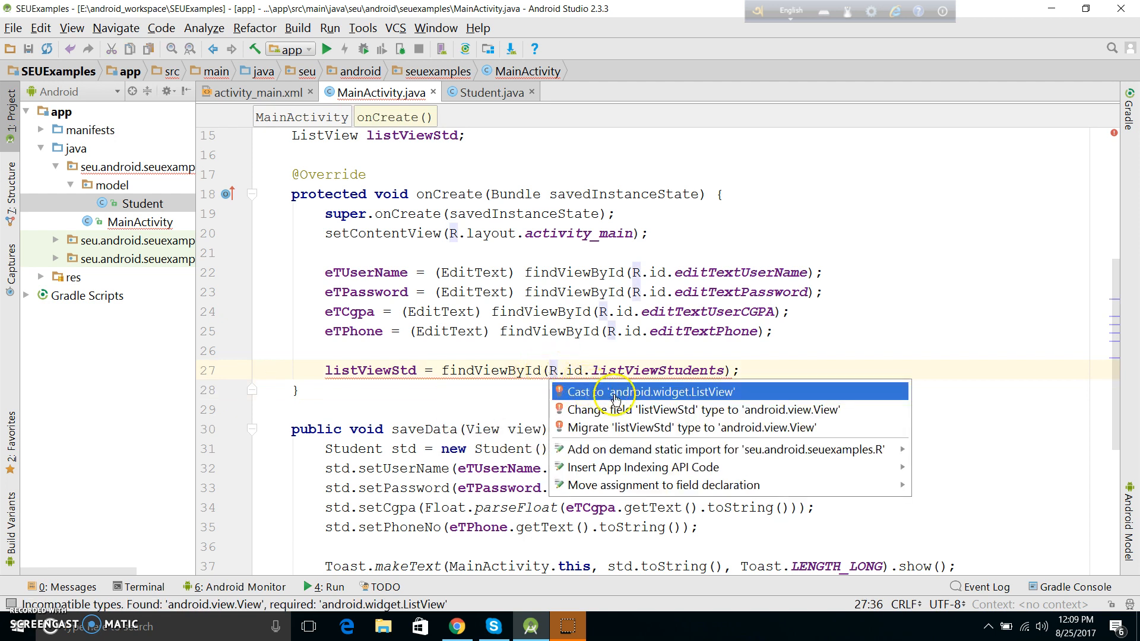
pyautogui.click(644, 392)
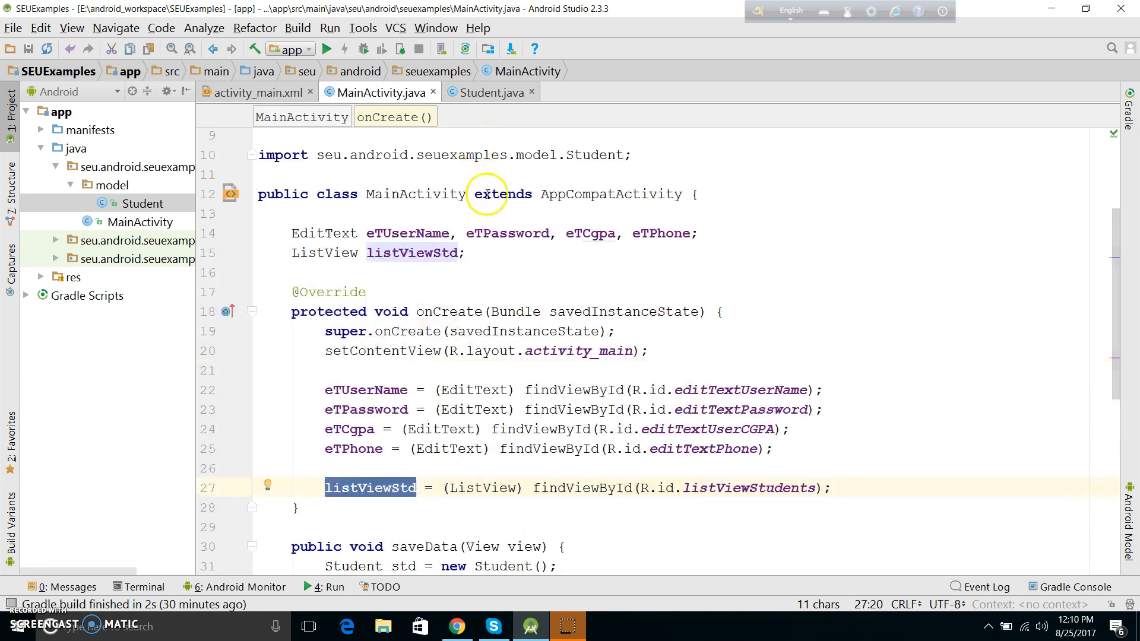
pyautogui.scroll(-3)
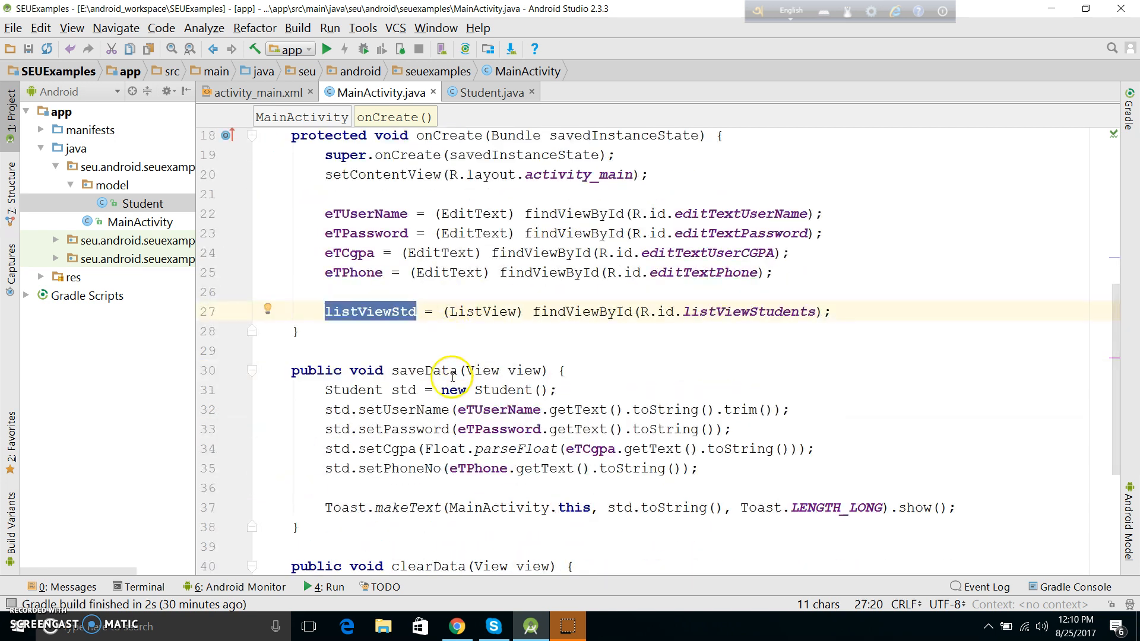
pyautogui.doubleClick(424, 371)
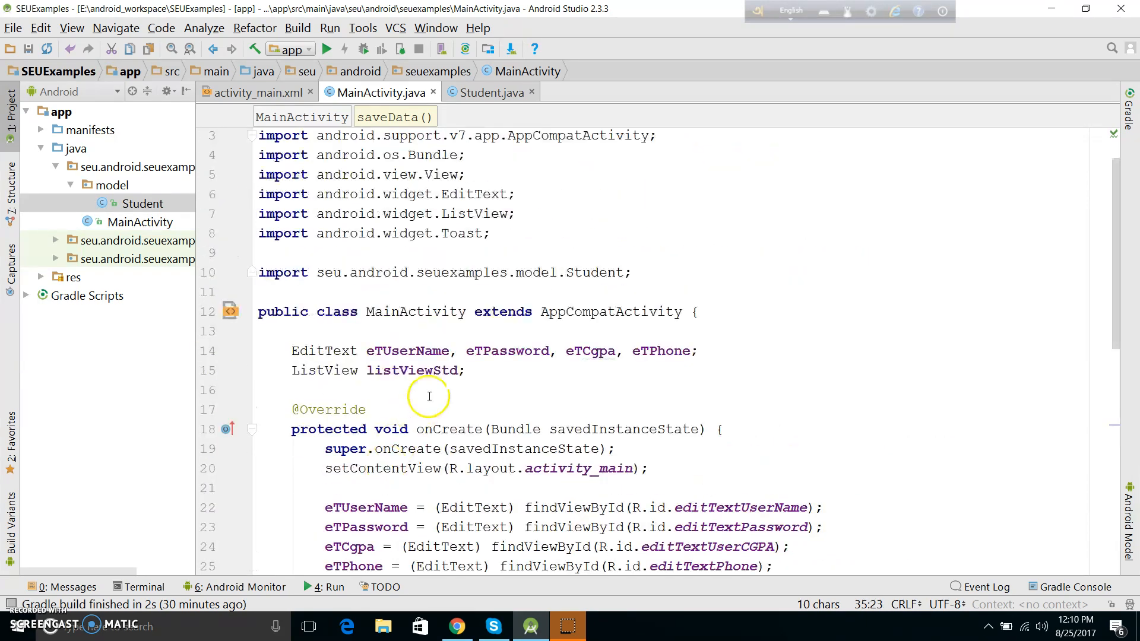
# - Start an ArrayList<Student> field declaration, checking the Student class source along the way
pyautogui.write('A')
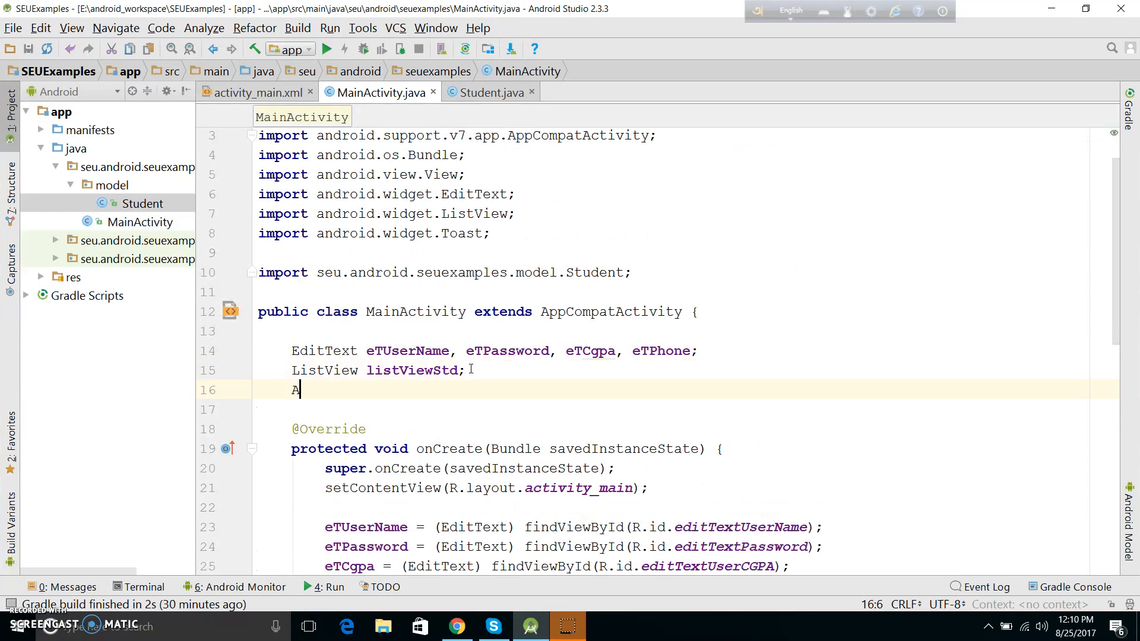
pyautogui.write('rrayList')
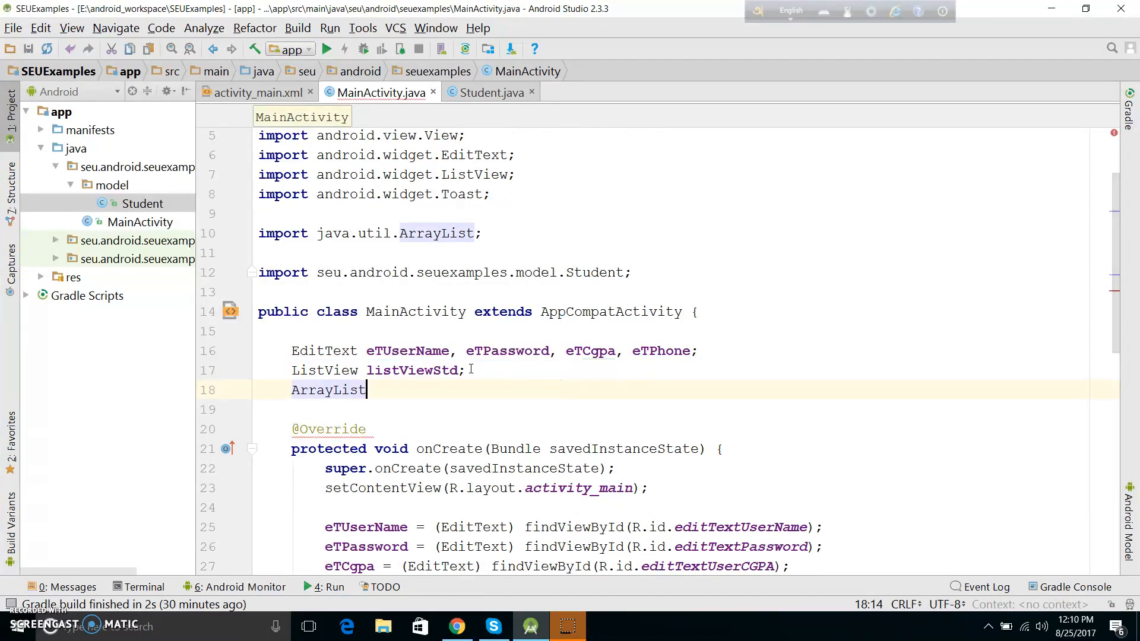
pyautogui.write('<>')
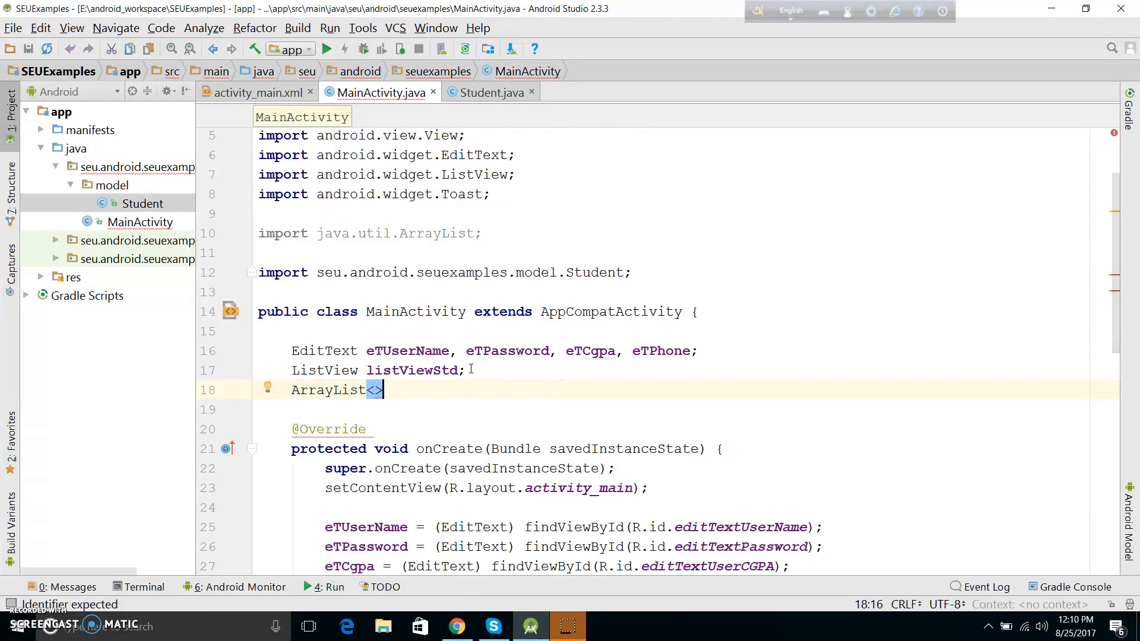
pyautogui.click(377, 389)
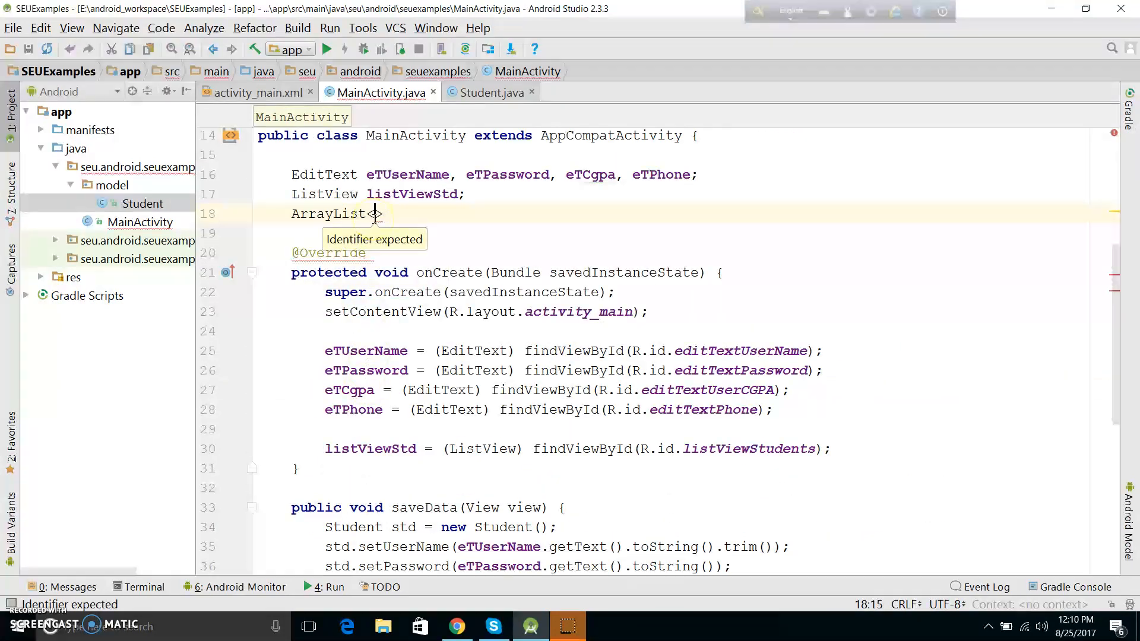
pyautogui.write('Student')
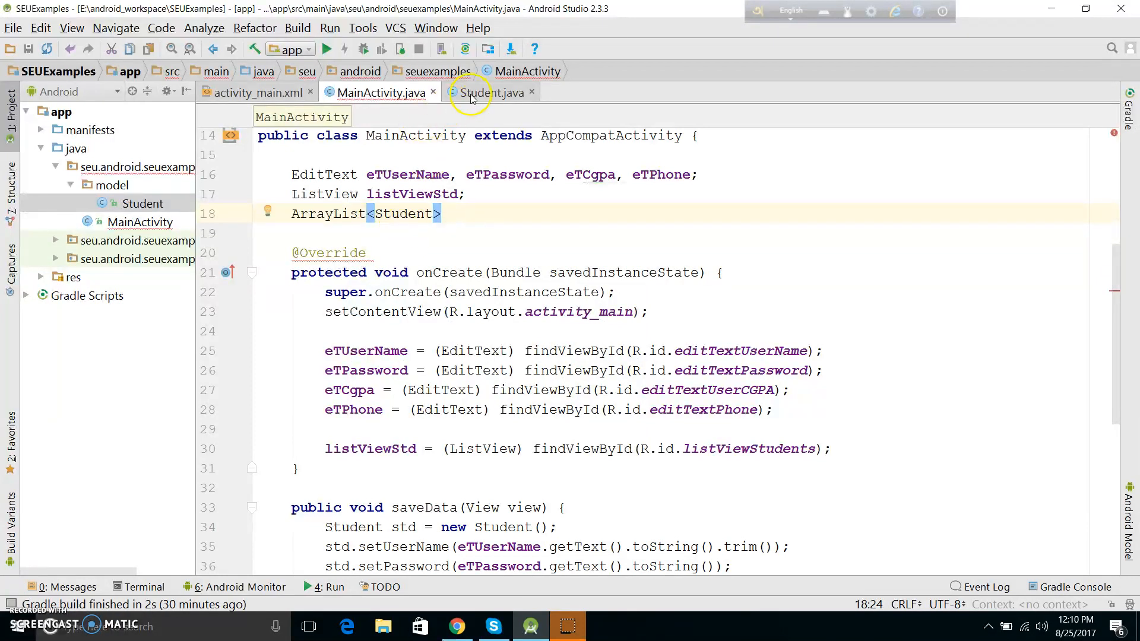
pyautogui.click(494, 92)
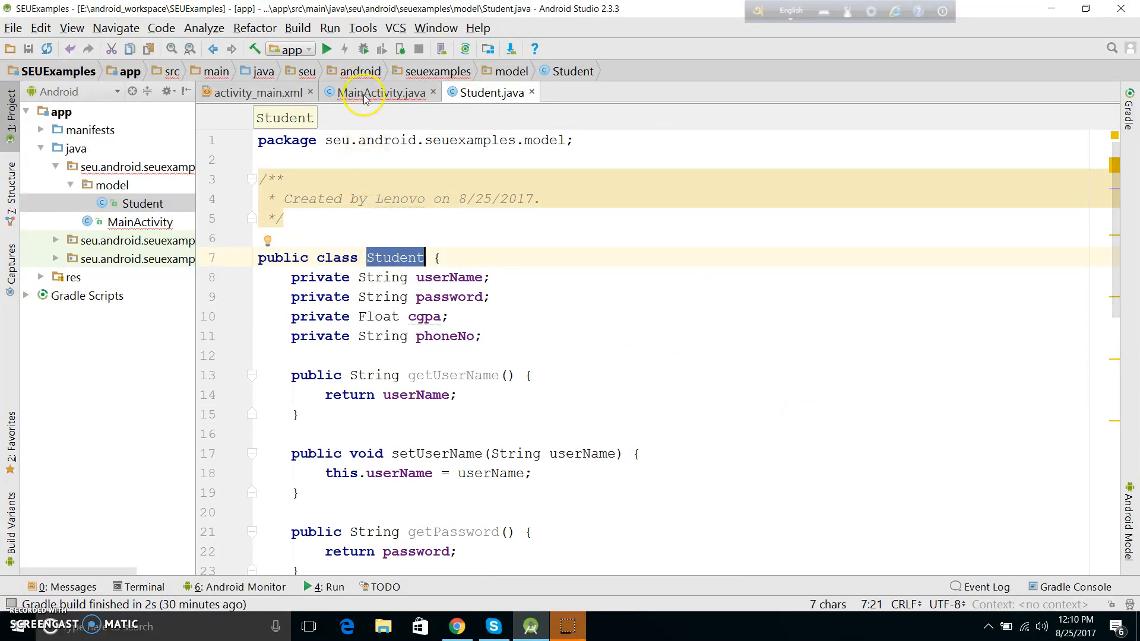
pyautogui.click(388, 93)
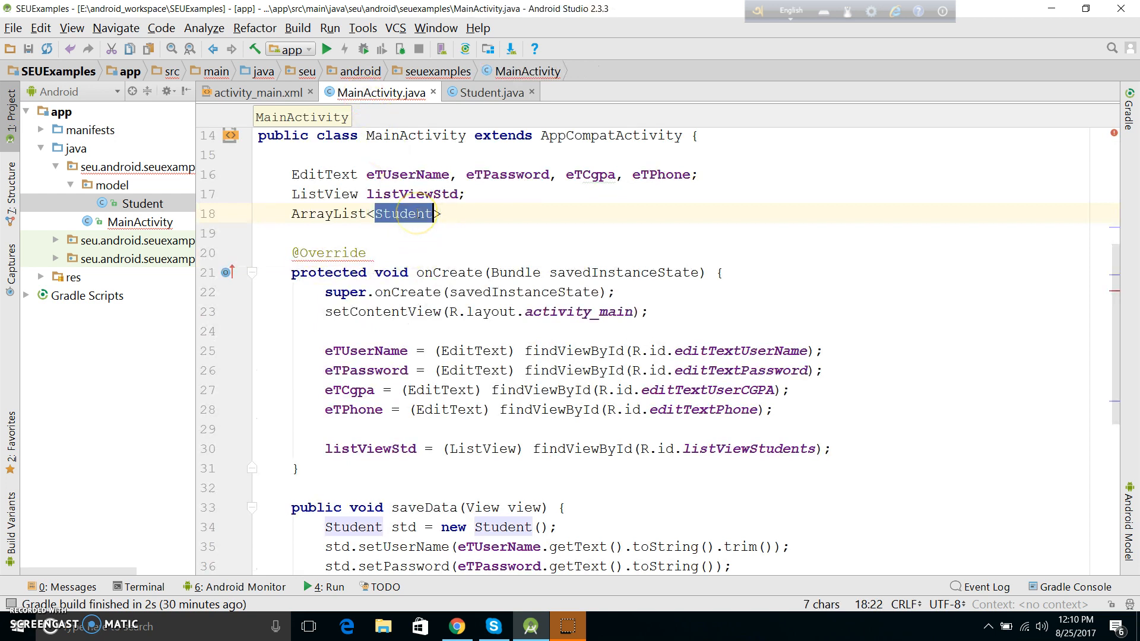
pyautogui.scroll(-3)
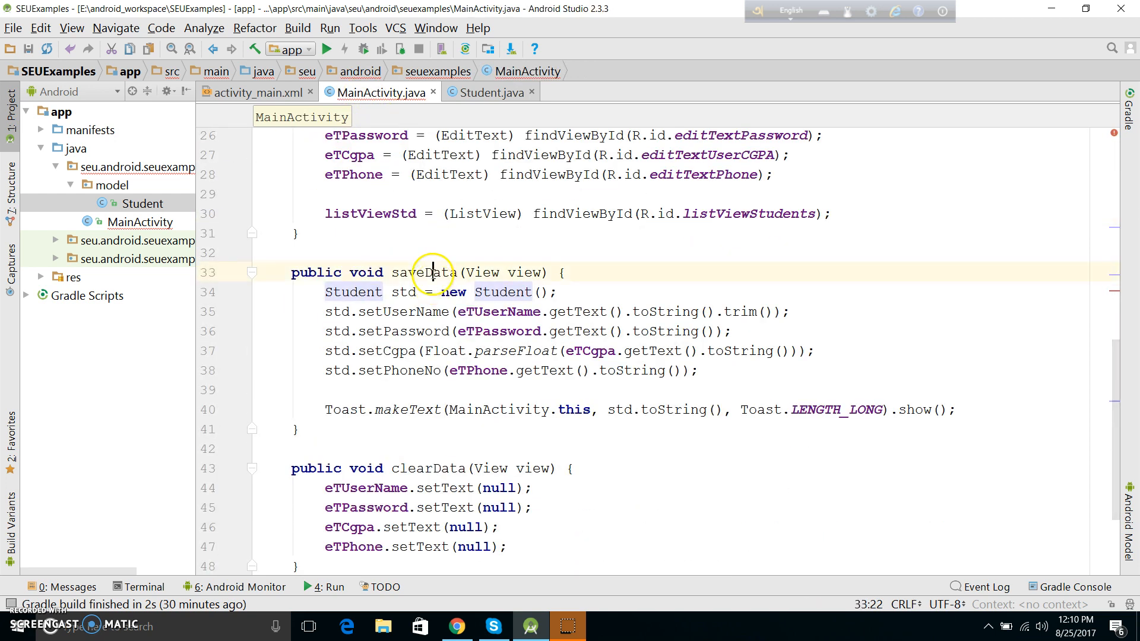
pyautogui.click(257, 93)
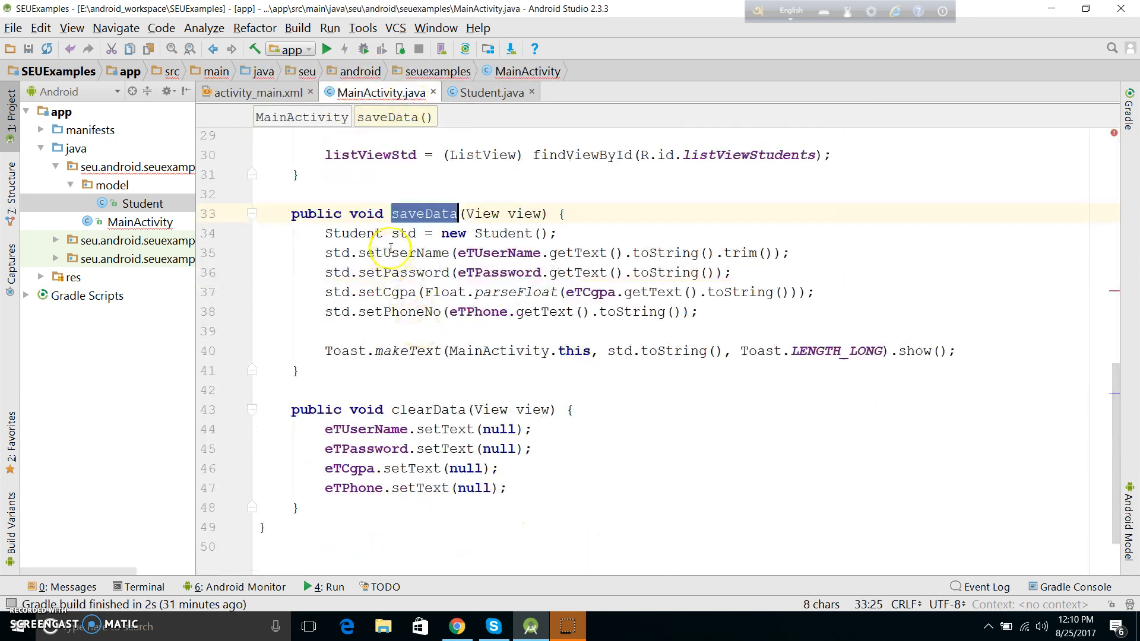
pyautogui.doubleClick(399, 311)
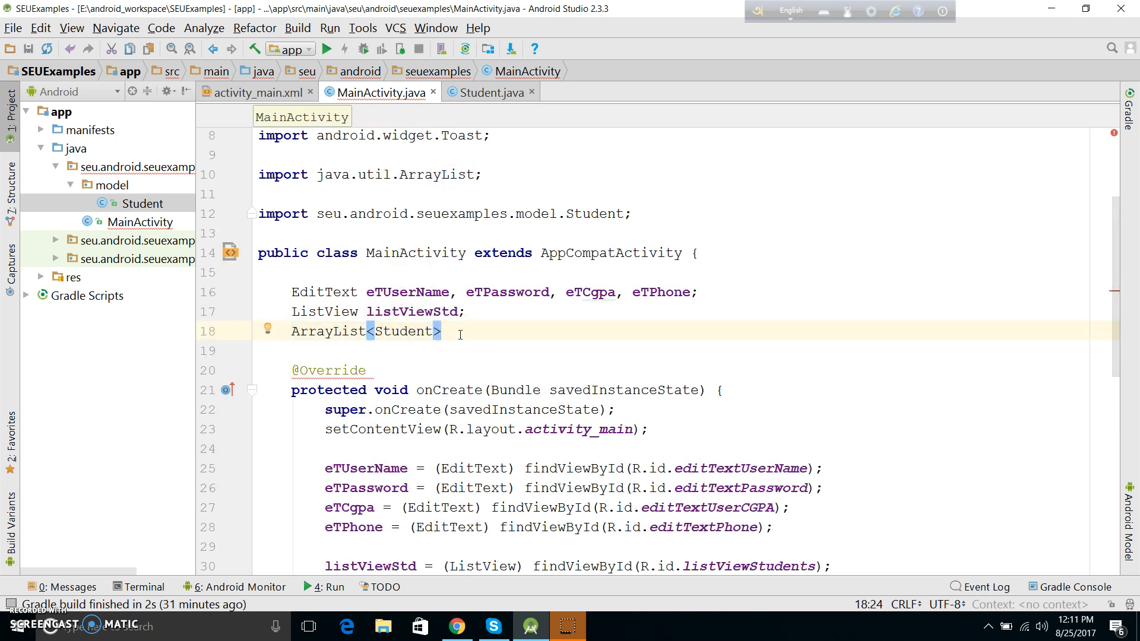
# - Name the field studentObjList, completing the ArrayList<Student> declaration
pyautogui.write('student')
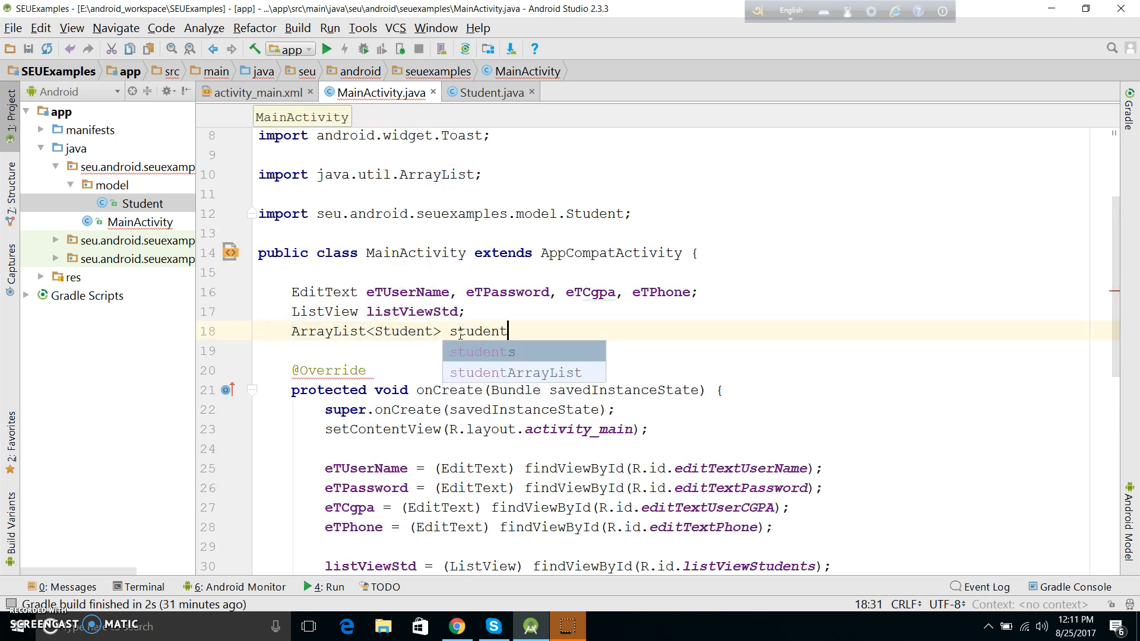
pyautogui.write('Obj')
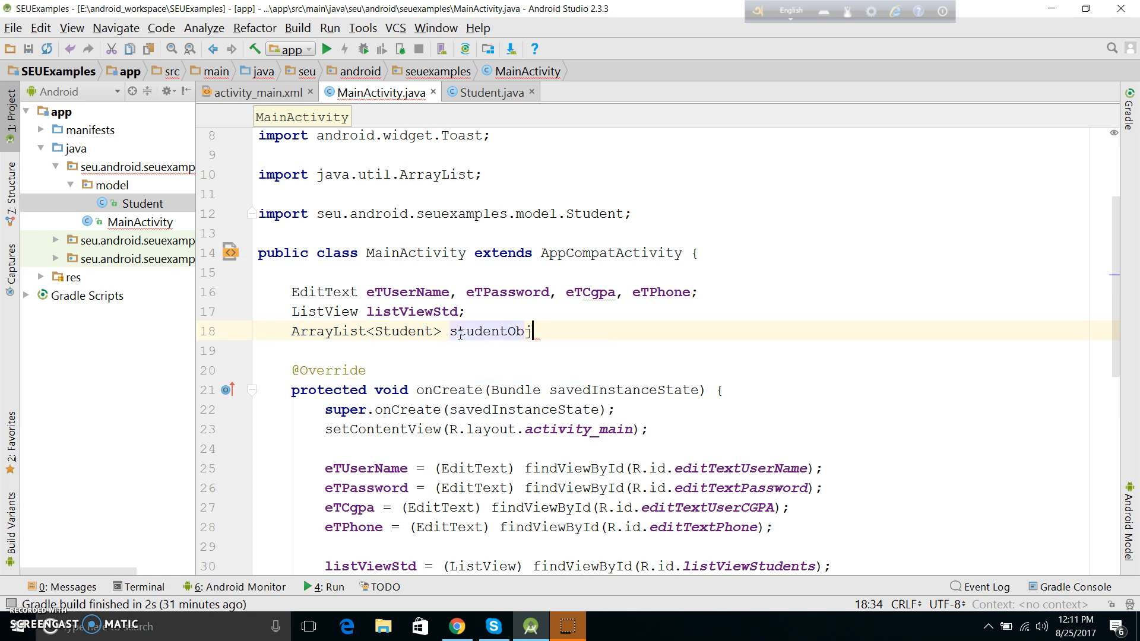
pyautogui.write('ect')
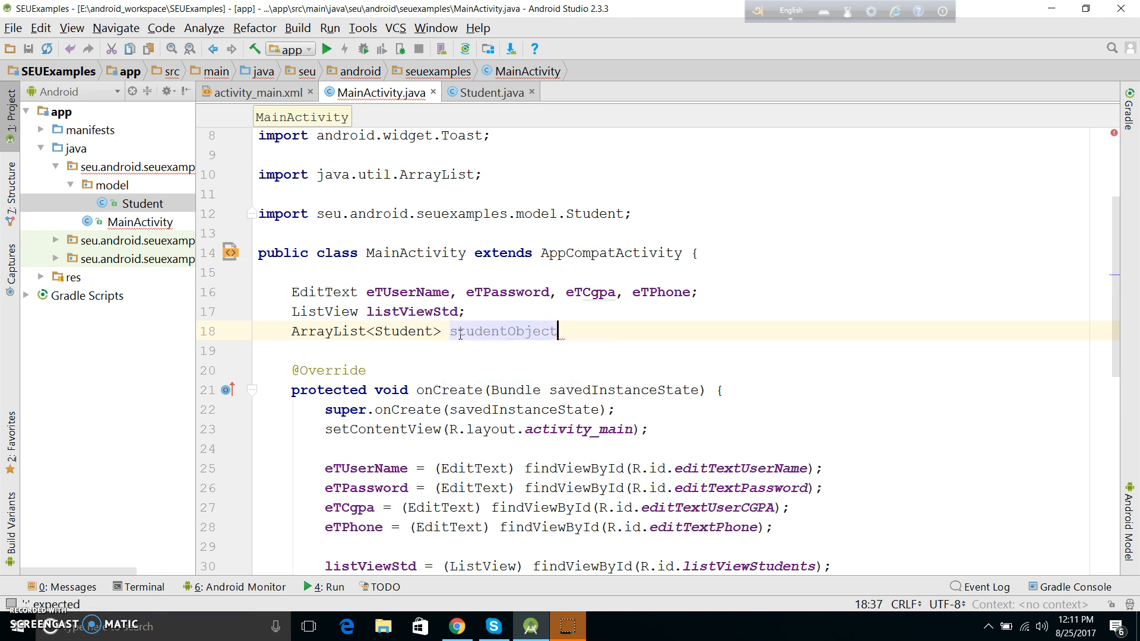
pyautogui.write('=')
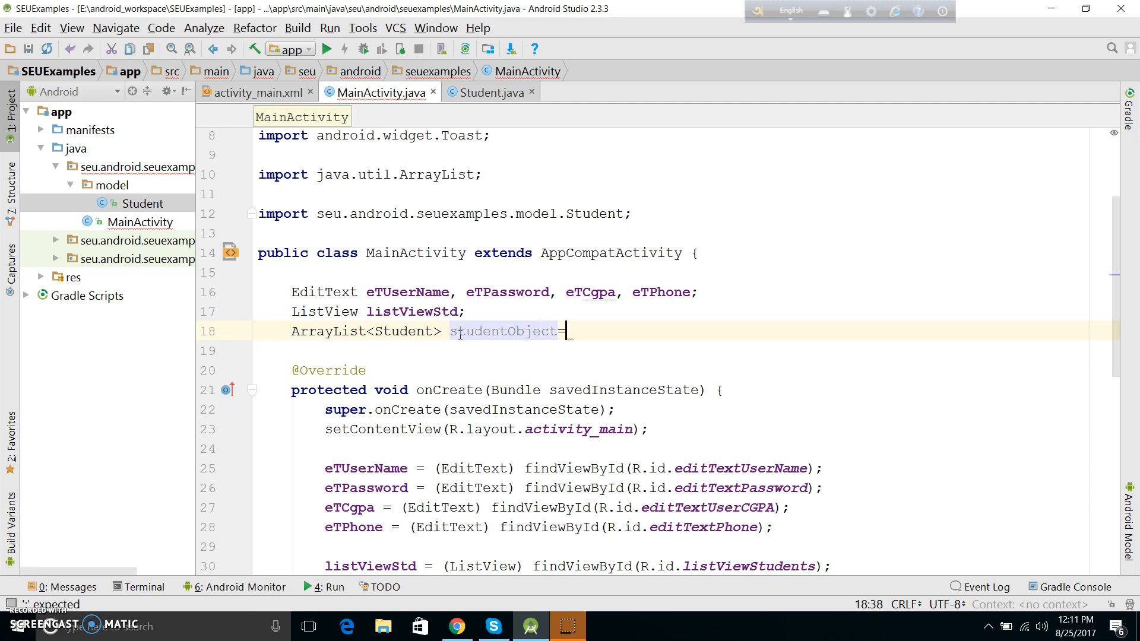
pyautogui.press('BackSpace')
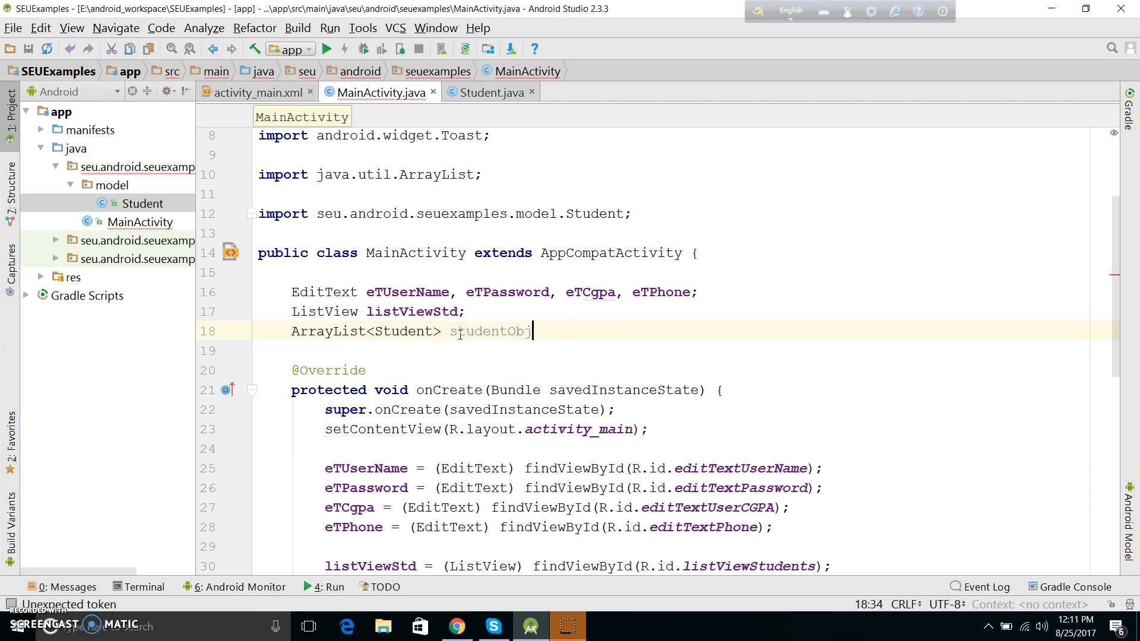
pyautogui.write('List = new Arra')
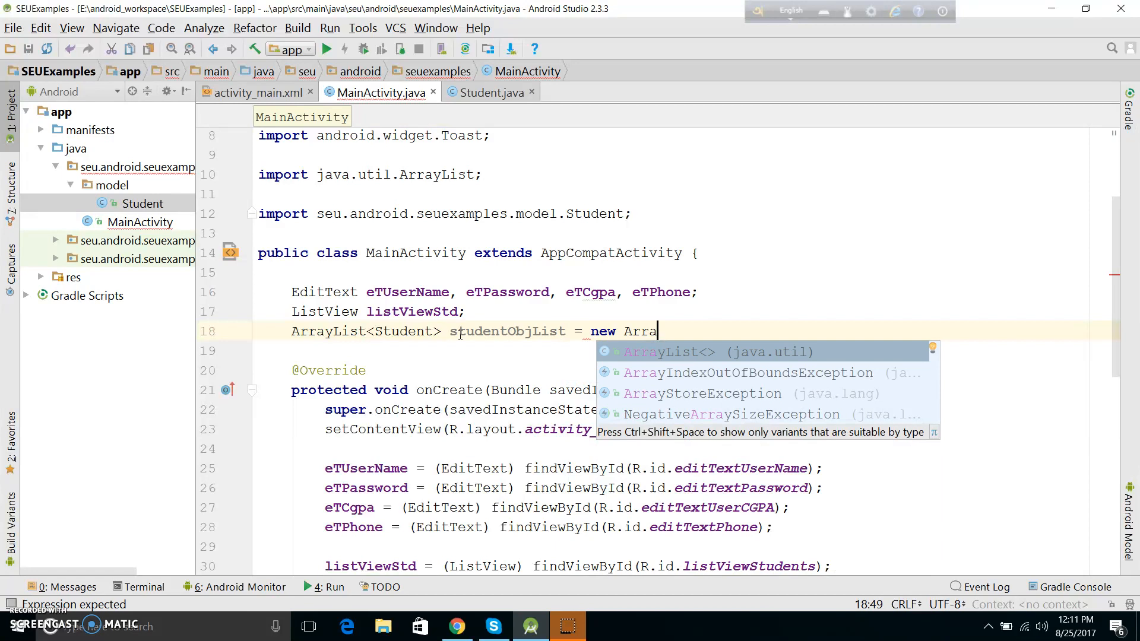
pyautogui.press('Enter')
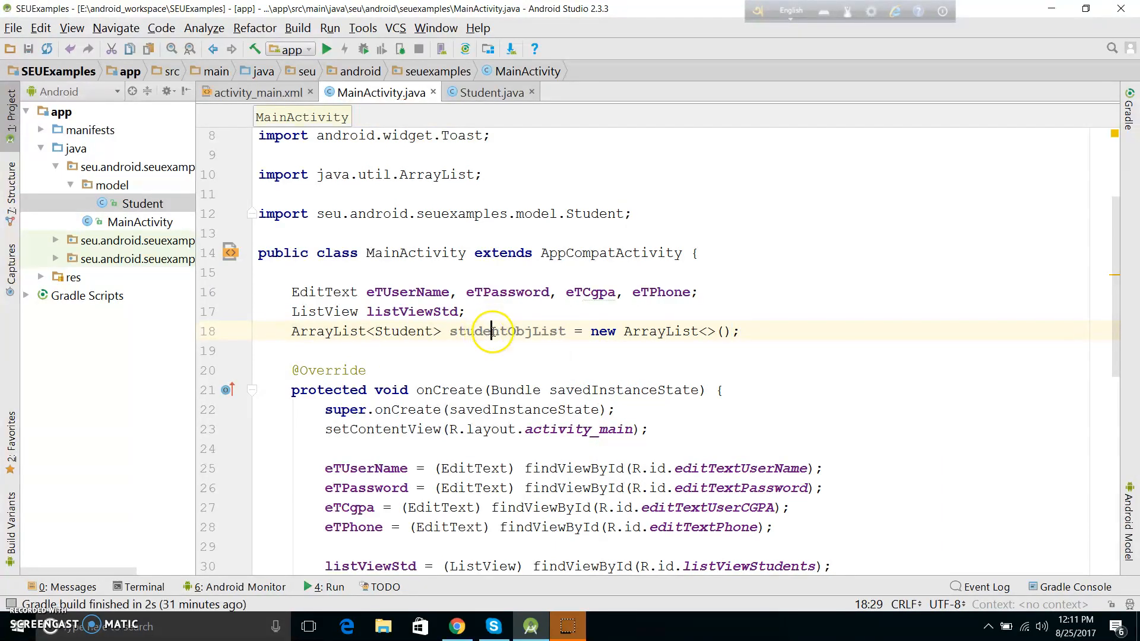
pyautogui.doubleClick(661, 332)
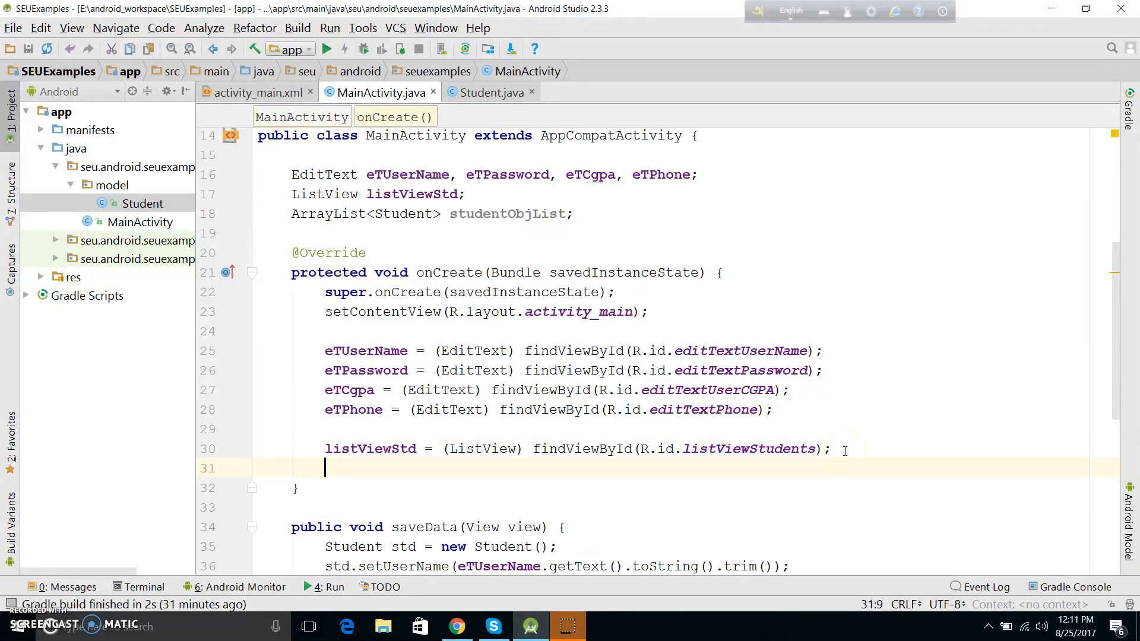
# - Initialize studentObjList = new ArrayList<>(); at the end of onCreate
pyautogui.write('studentObjList = new ArrayList<>();')
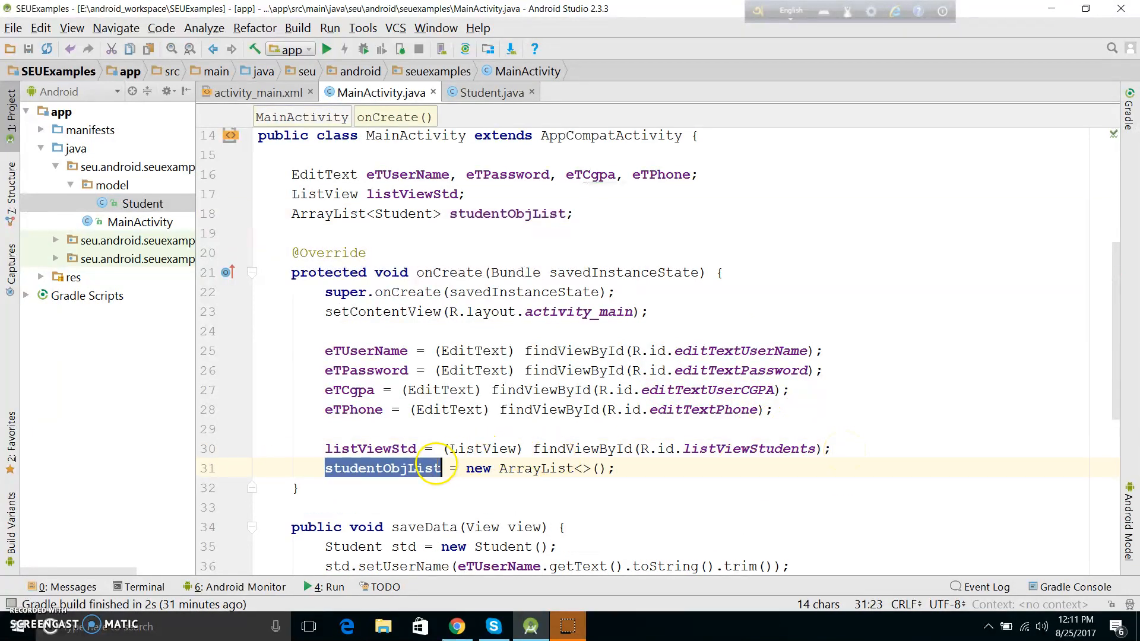
pyautogui.doubleClick(536, 467)
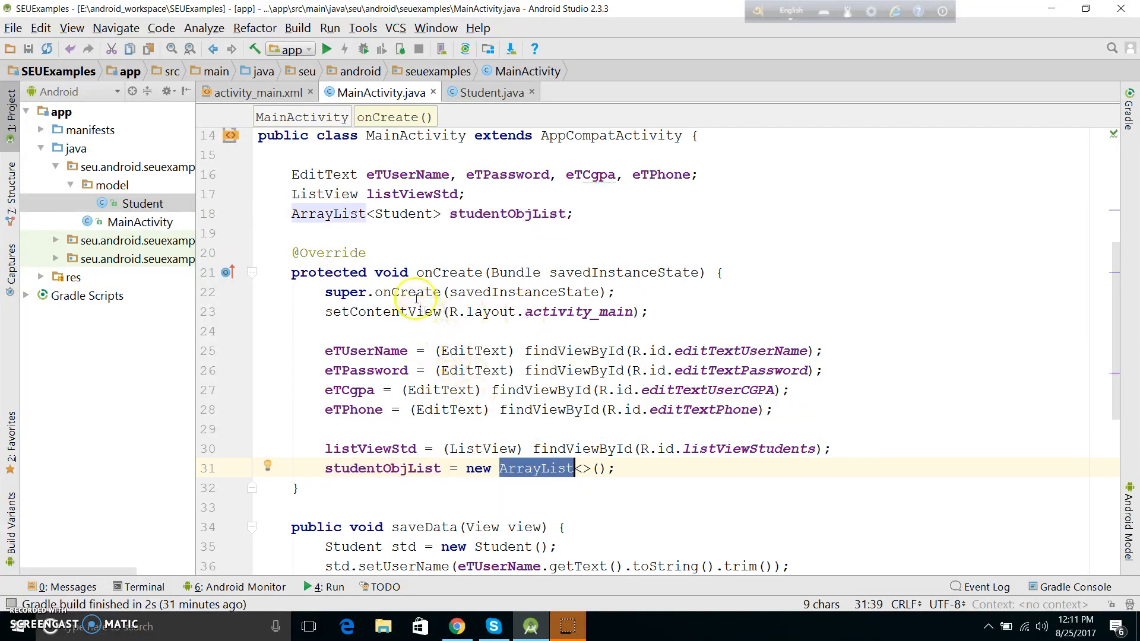
pyautogui.scroll(-3)
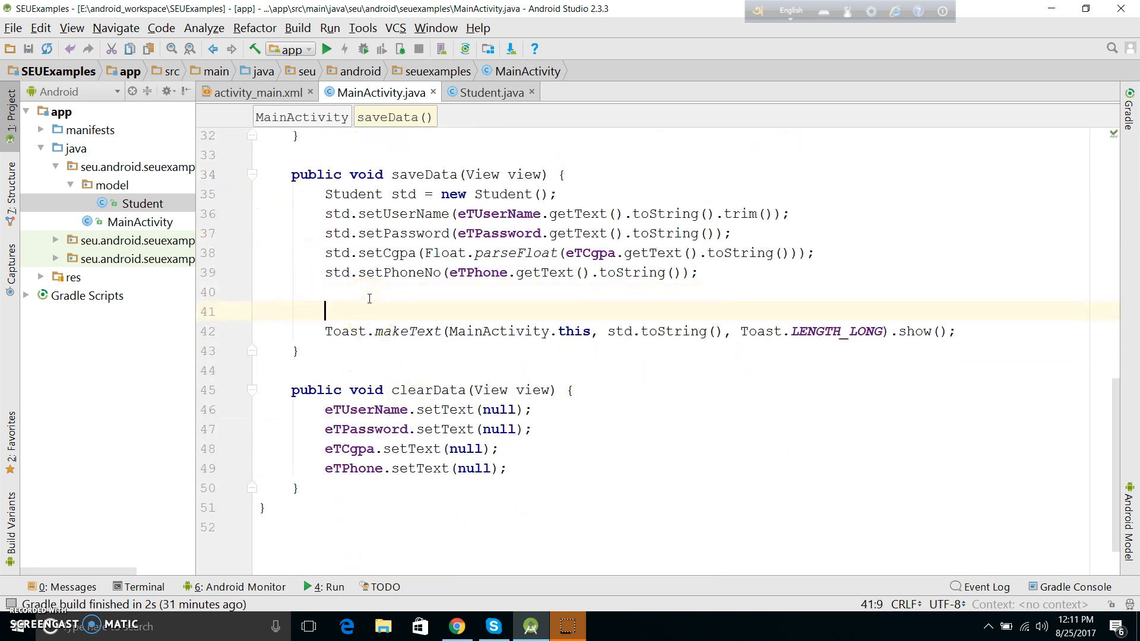
# - Call studentObjList.add(std) in saveData before the toast, then begin an ArrayAdapter field
pyautogui.write('studentObjList.')
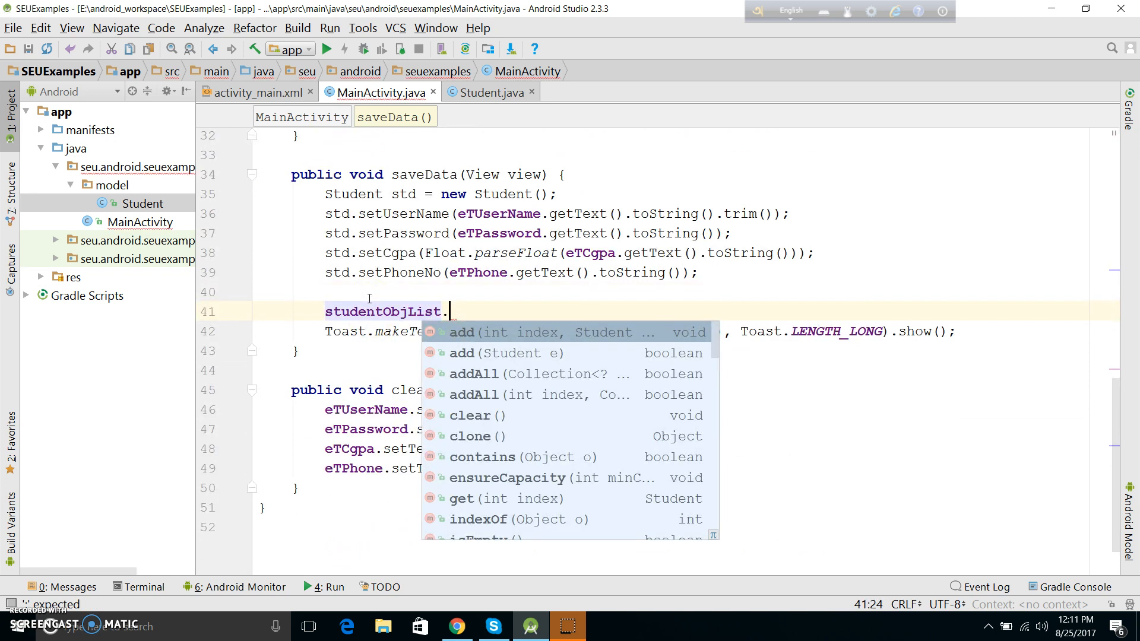
pyautogui.write('a')
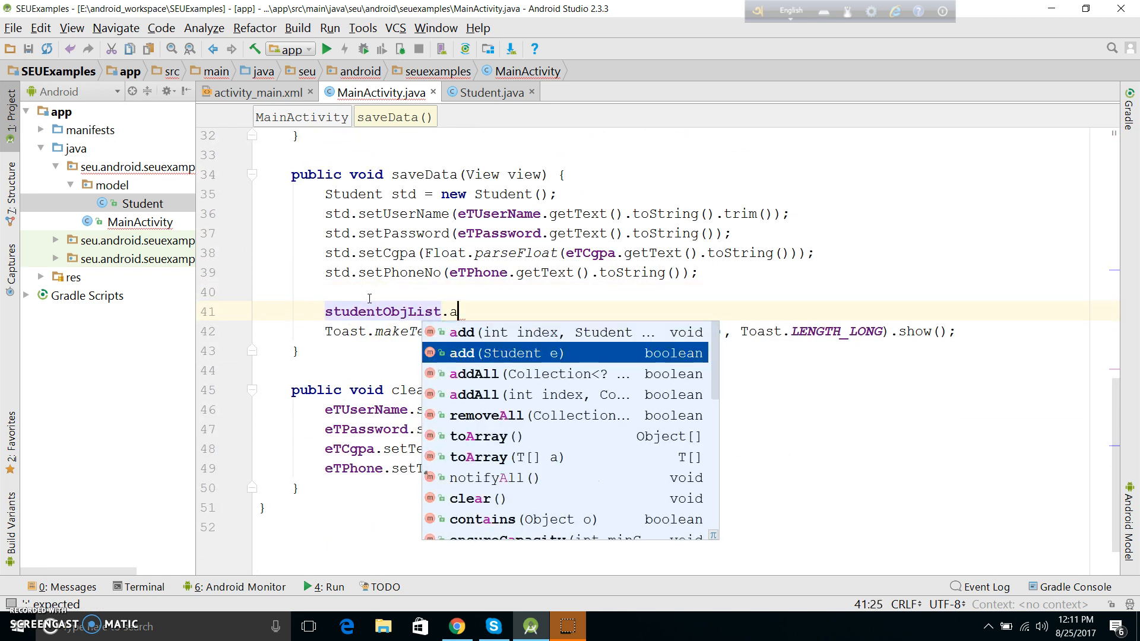
pyautogui.write('dd(std);')
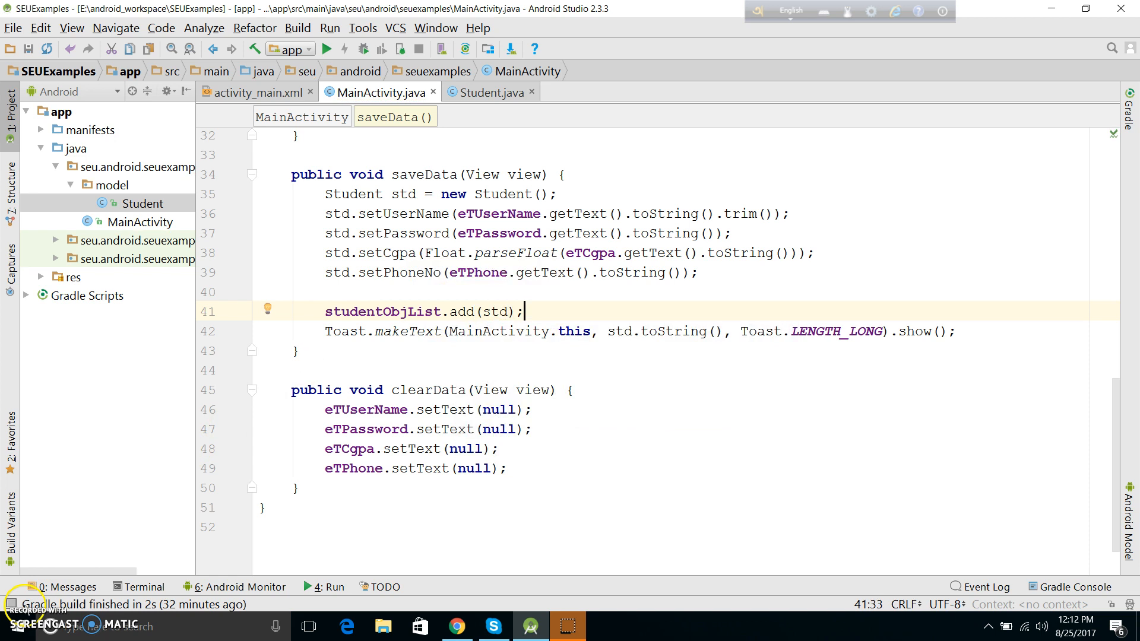
pyautogui.write('Arra')
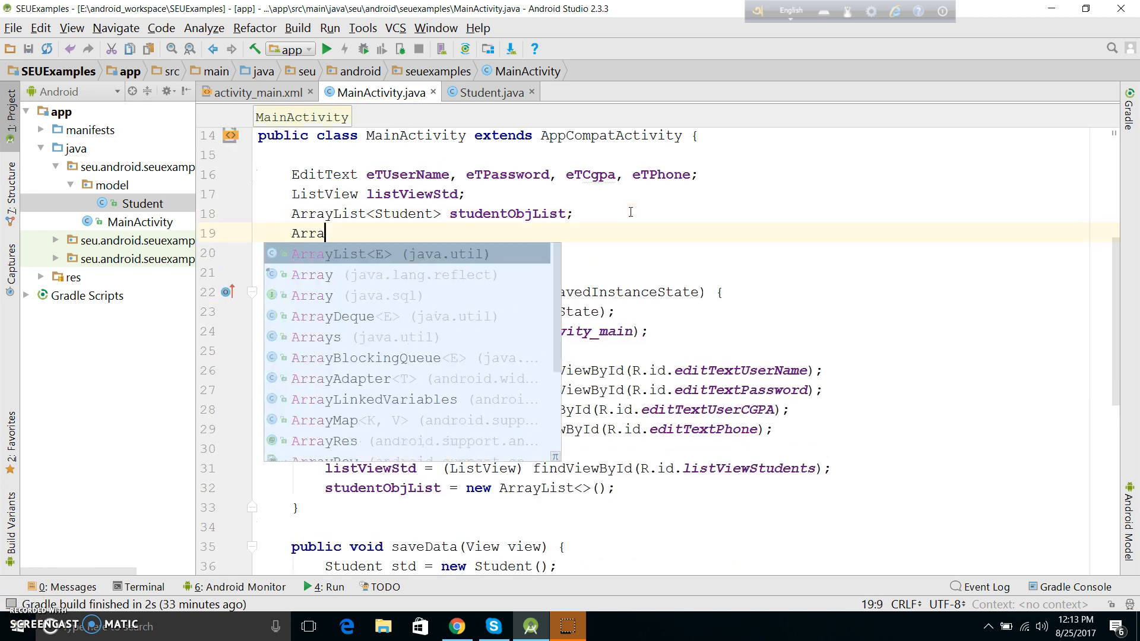
# - Declare ArrayAdapter<Student> adapter and start adapter = new ArrayAdapter with MainActivity.this
pyautogui.write('yAdapter<>')
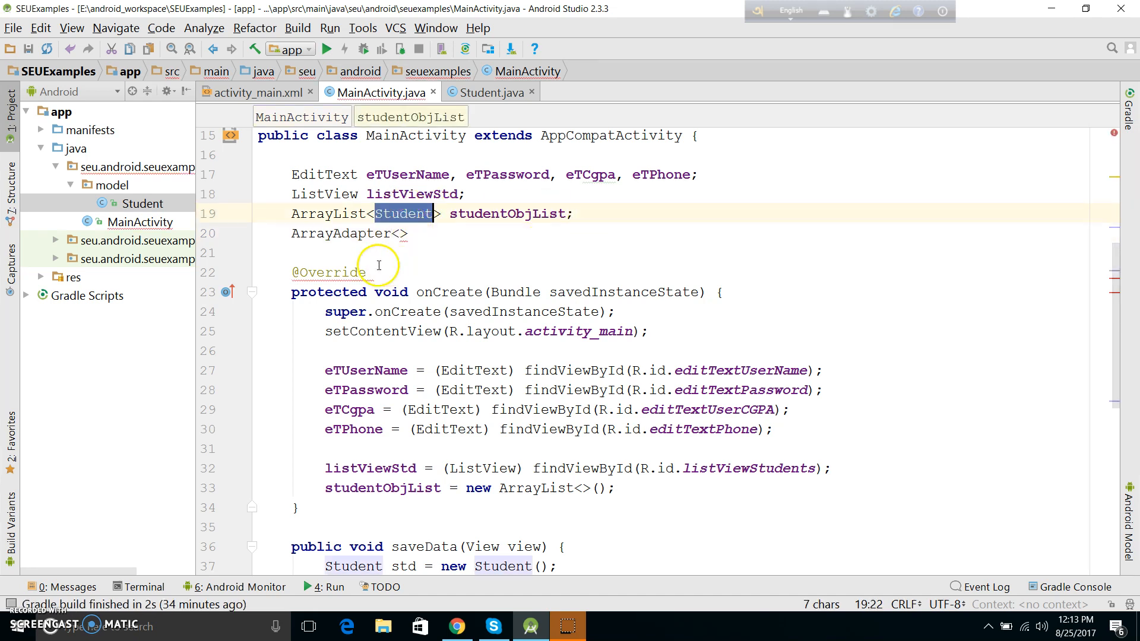
pyautogui.write('Student')
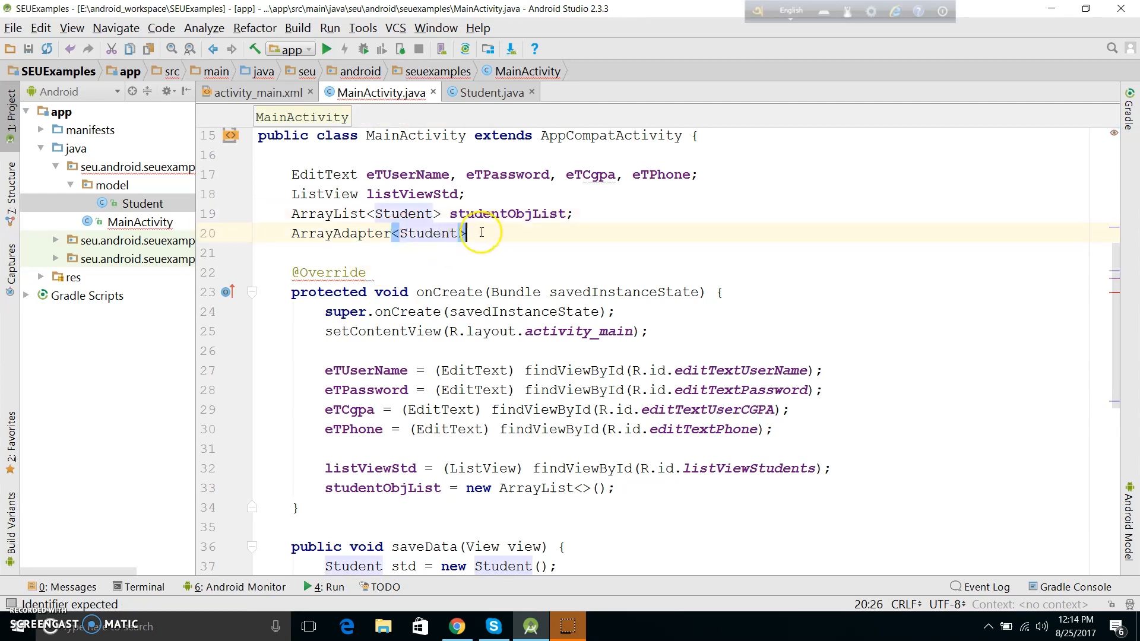
pyautogui.write('adapt')
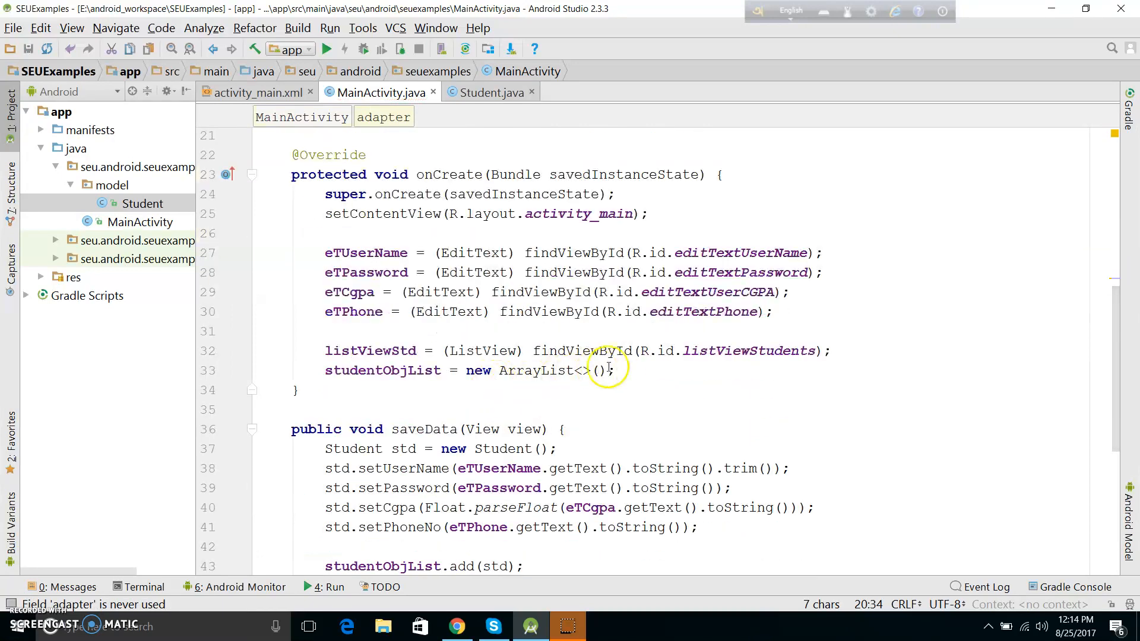
pyautogui.write('adapter')
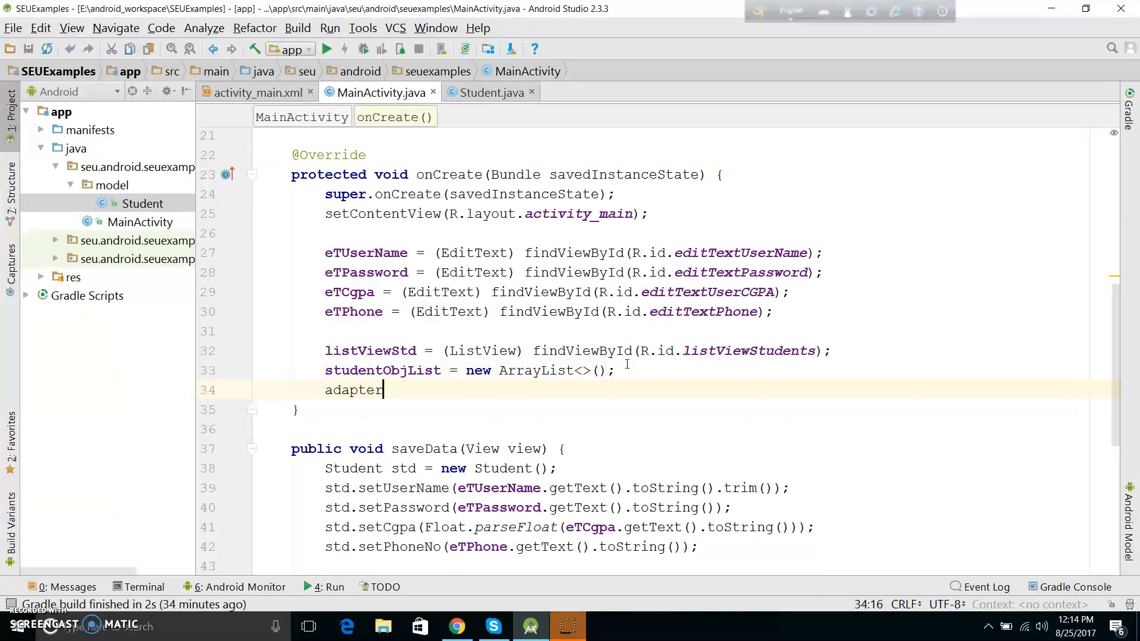
pyautogui.write('= new ArrayAdapter<Student>(MainActivity.')
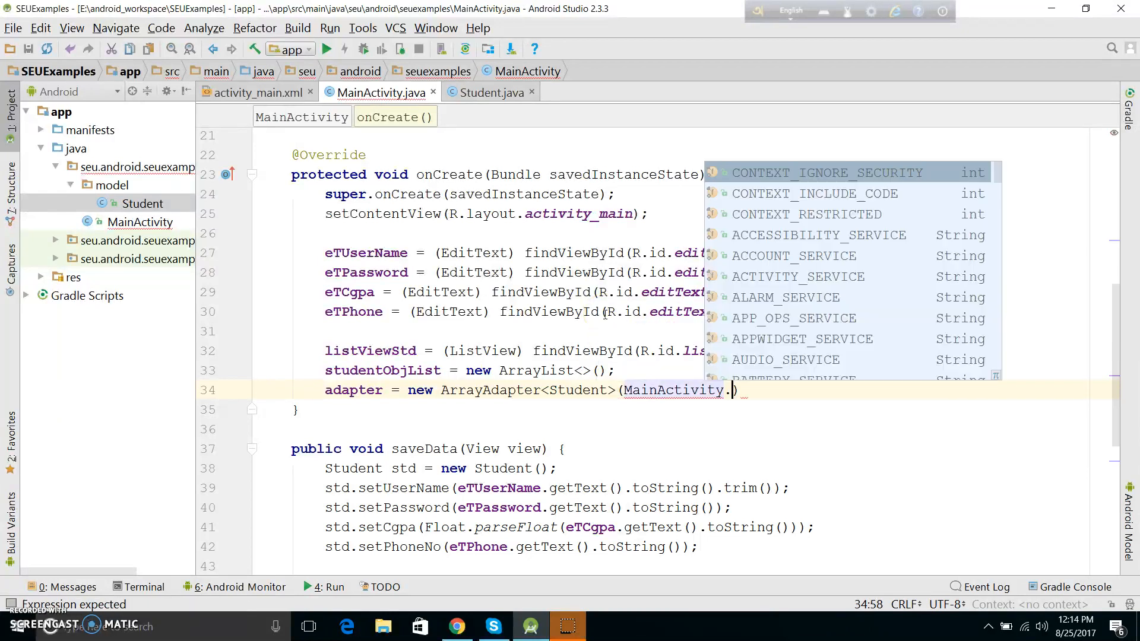
pyautogui.write('this')
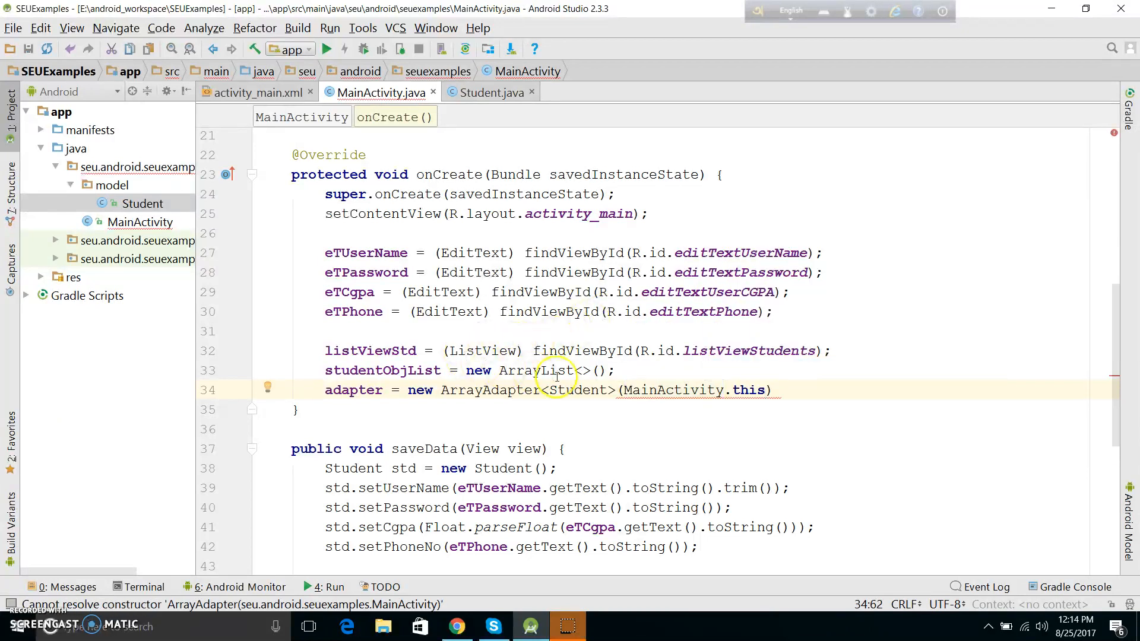
pyautogui.moveTo(491, 390)
pyautogui.write(', ')
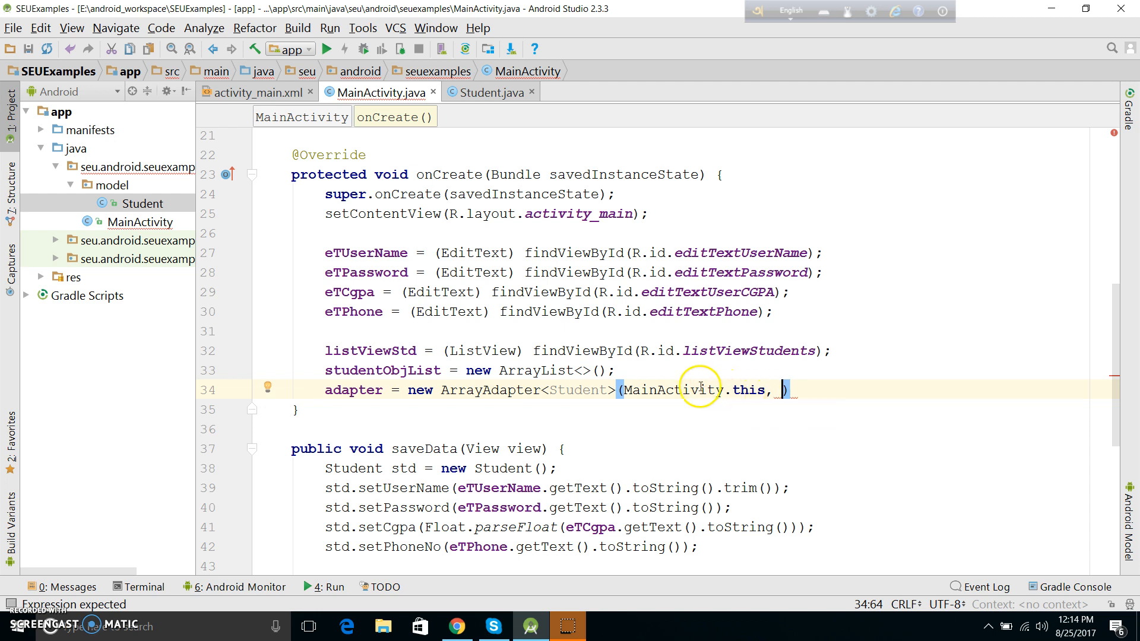
# - Finish the constructor with android.R.layout.simple_list_item_1 and studentObjList arguments
pyautogui.doubleClick(490, 390)
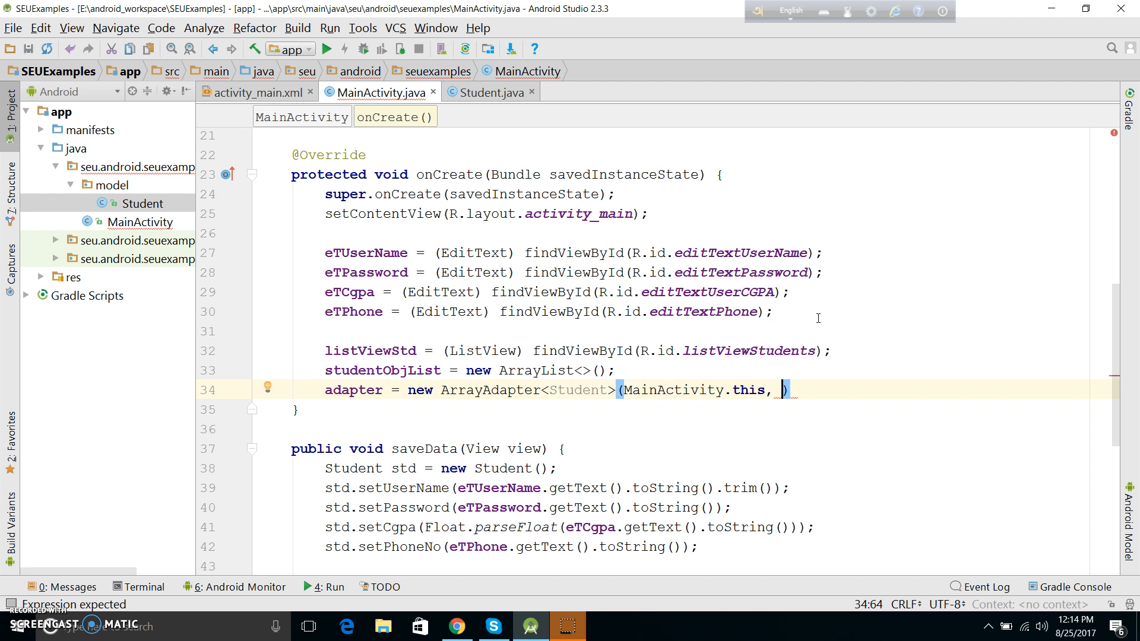
pyautogui.write('android')
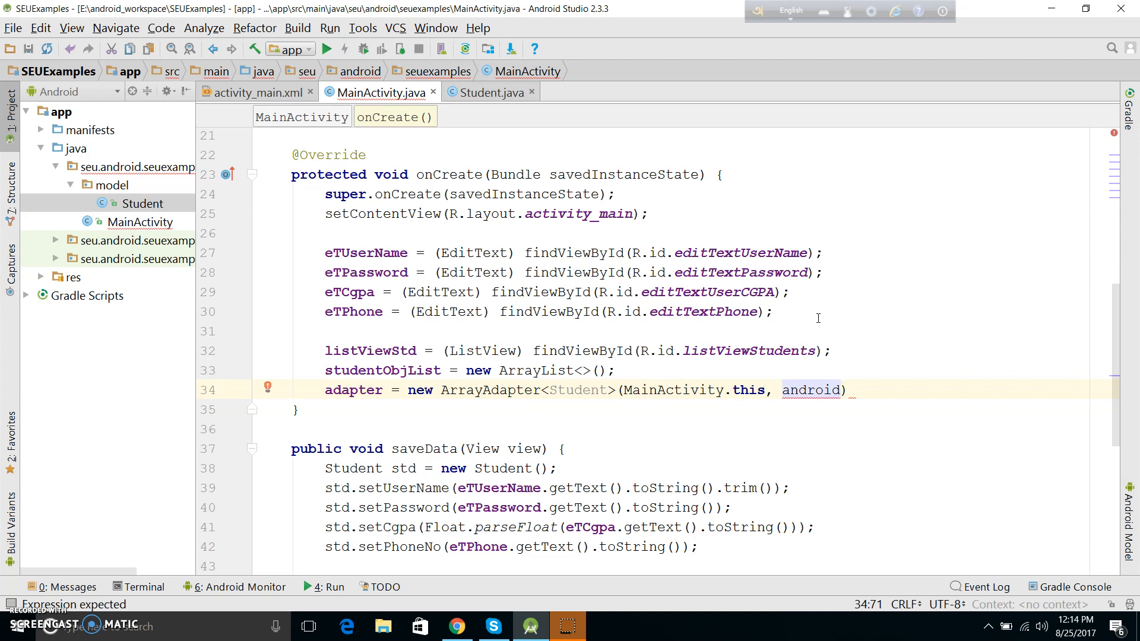
pyautogui.write('.')
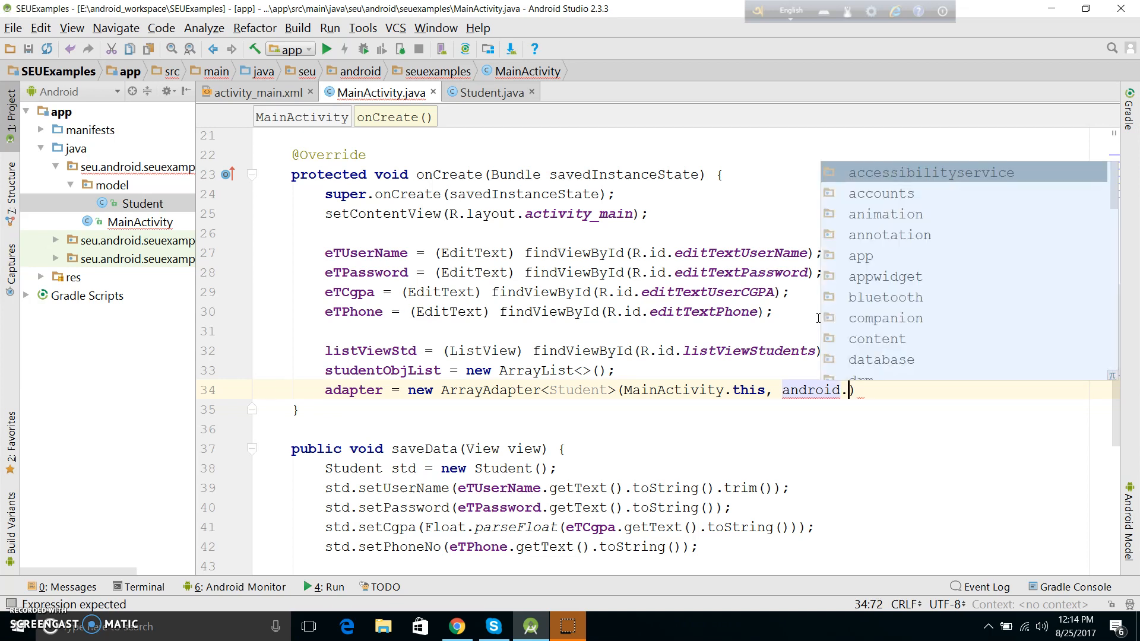
pyautogui.write('R')
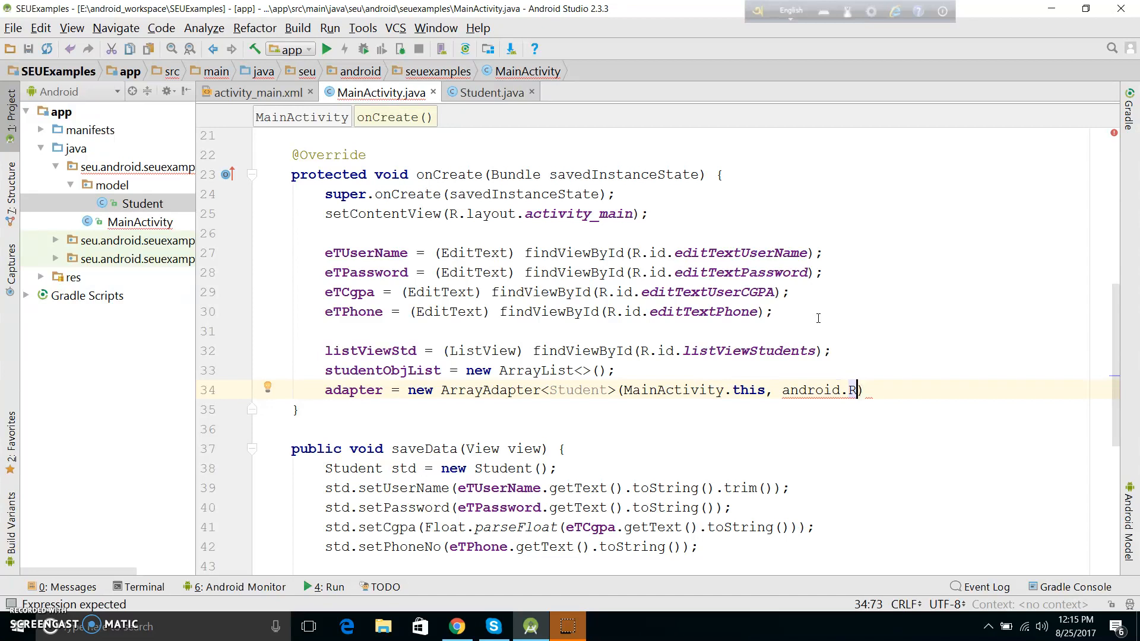
pyautogui.write('.')
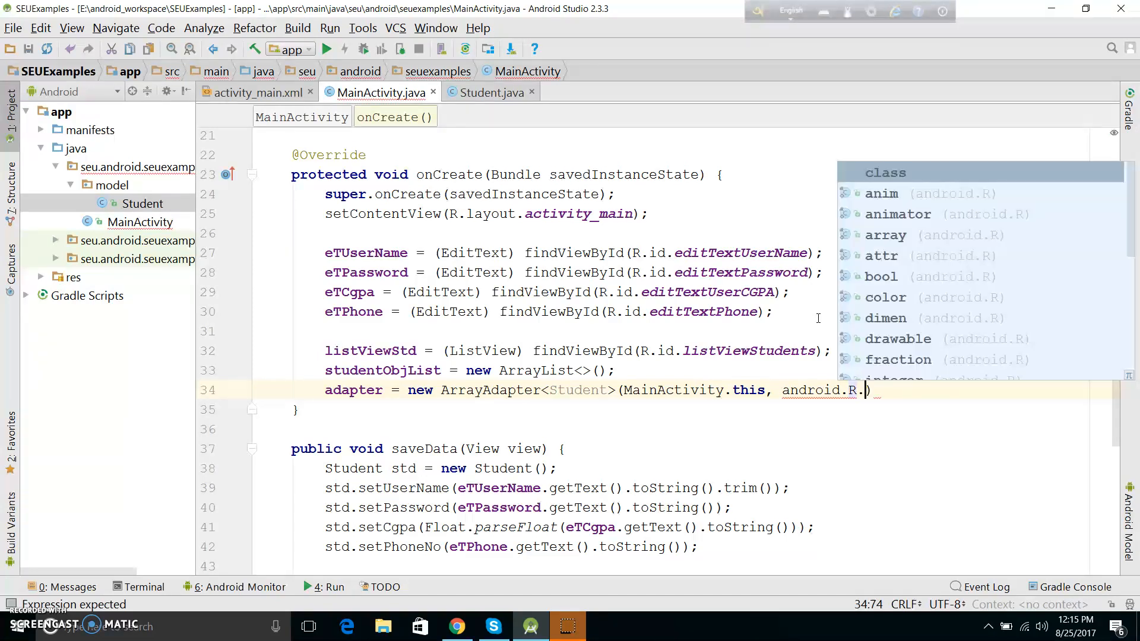
pyautogui.write('layout.simple_list_item_1')
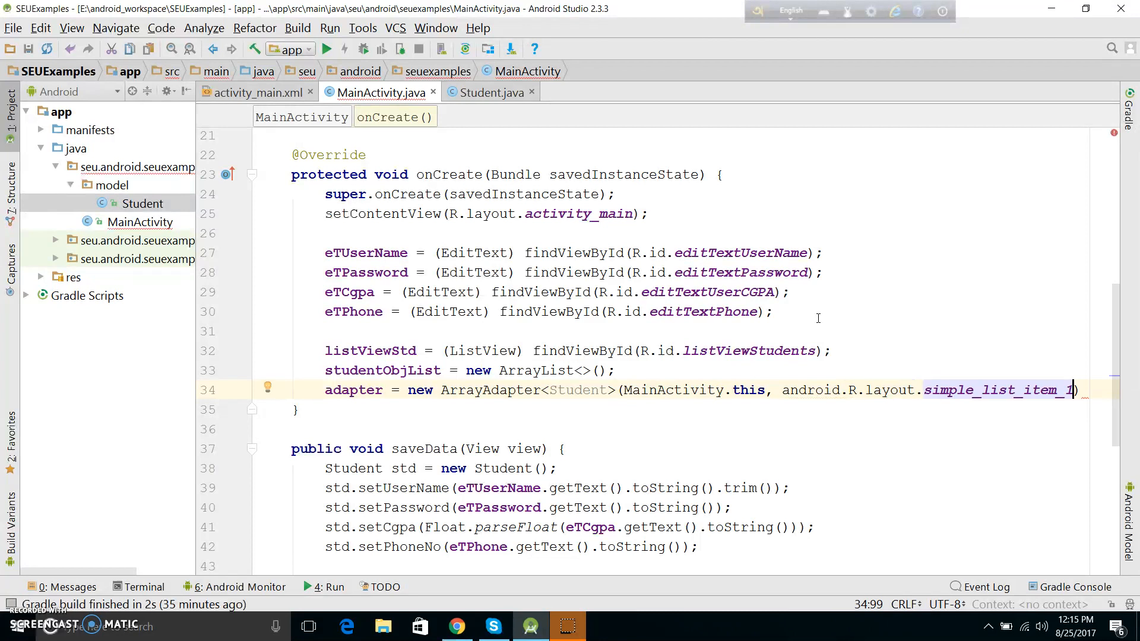
pyautogui.write(',')
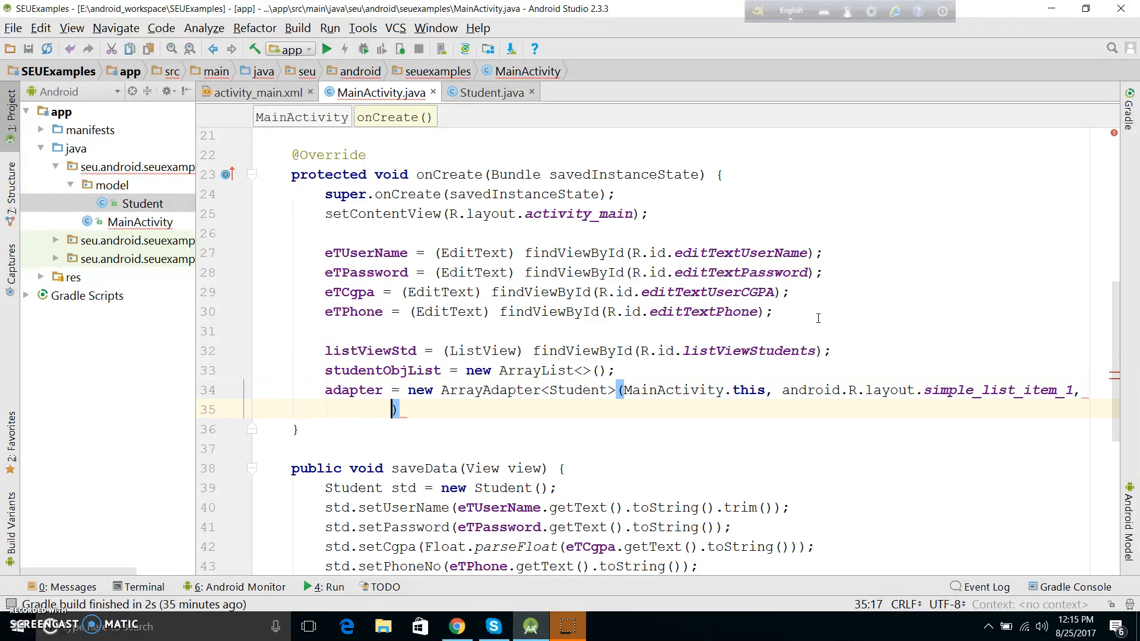
pyautogui.write('studentObjList')
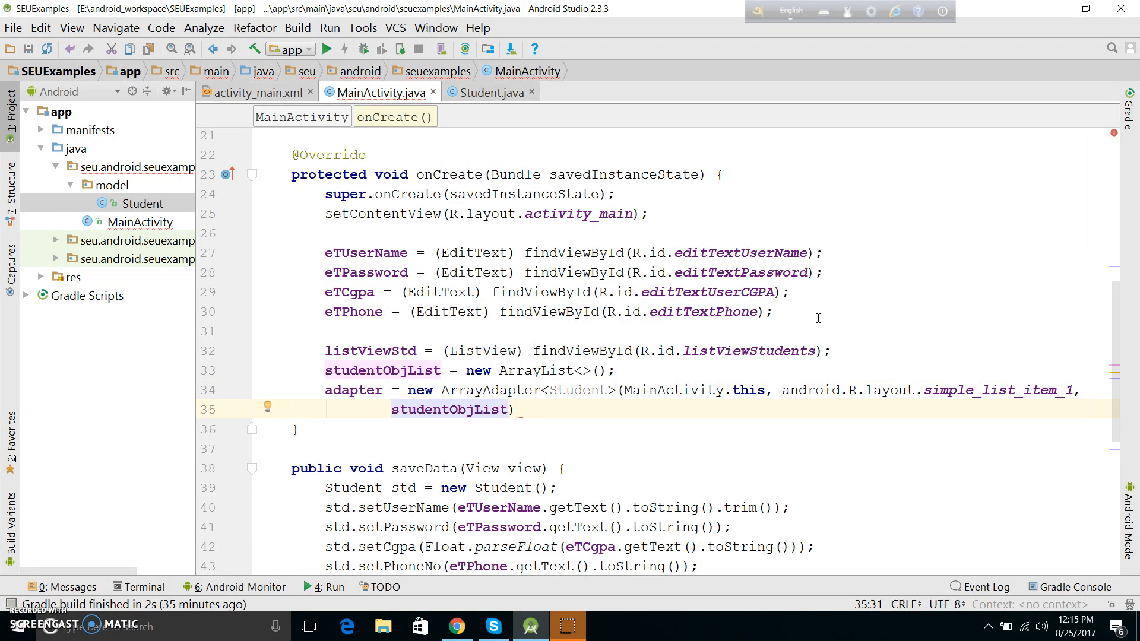
pyautogui.write(';')
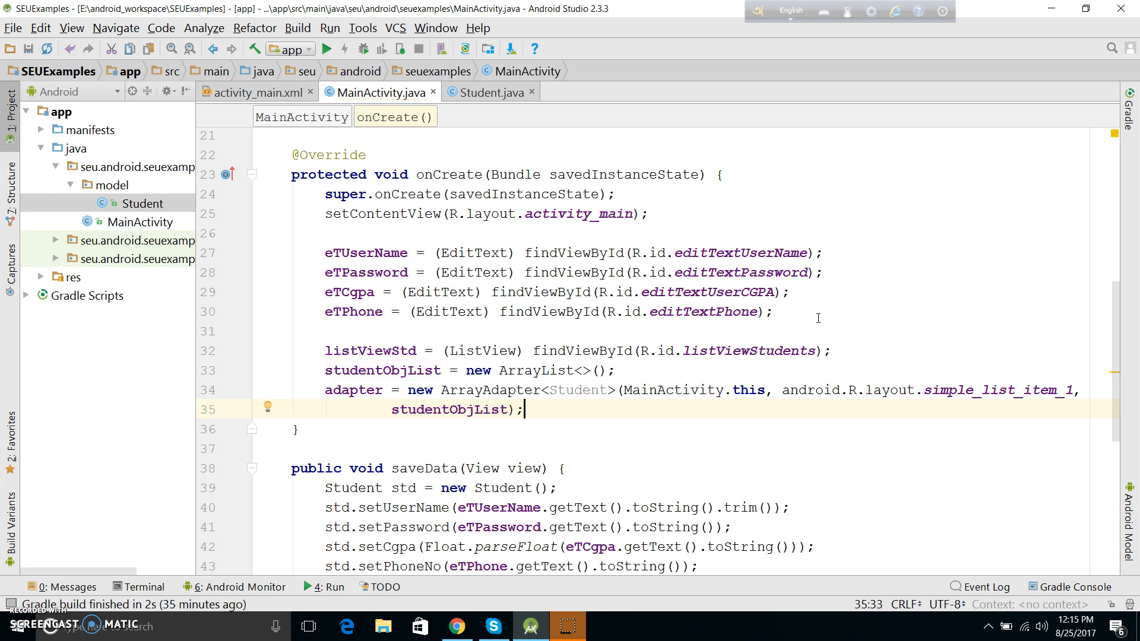
pyautogui.doubleClick(489, 390)
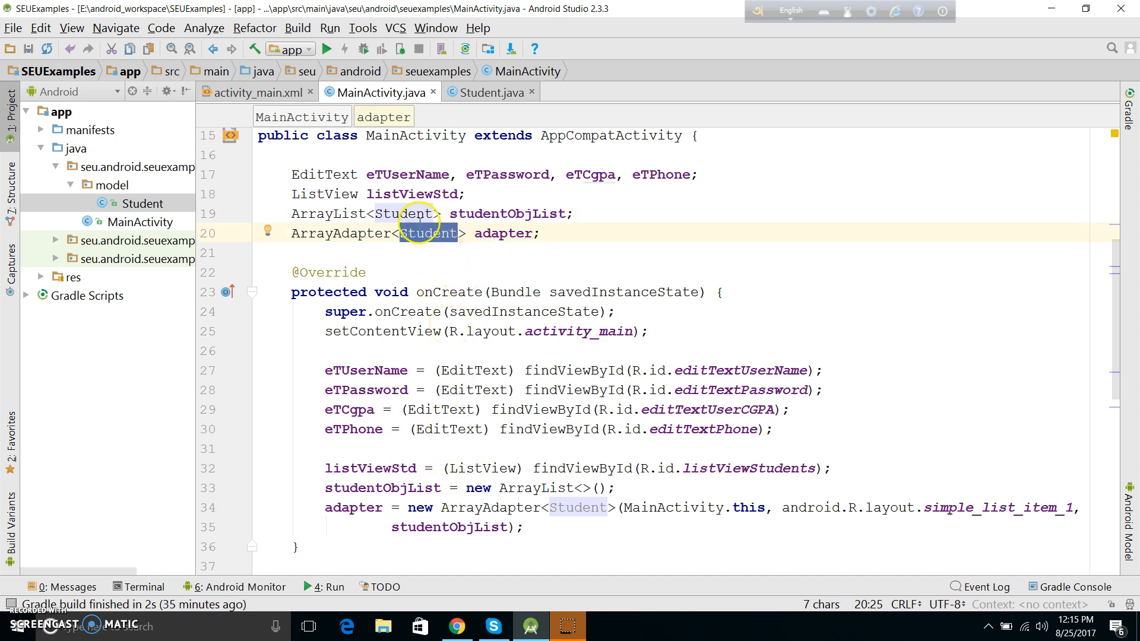
pyautogui.moveTo(480, 377)
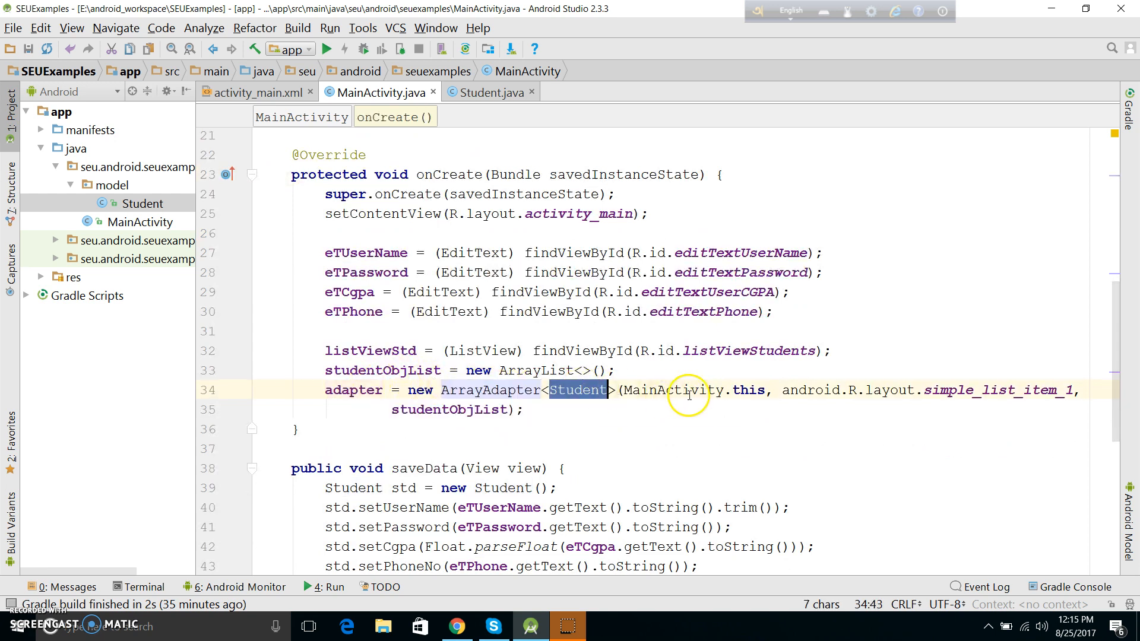
pyautogui.click(698, 390)
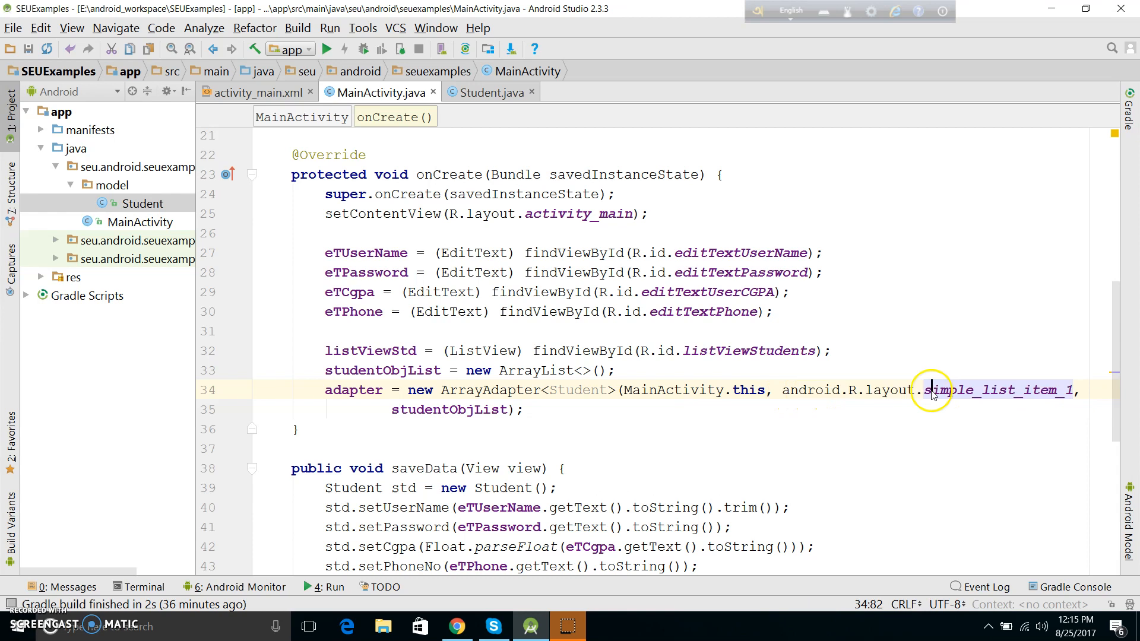
pyautogui.doubleClick(892, 389)
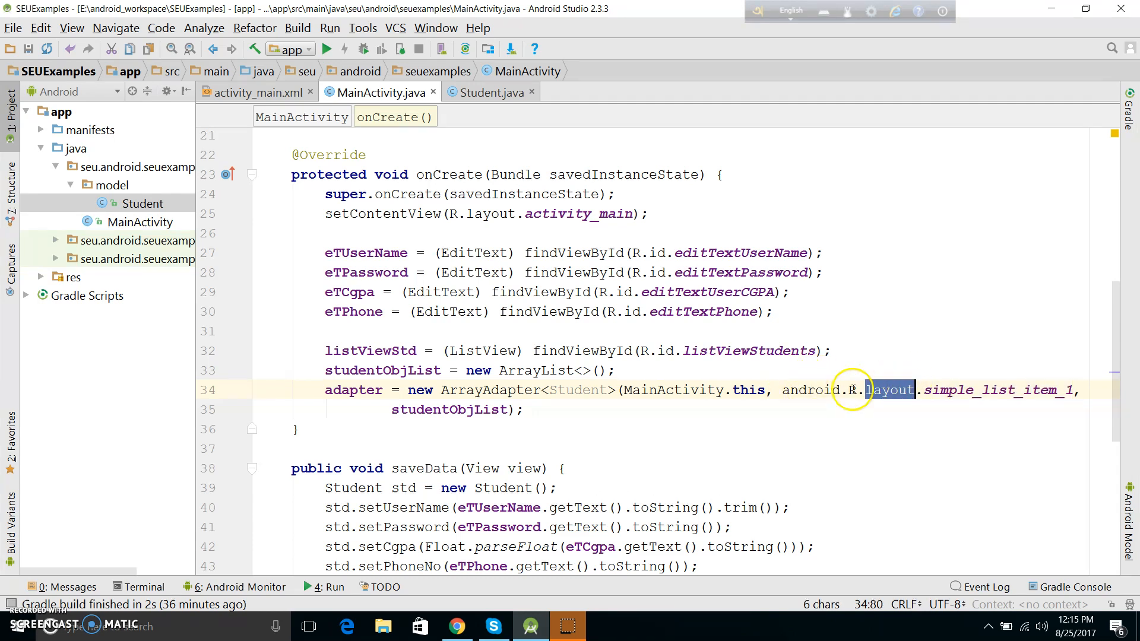
pyautogui.doubleClick(996, 390)
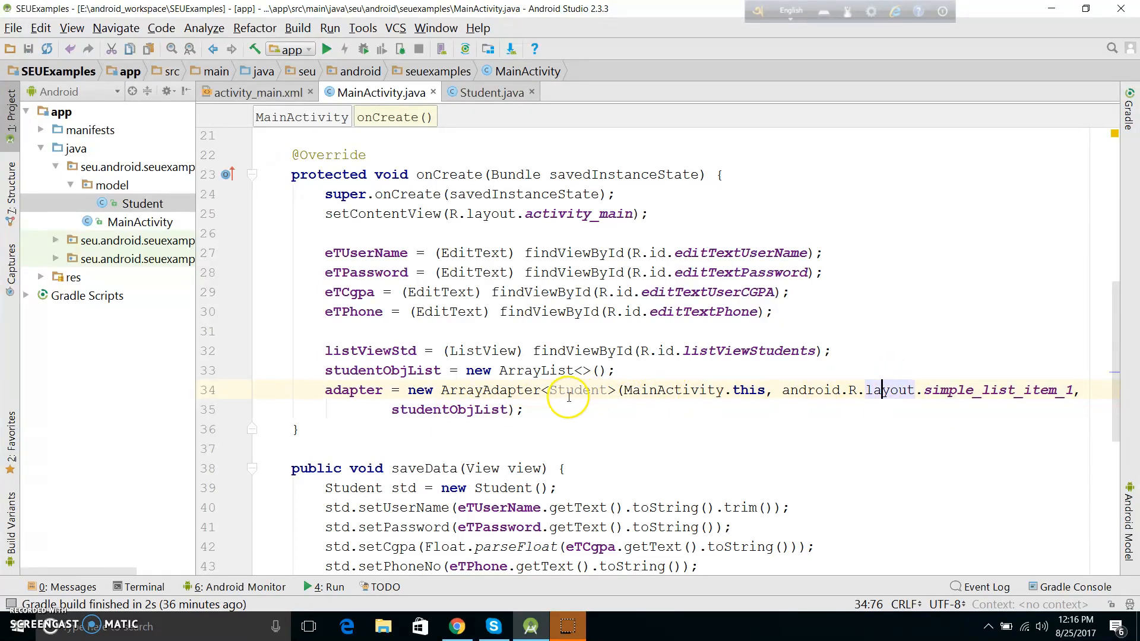
pyautogui.doubleClick(490, 389)
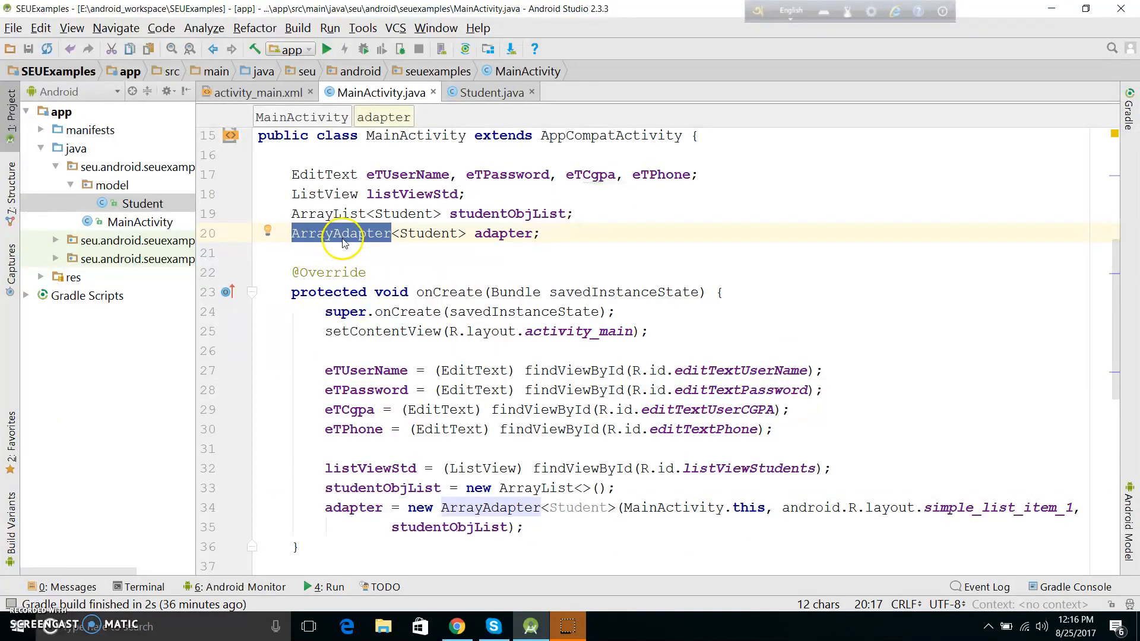
pyautogui.scroll(-3)
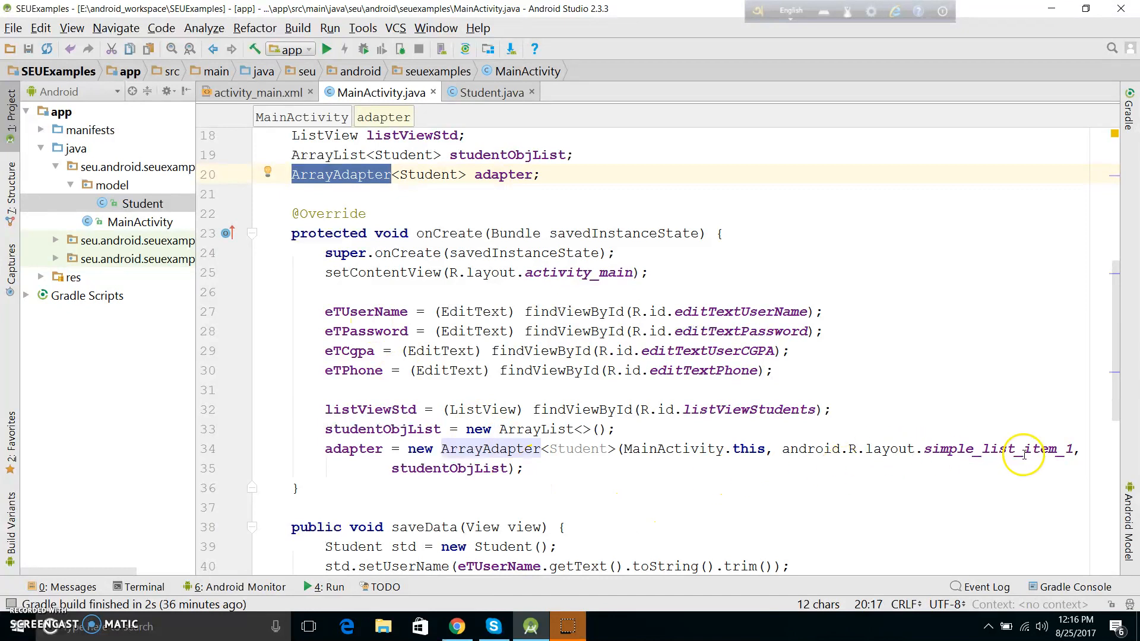
pyautogui.doubleClick(880, 449)
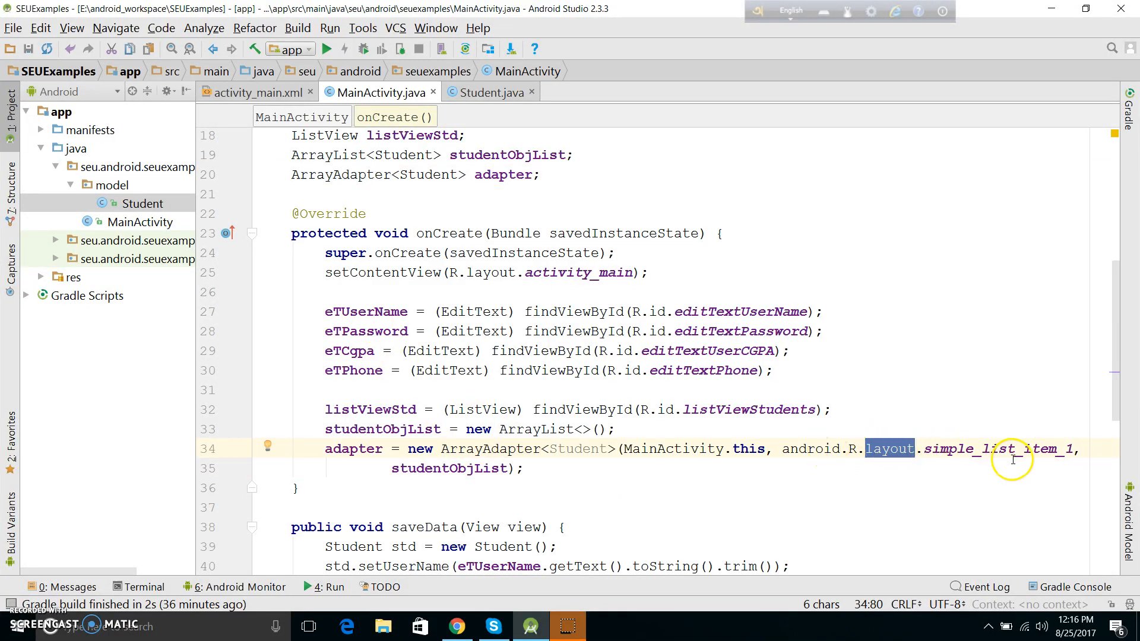
pyautogui.click(1004, 449)
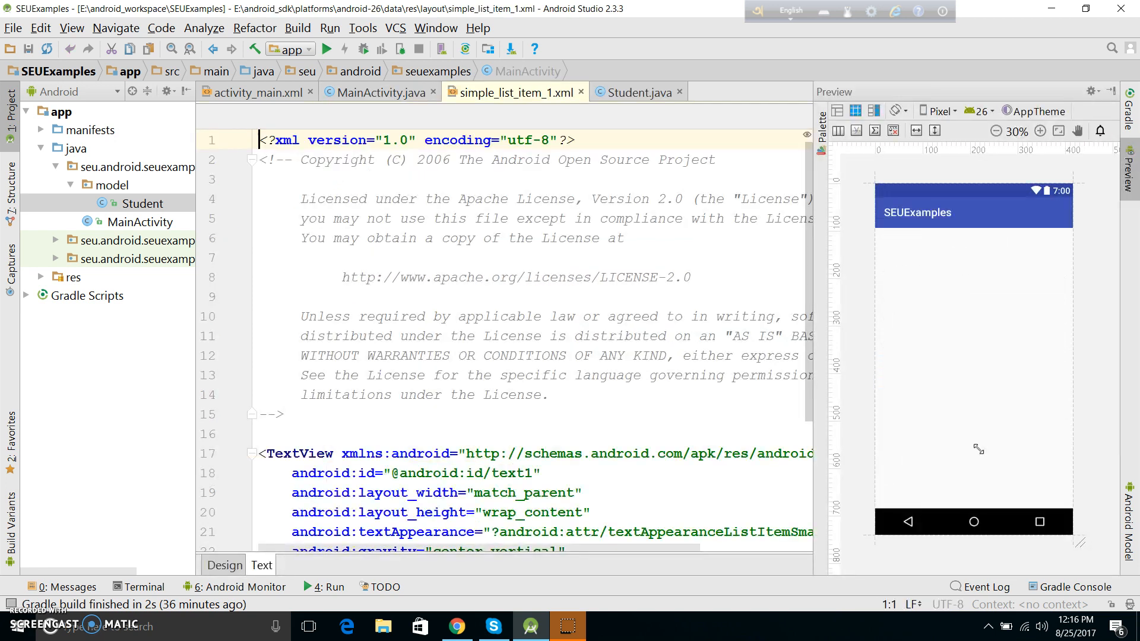
pyautogui.doubleClick(299, 277)
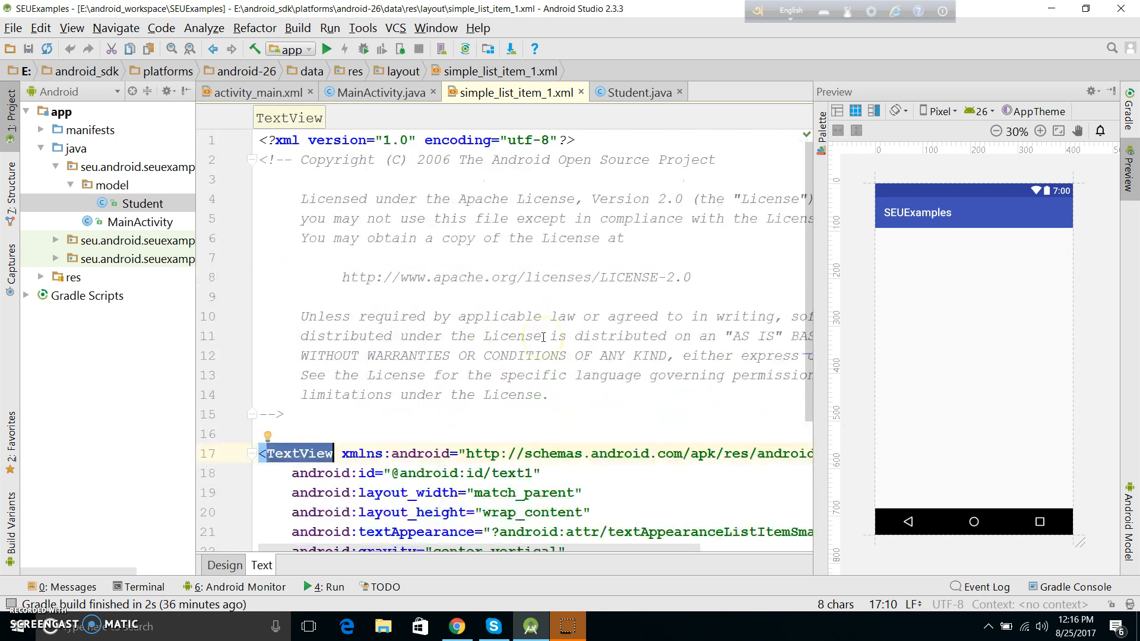
pyautogui.scroll(-3)
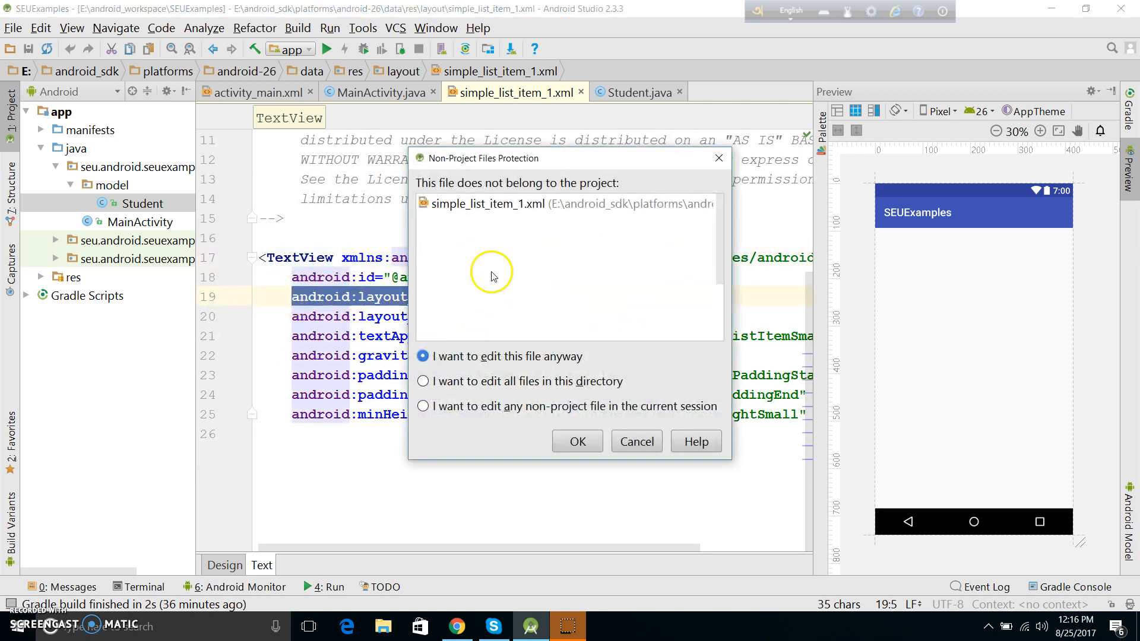
pyautogui.click(578, 442)
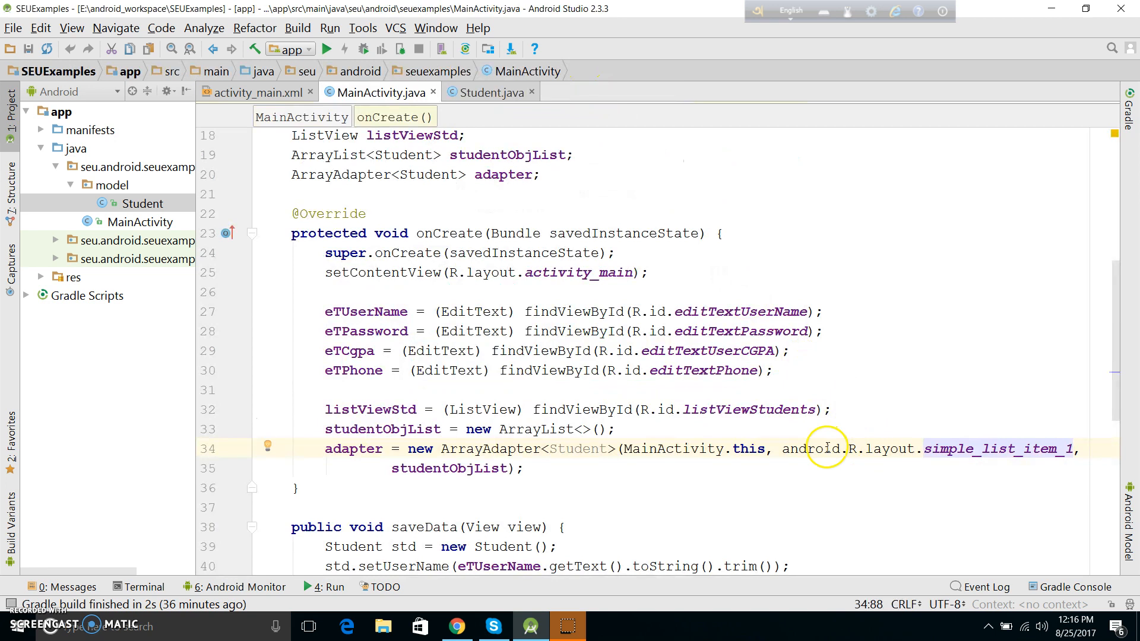
pyautogui.doubleClick(808, 449)
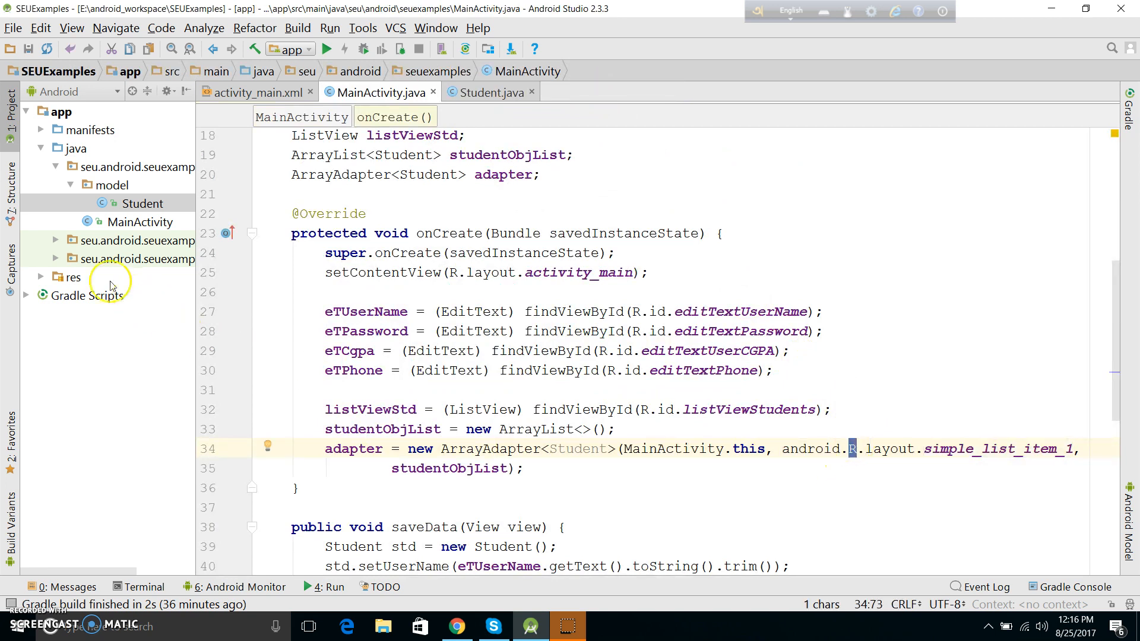
pyautogui.click(73, 277)
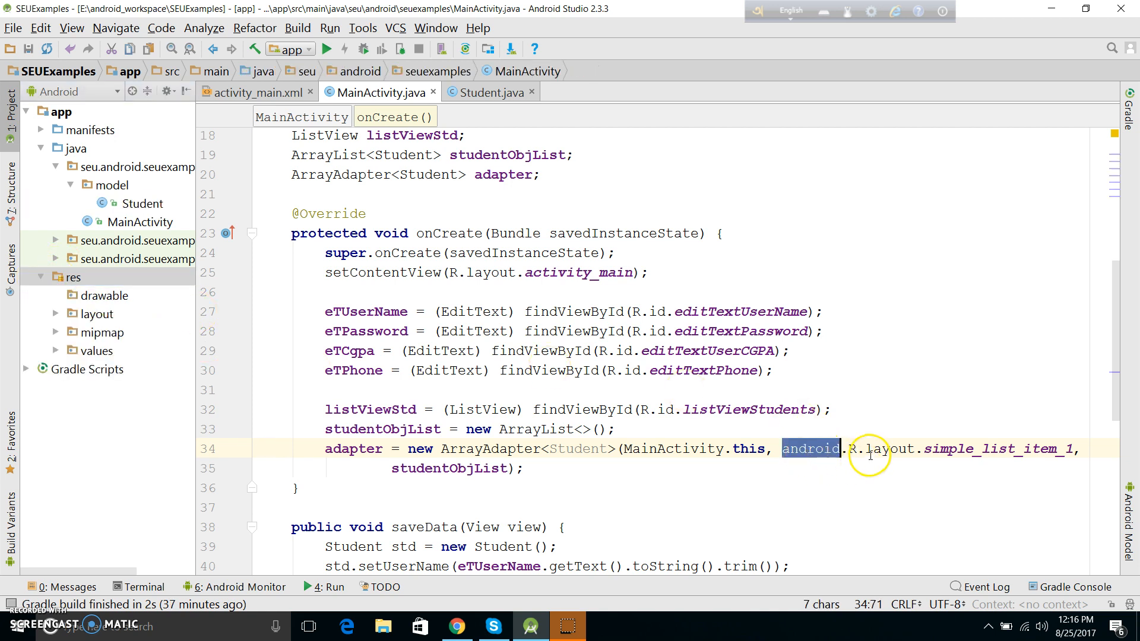
pyautogui.doubleClick(1000, 449)
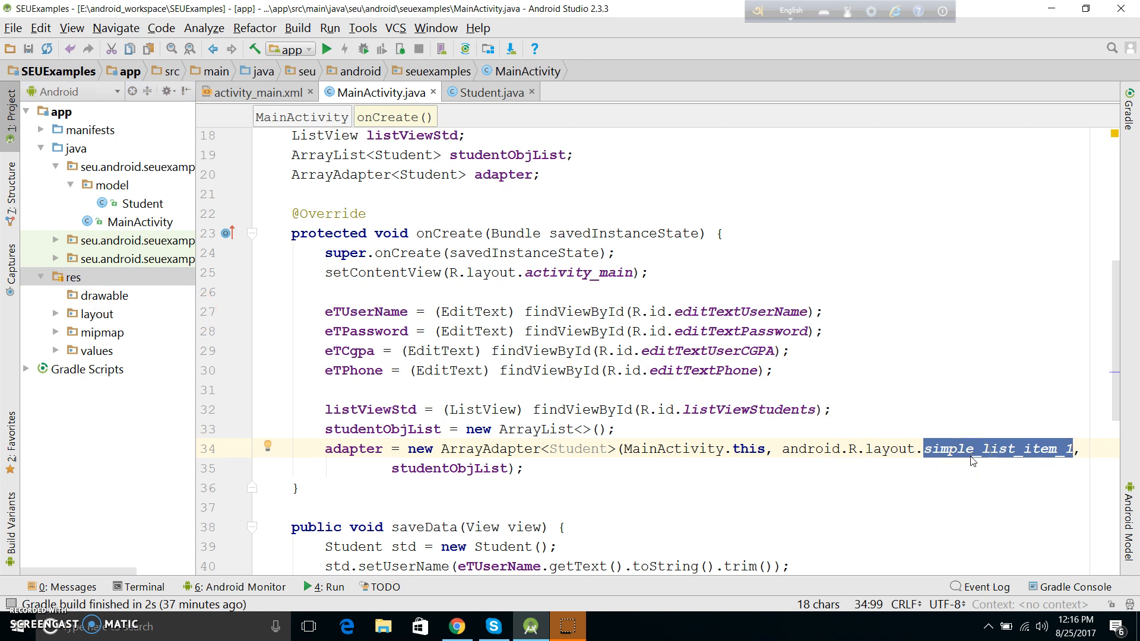
pyautogui.click(997, 449)
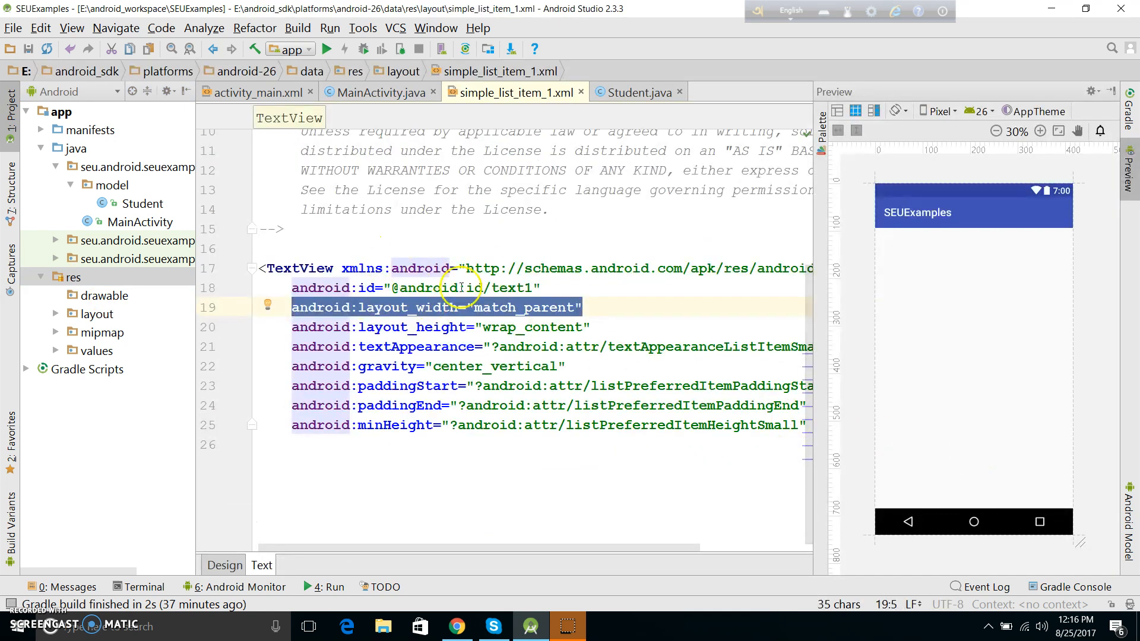
pyautogui.click(374, 92)
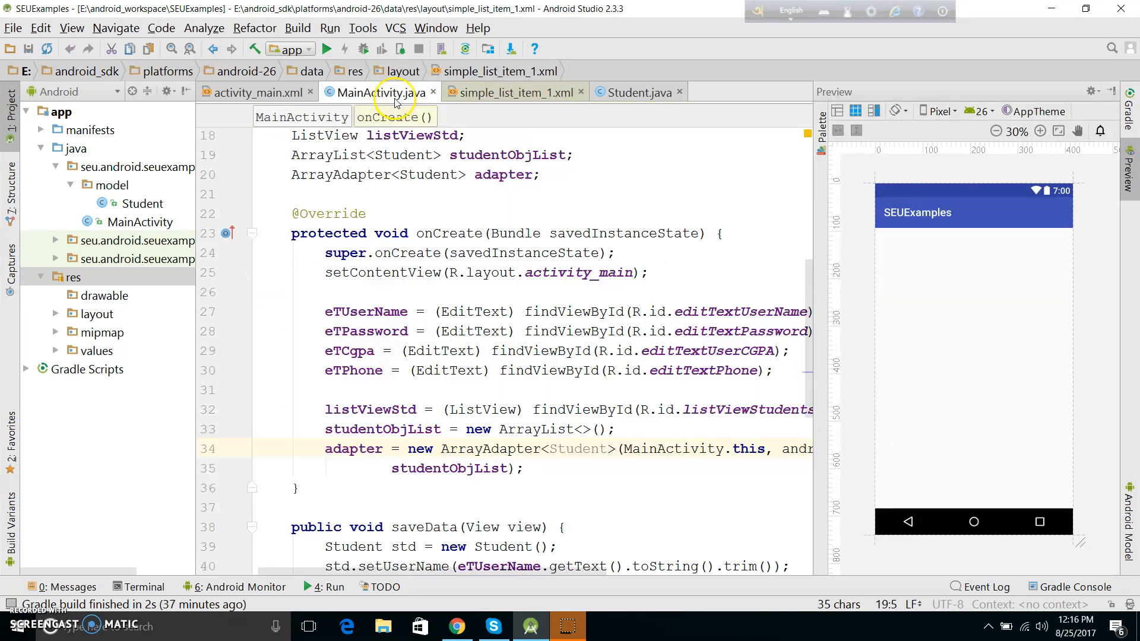
pyautogui.click(513, 93)
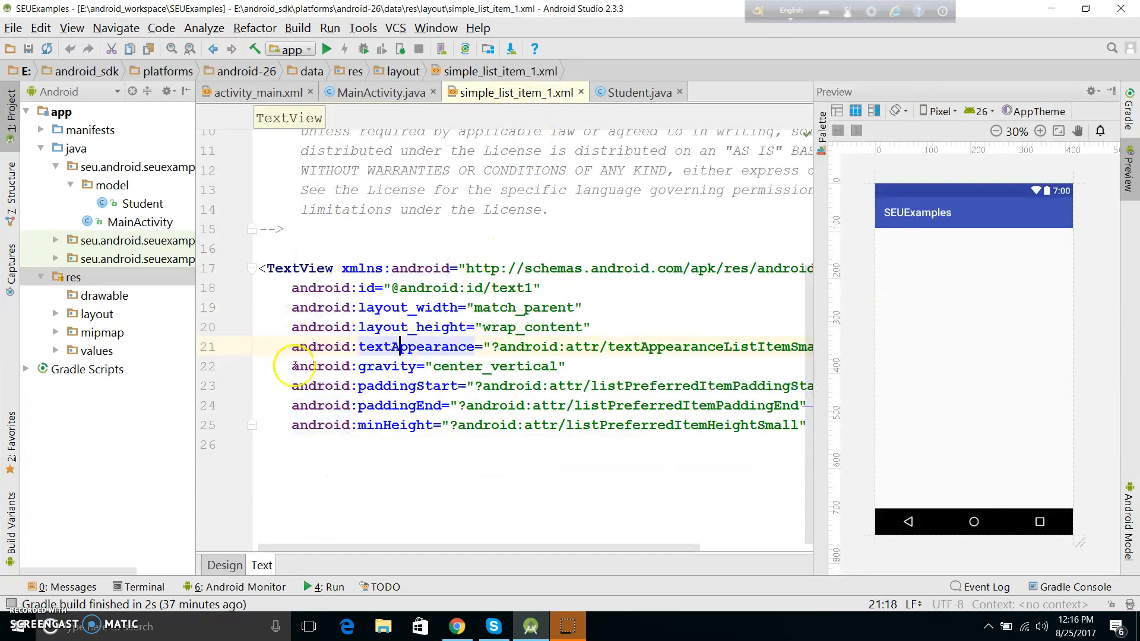
pyautogui.click(375, 93)
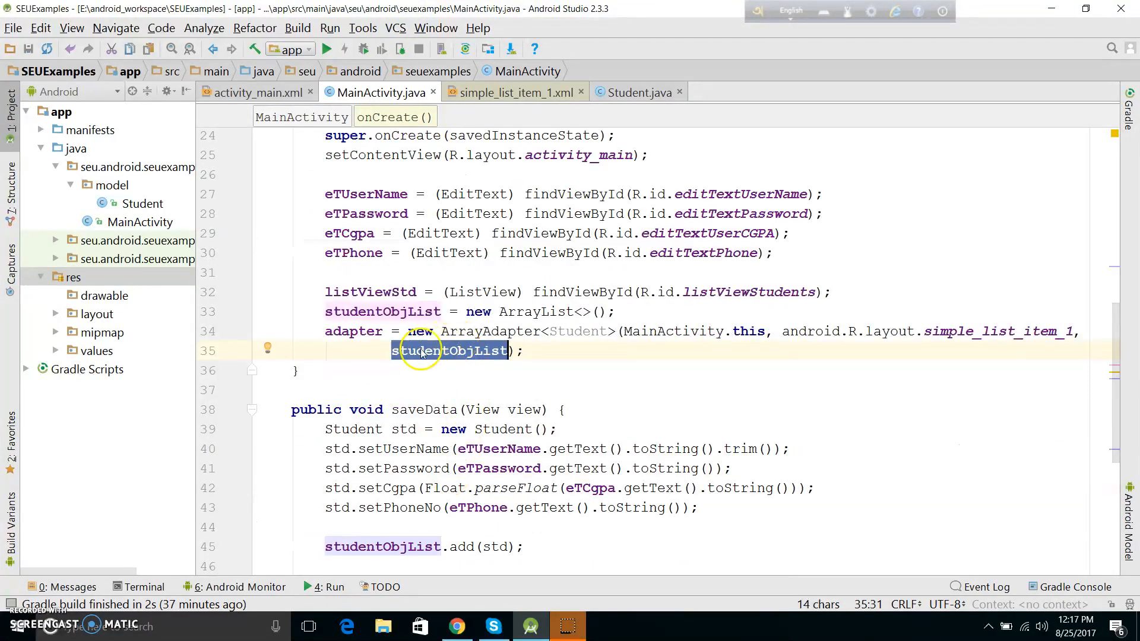
# - End onCreate with listViewStd.setAdapter(adapter) to attach the adapter to the list view
pyautogui.scroll(-3)
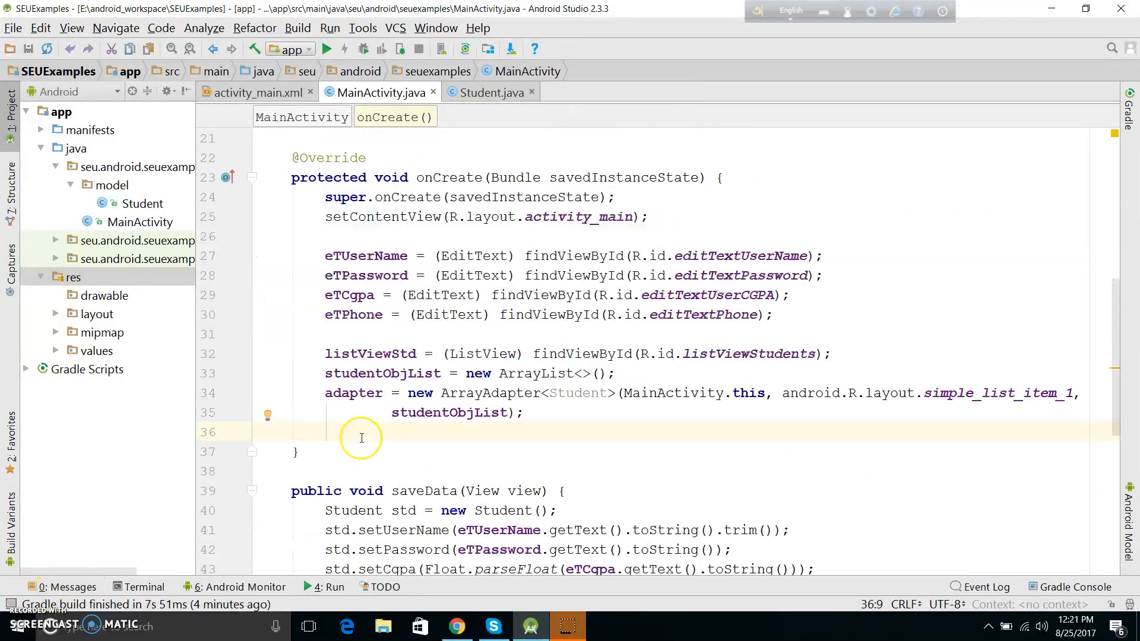
pyautogui.write('1')
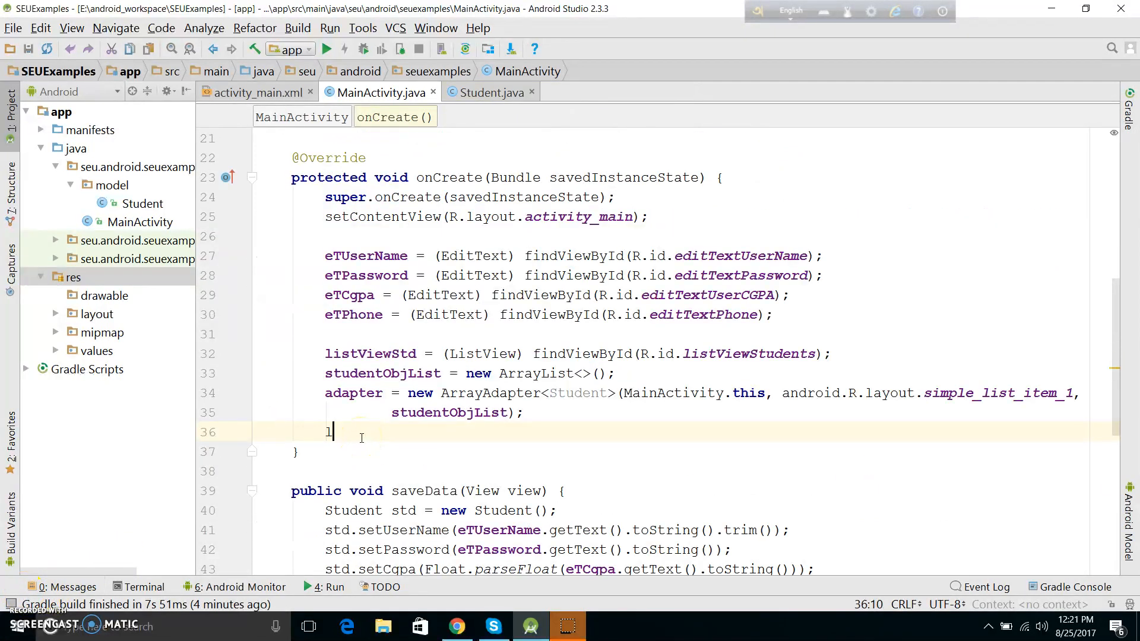
pyautogui.write('istViewStd.')
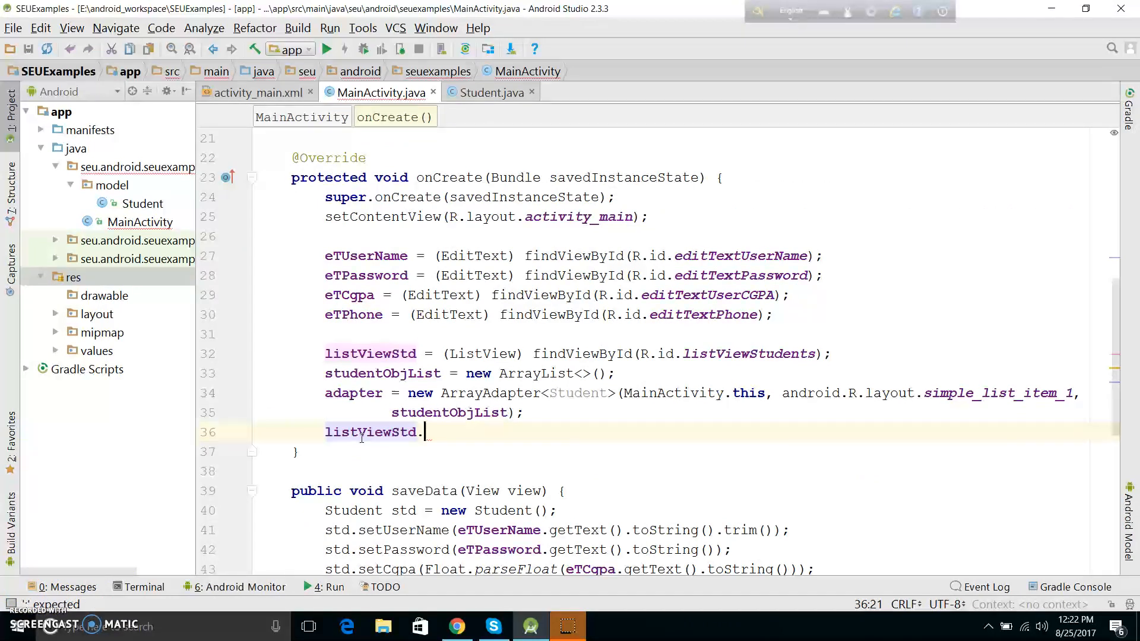
pyautogui.write('setAdapter();')
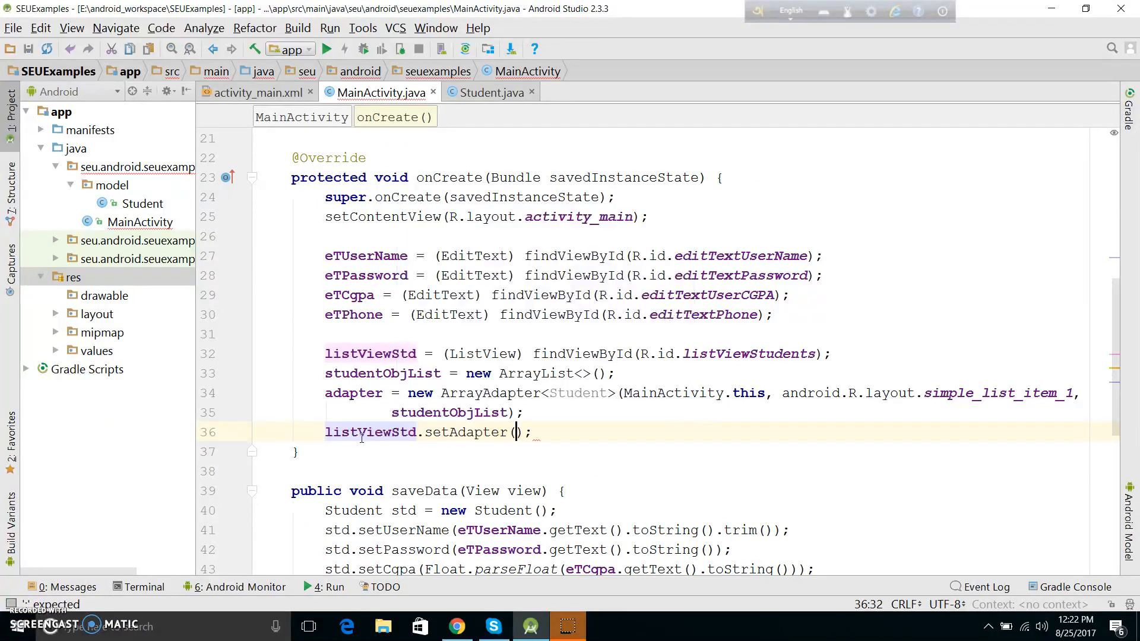
pyautogui.write('adapter')
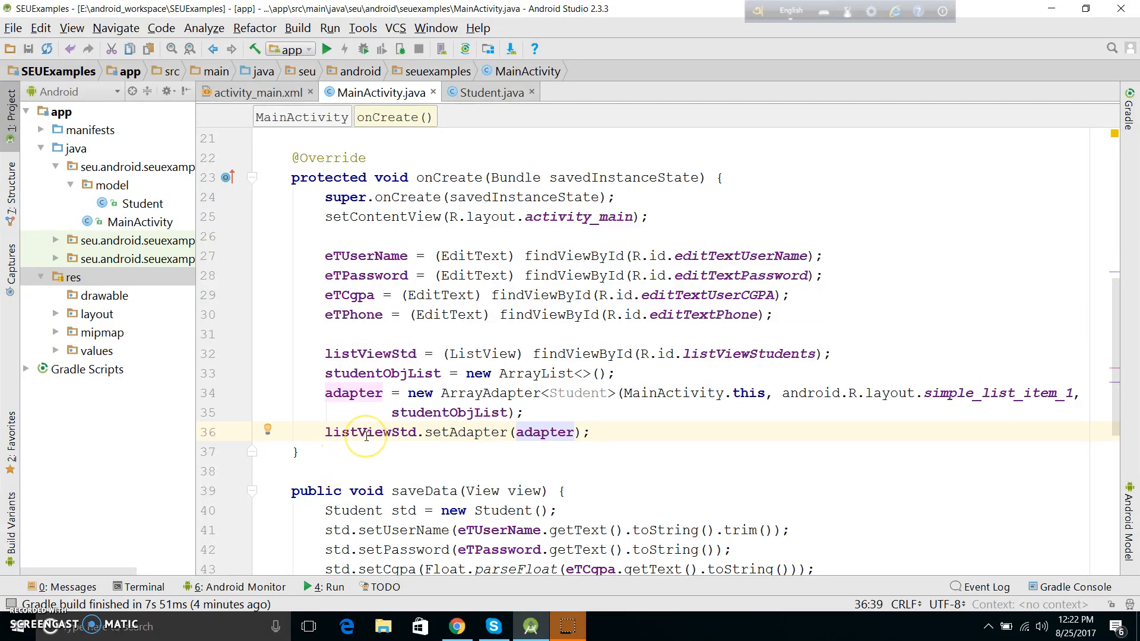
pyautogui.doubleClick(371, 433)
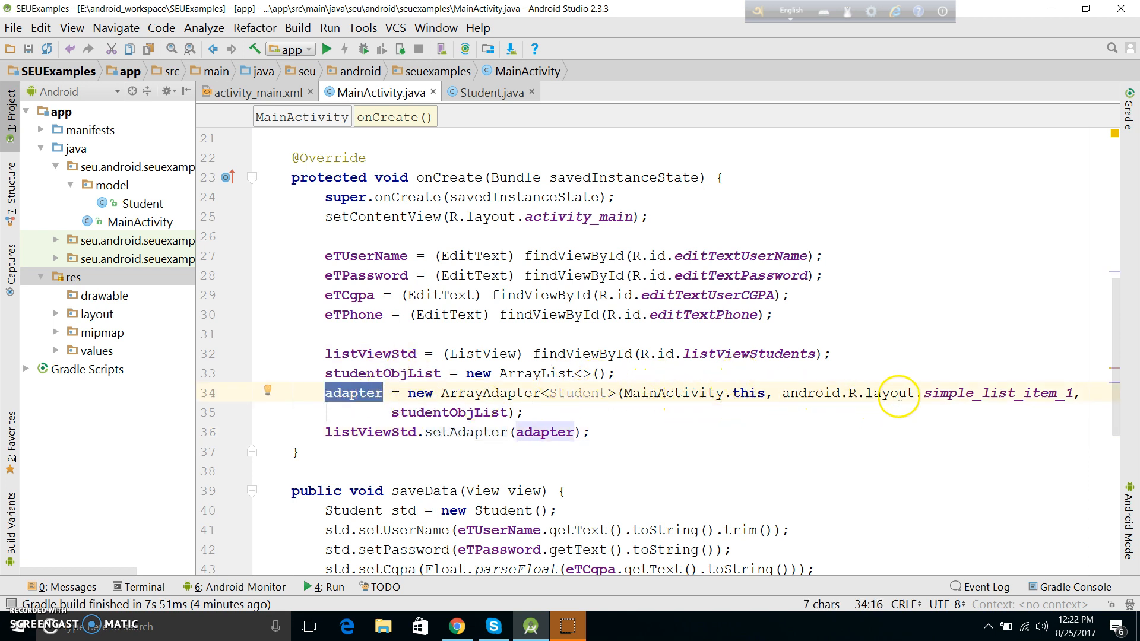
pyautogui.doubleClick(1000, 393)
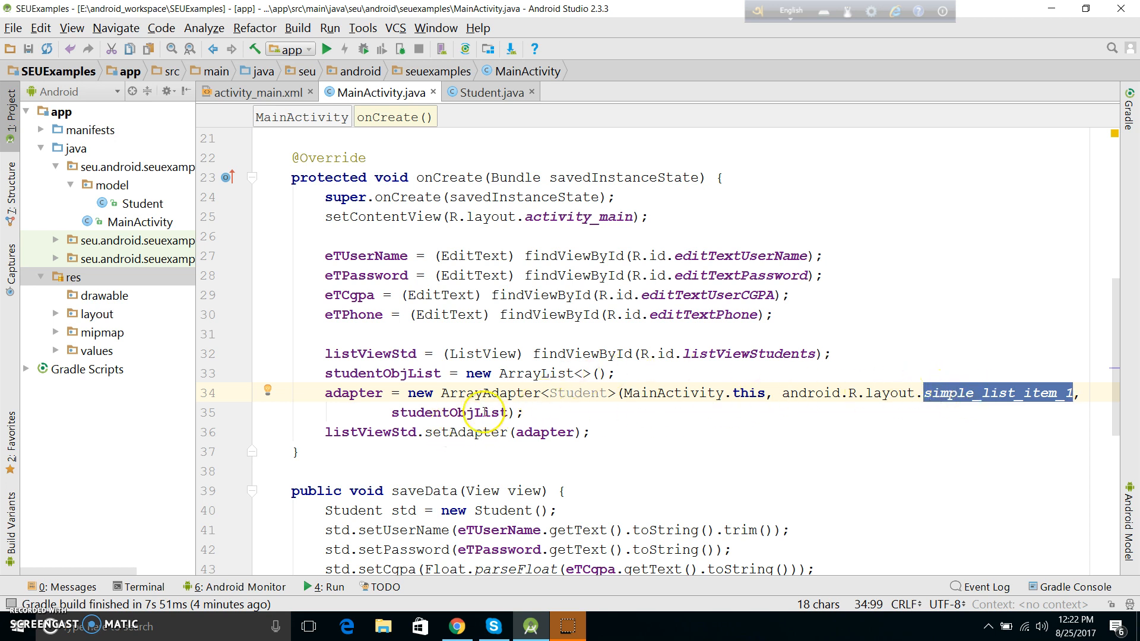
pyautogui.doubleClick(452, 412)
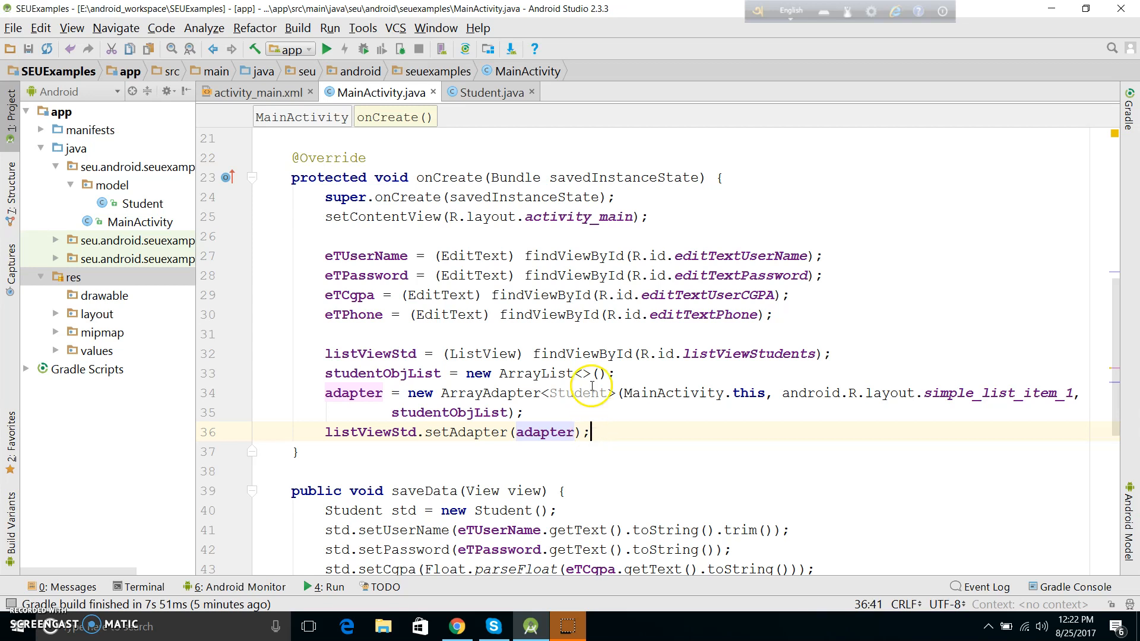
# - Review the activity_main layout preview with its Save button, then return to saveData in MainActivity
pyautogui.scroll(-3)
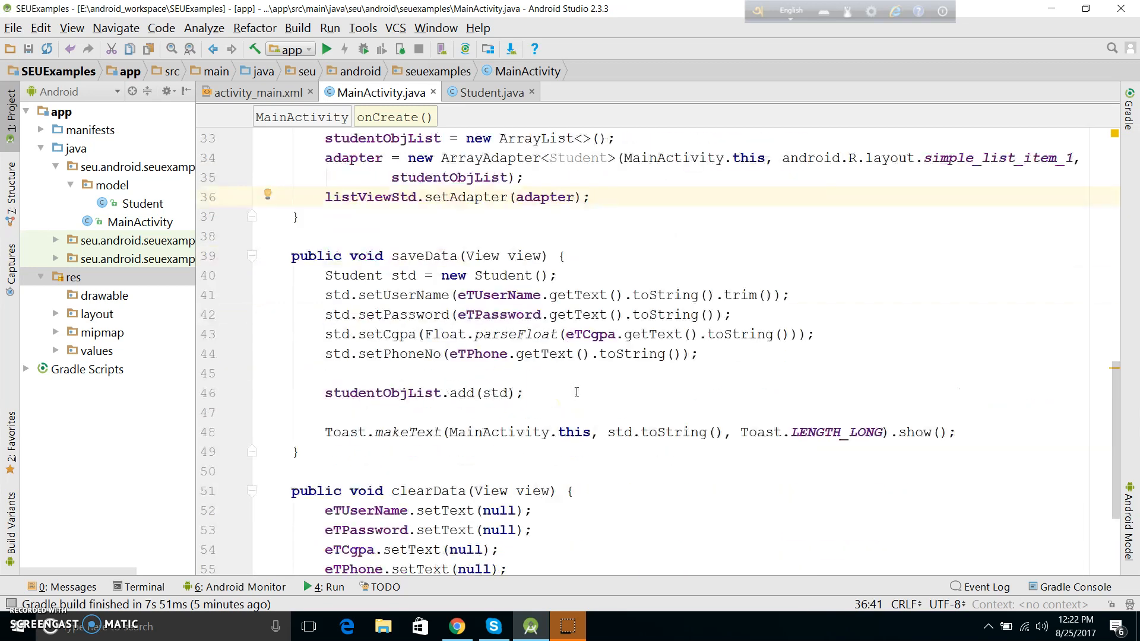
pyautogui.doubleClick(424, 196)
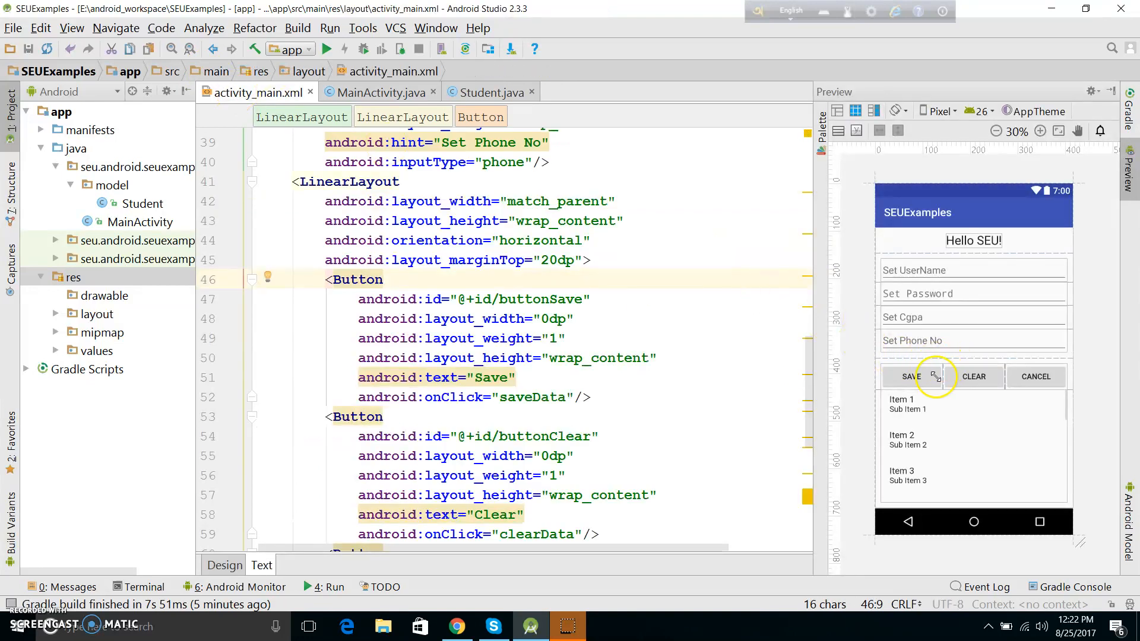
pyautogui.click(911, 377)
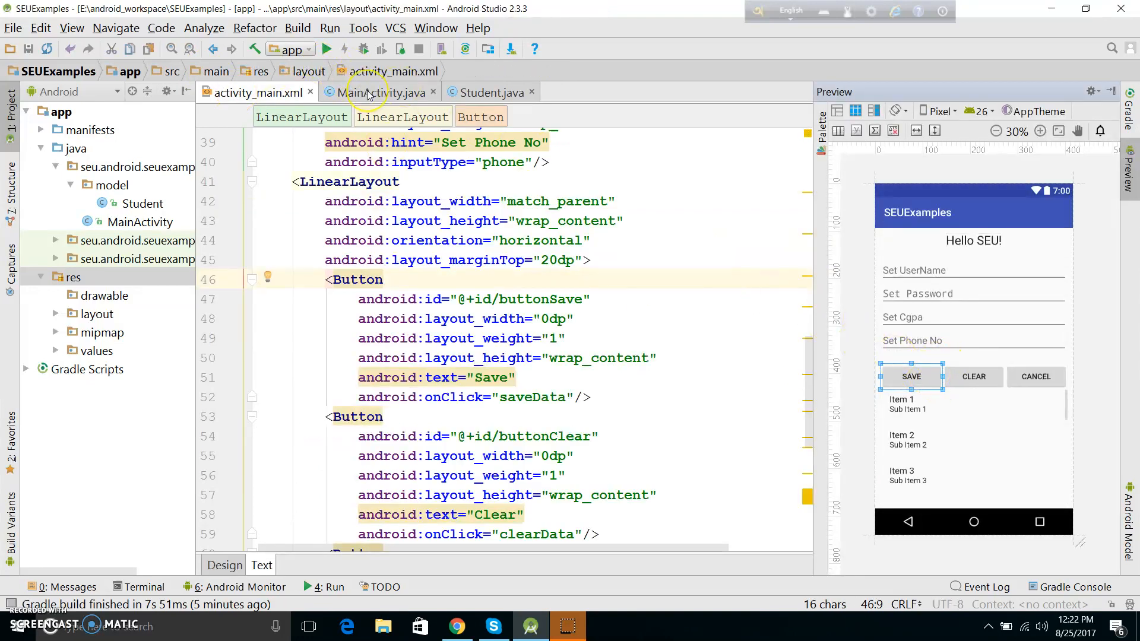
pyautogui.click(381, 93)
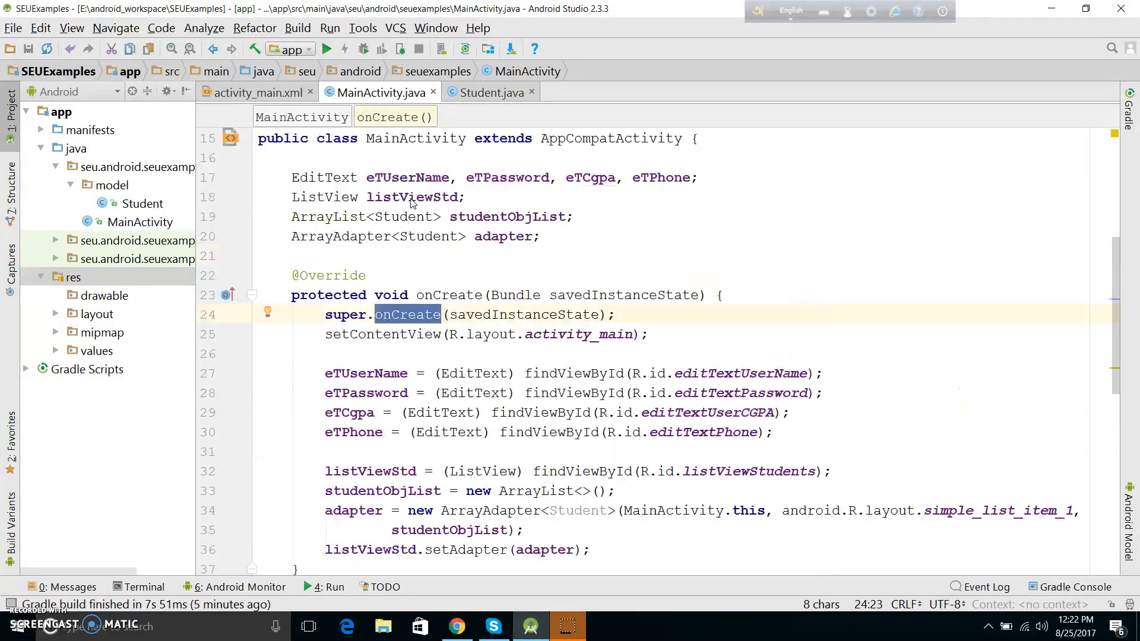
pyautogui.scroll(-3)
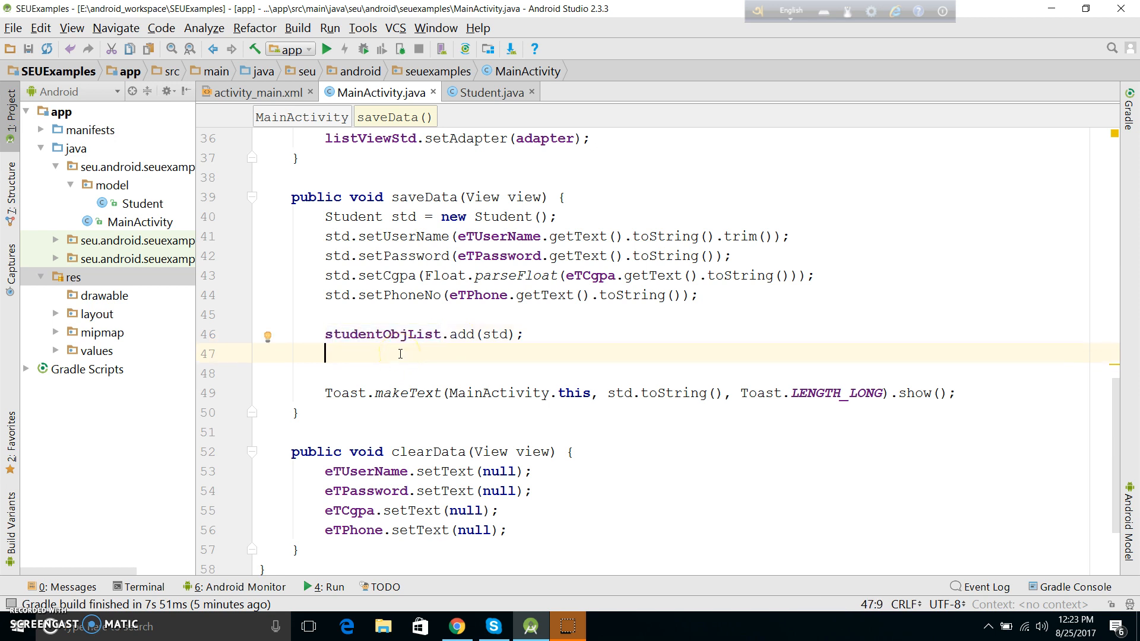
# - Call adapter.notifyDataSetChanged() right after studentObjList.add(std) in saveData
pyautogui.write('adapter')
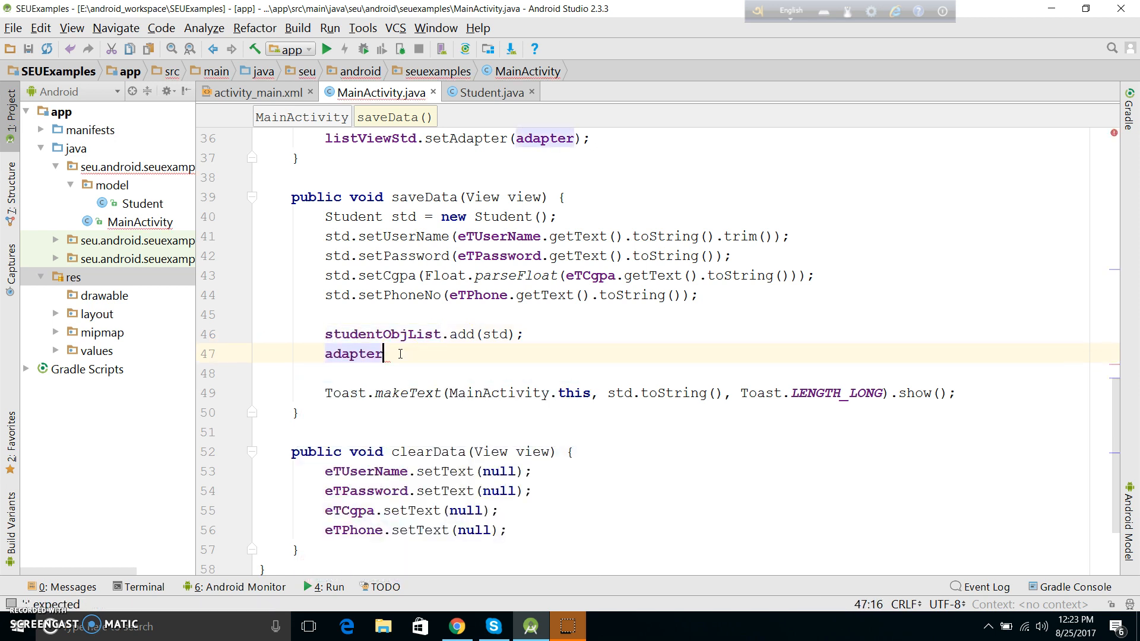
pyautogui.write('.noti')
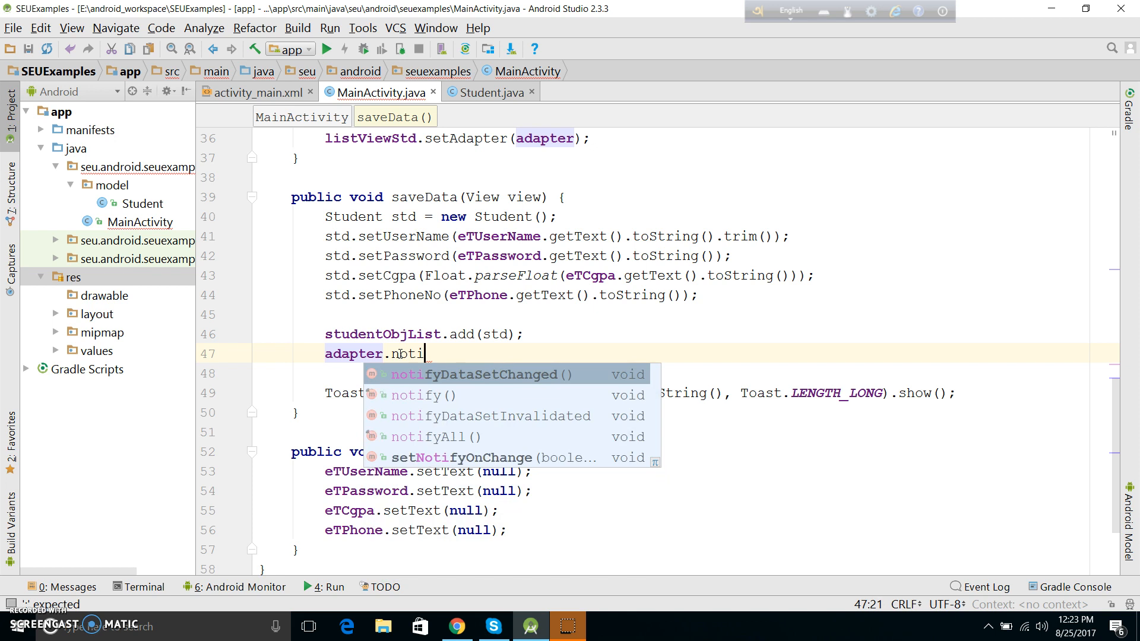
pyautogui.press('Enter')
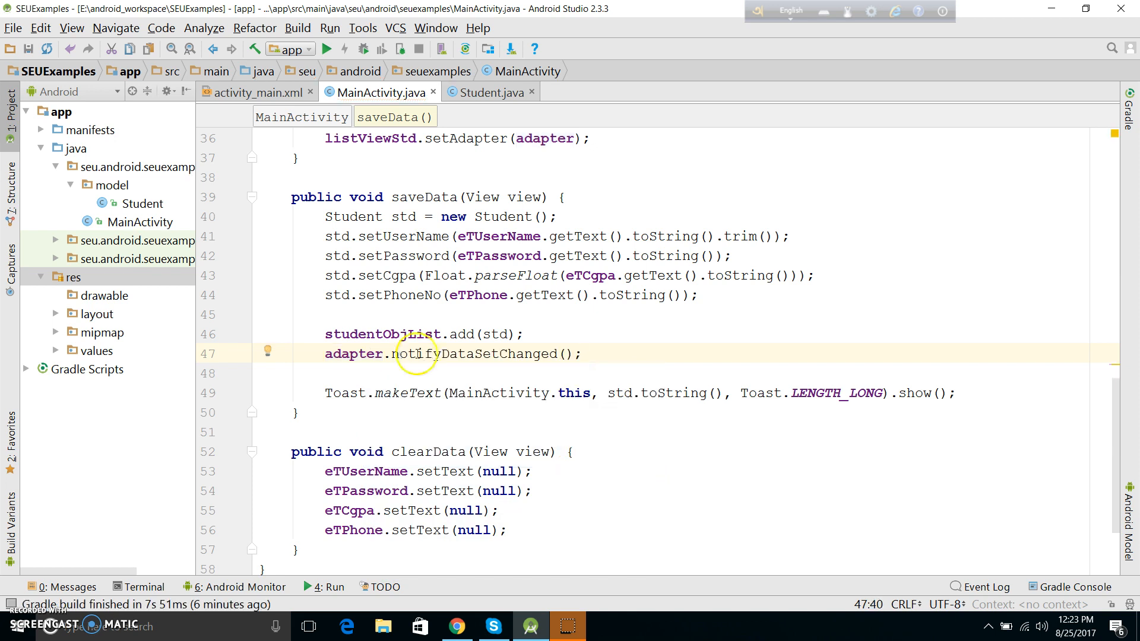
pyautogui.doubleClick(471, 354)
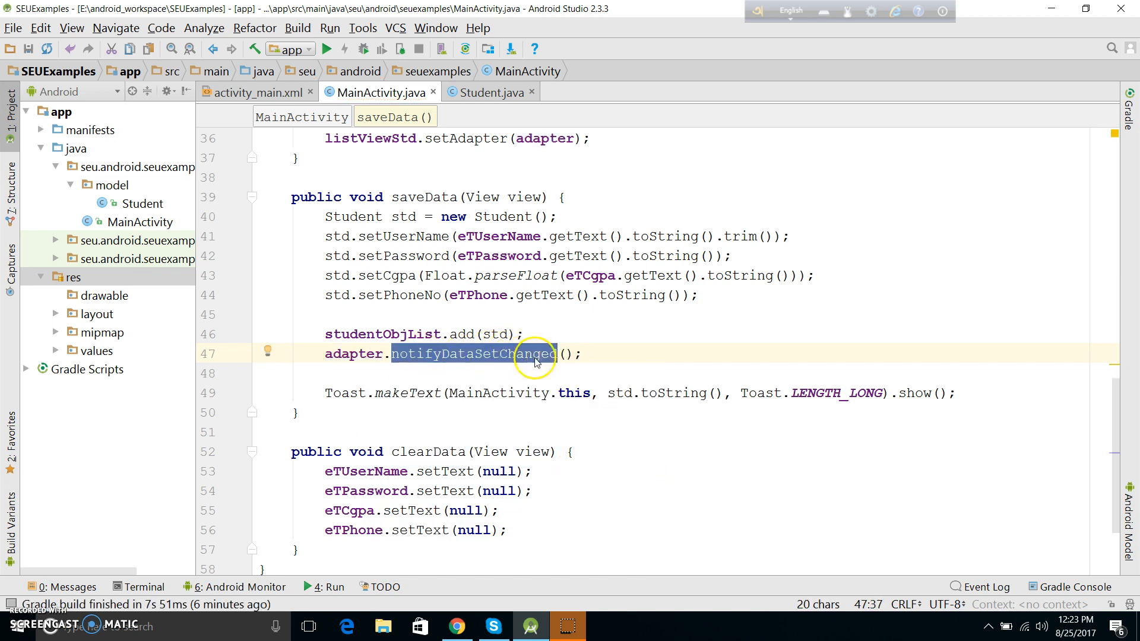
pyautogui.doubleClick(354, 354)
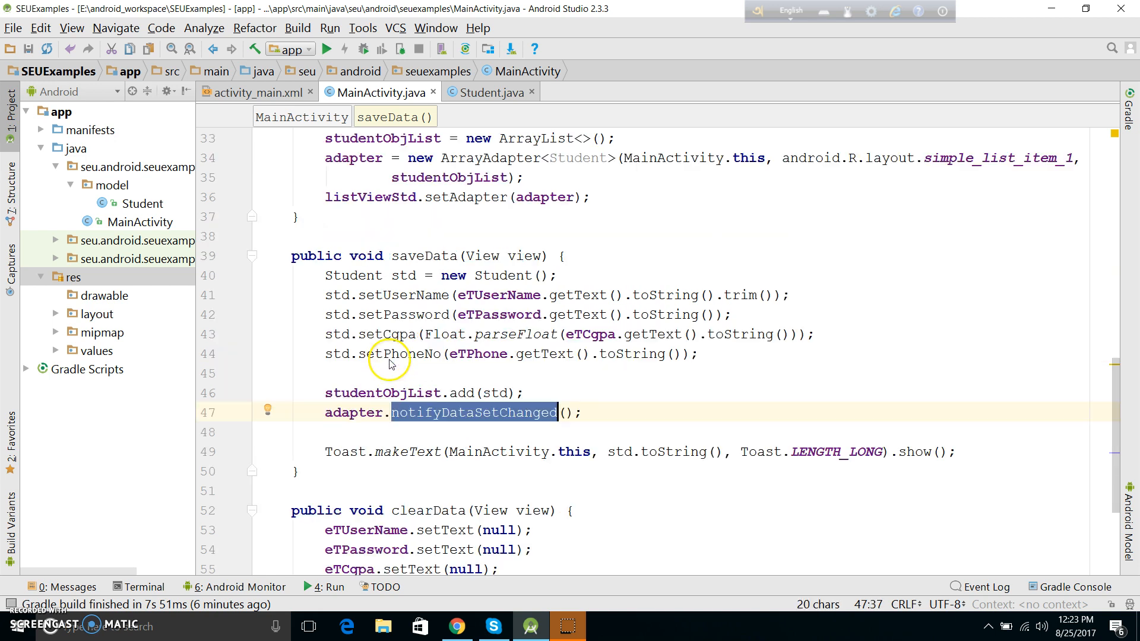
pyautogui.doubleClick(356, 393)
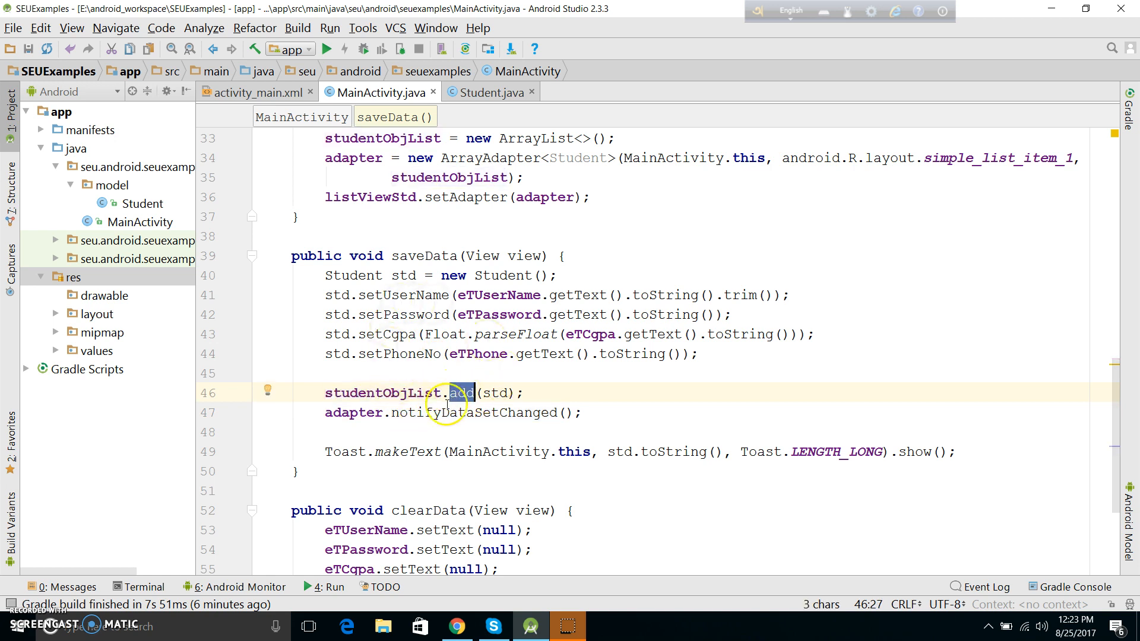
pyautogui.moveTo(519, 379)
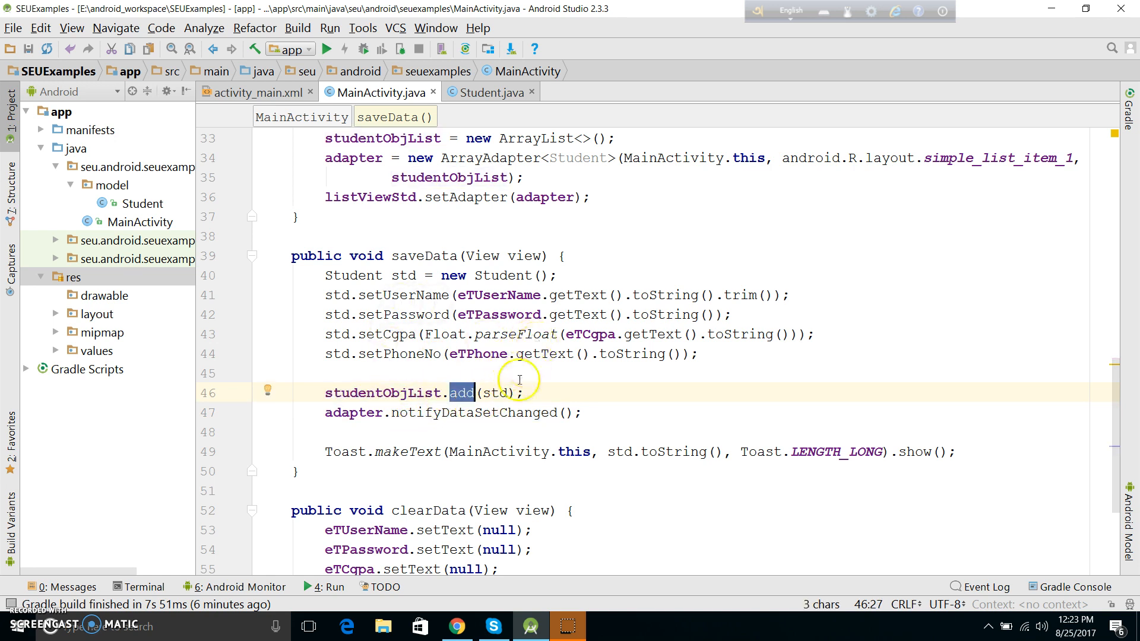